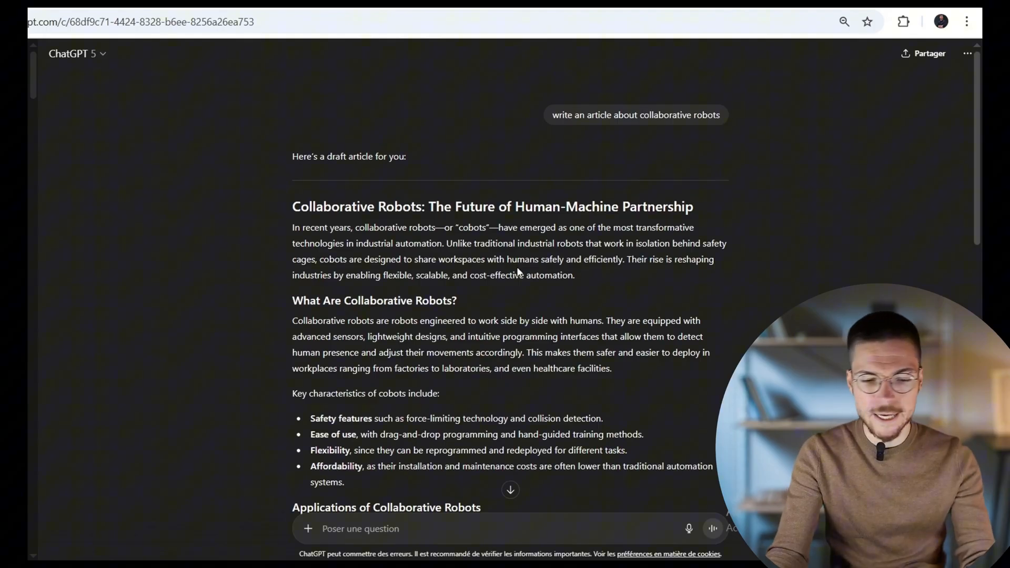
- Review the generated article, picking out 'fueled' as AI vocabulary and highlighting the original request
{"action": "scroll", "scroll_direction": "down", "scroll_amount": 3}
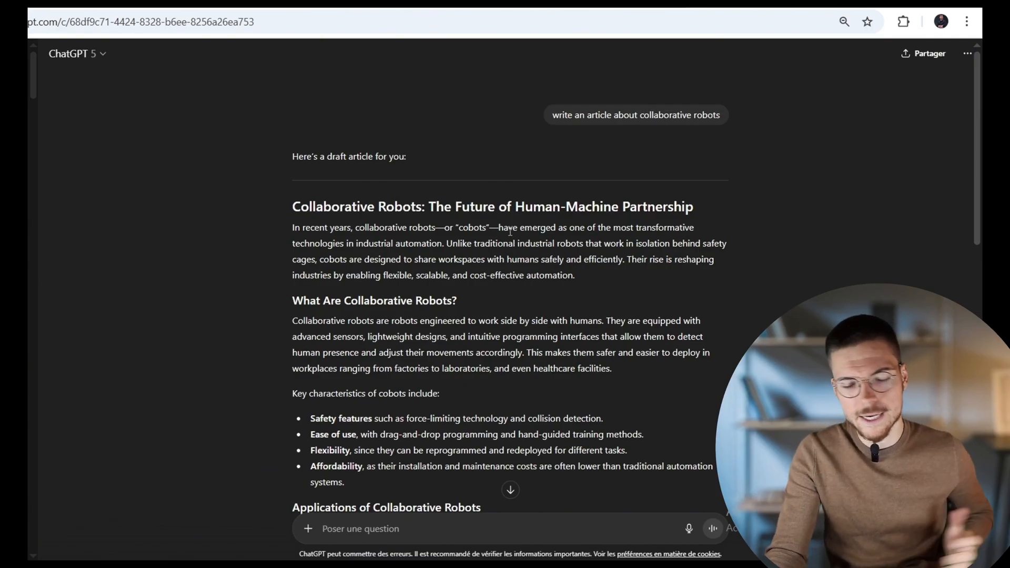
{"action": "mouse_move", "coordinate": [489, 298]}
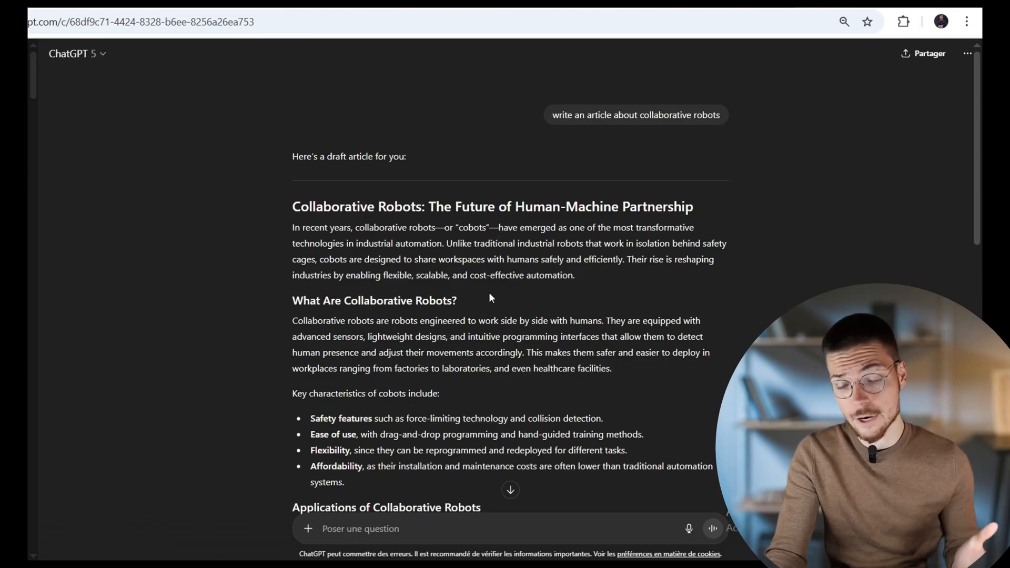
{"action": "scroll", "scroll_direction": "down", "scroll_amount": 3}
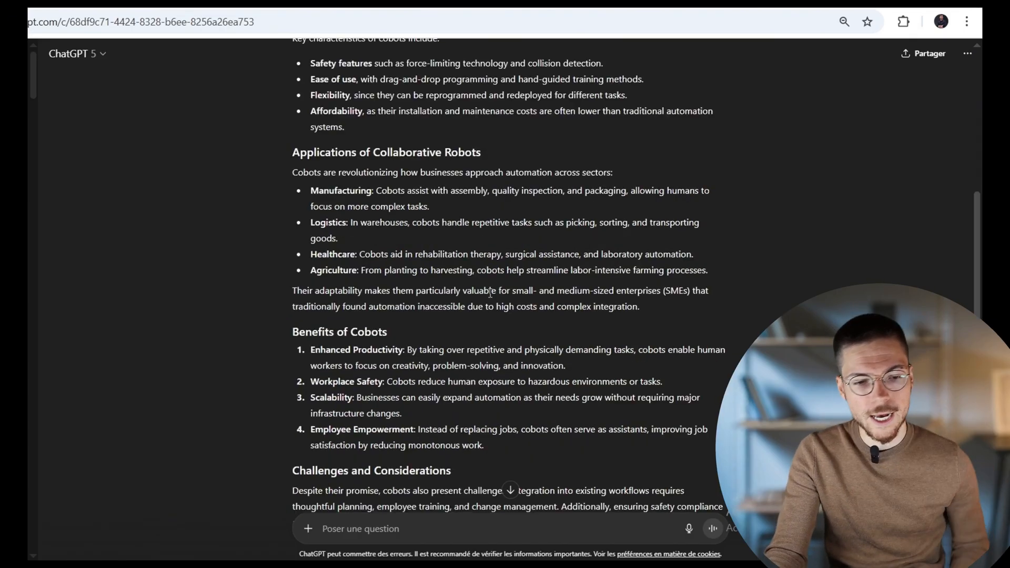
{"action": "scroll", "scroll_direction": "down", "scroll_amount": 3}
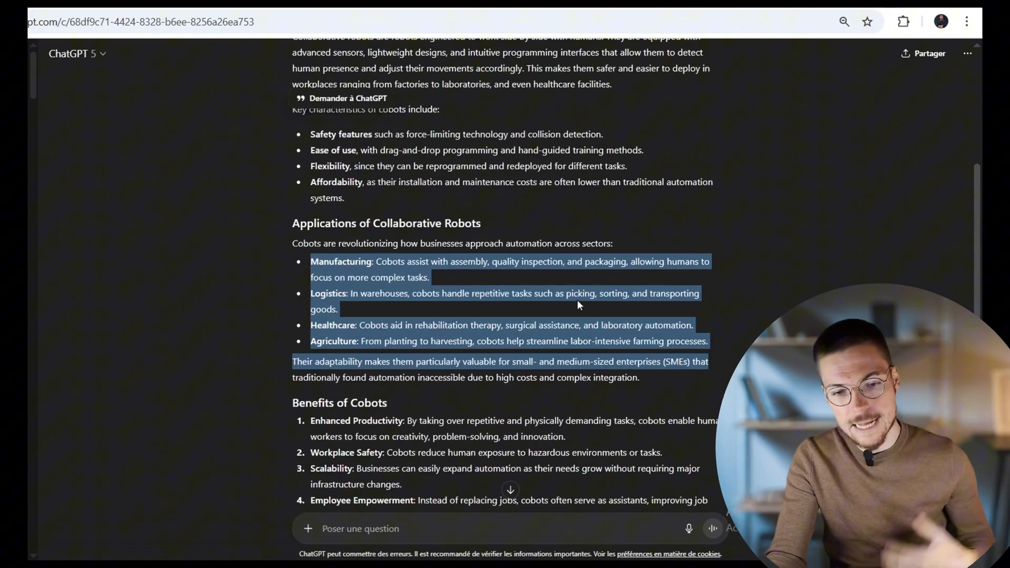
{"action": "scroll", "scroll_direction": "down", "scroll_amount": 3}
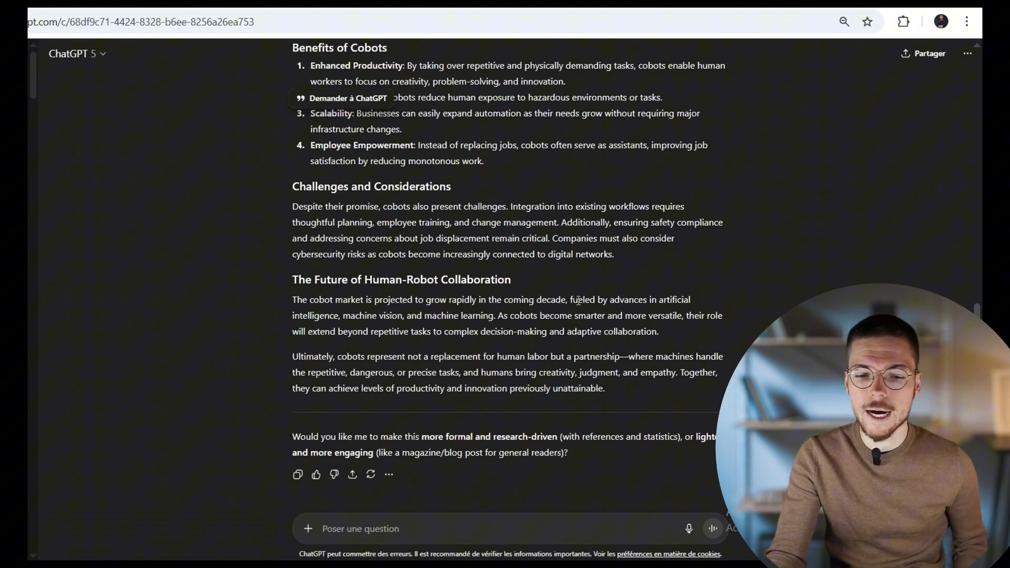
{"action": "double_click", "coordinate": [579, 300]}
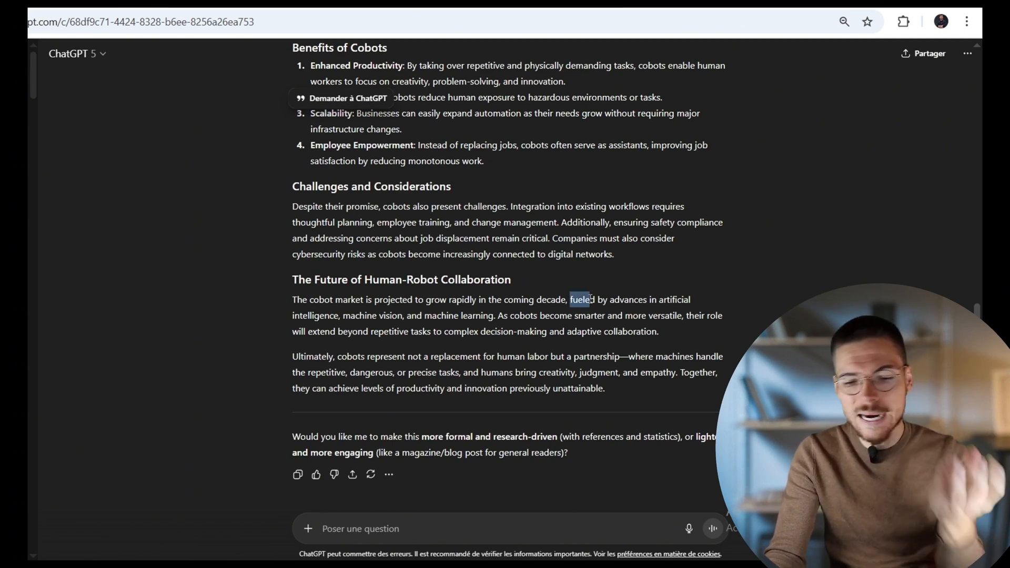
{"action": "left_click_drag", "start_coordinate": [570, 300], "coordinate": [495, 316]}
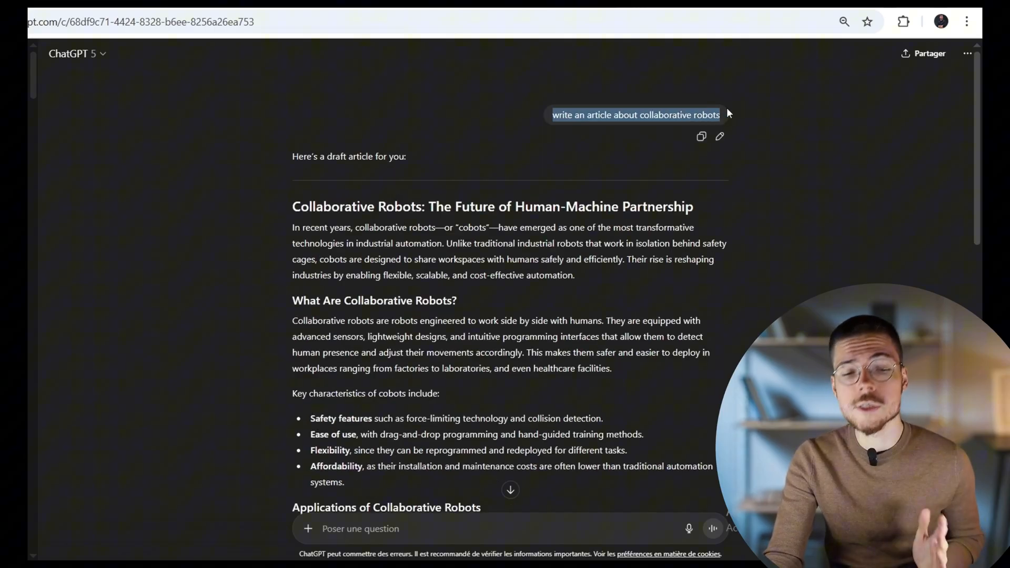
{"action": "left_click_drag", "start_coordinate": [292, 206], "coordinate": [452, 227]}
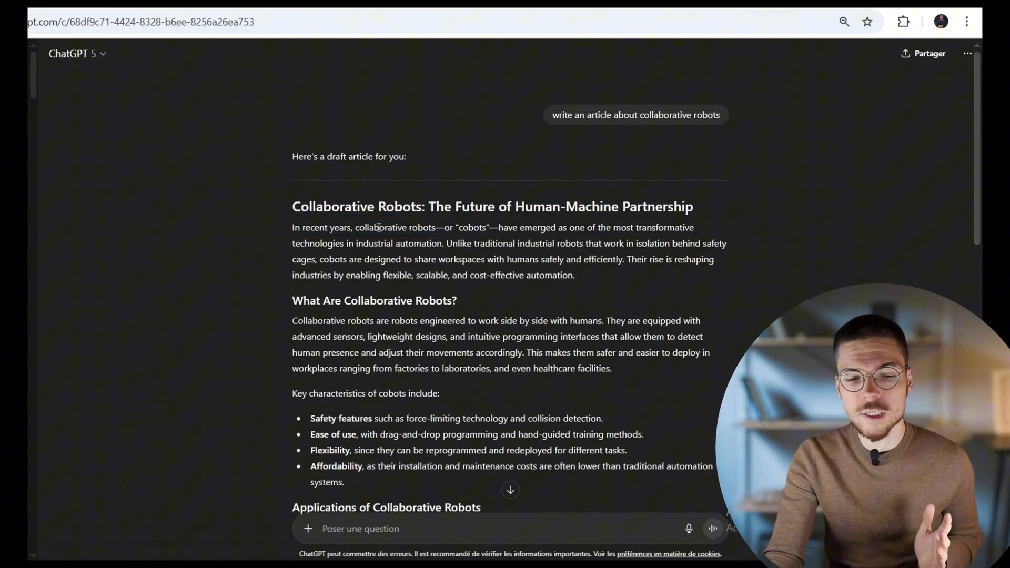
{"action": "scroll", "scroll_direction": "down", "scroll_amount": 3}
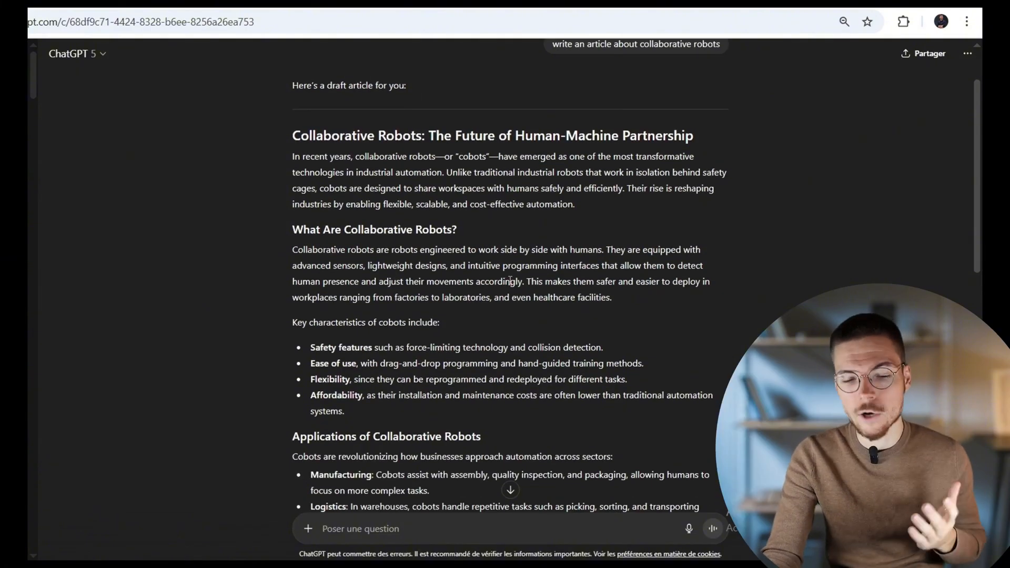
{"action": "scroll", "scroll_direction": "down", "scroll_amount": 3}
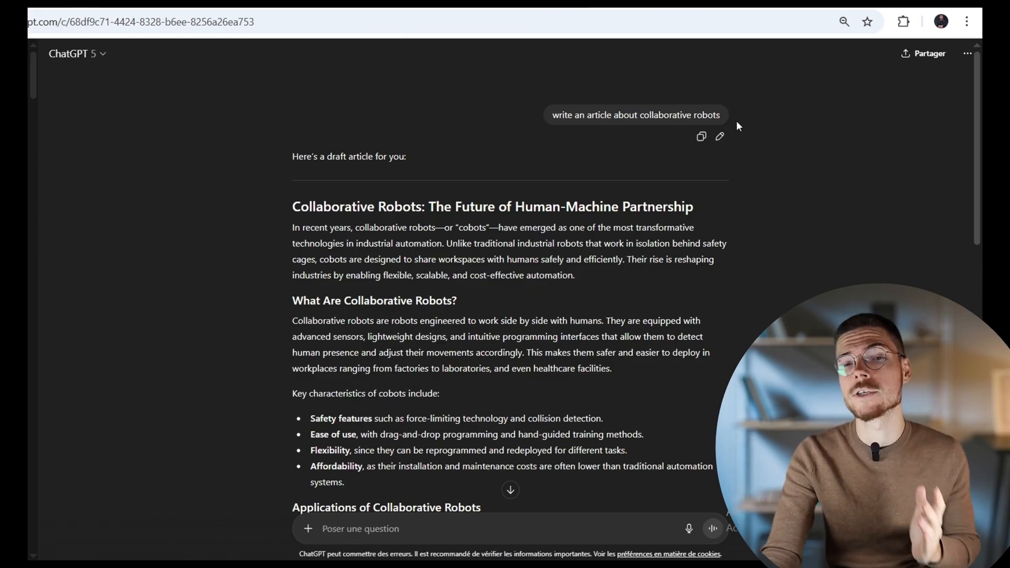
- Rewrite the prompt as an outline request with five numbered cobot questions, from definition to implementation
{"action": "left_click", "coordinate": [720, 137]}
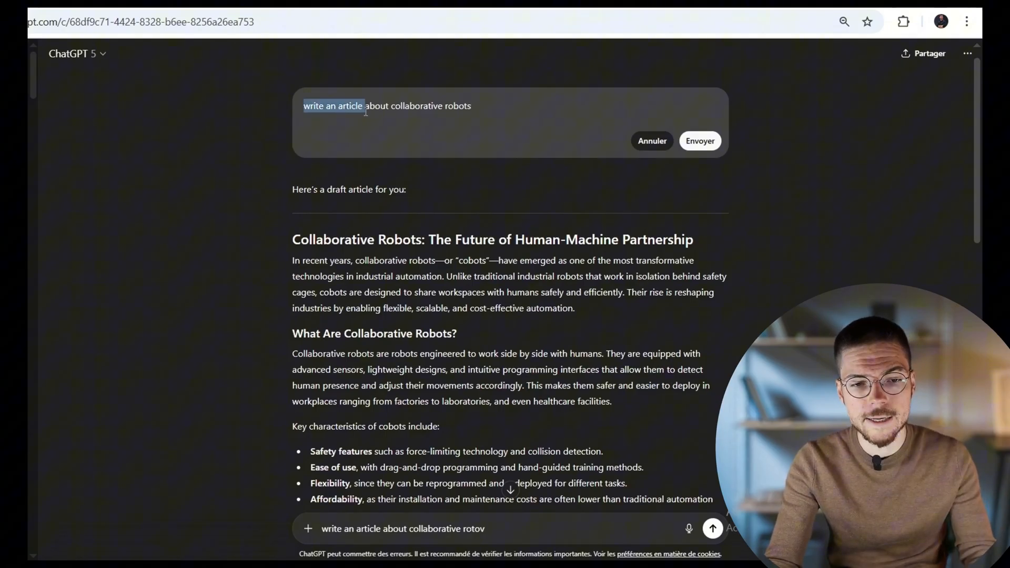
{"action": "type", "text": "Write an outline about an artic"}
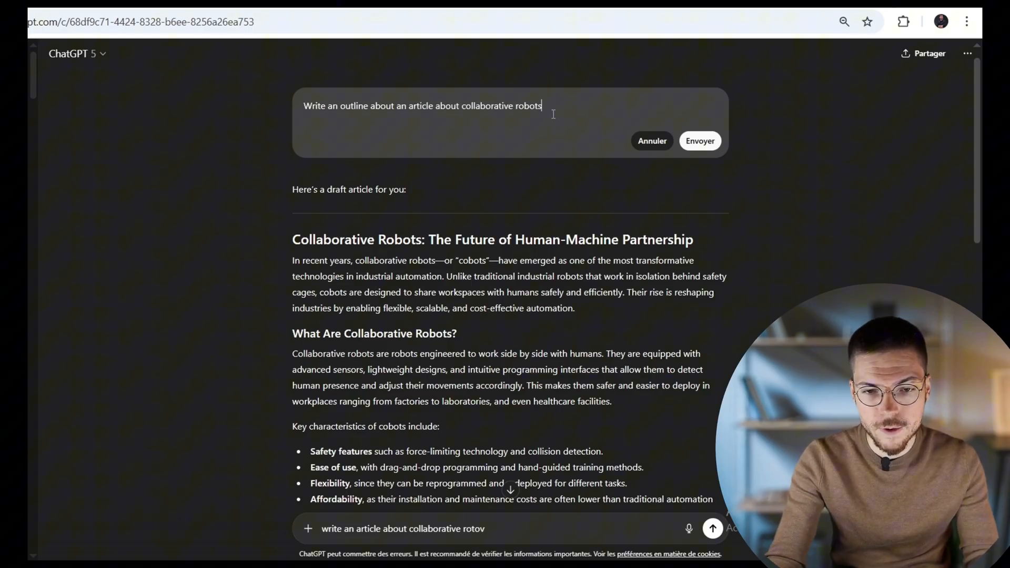
{"action": "type", "text": "based on this"}
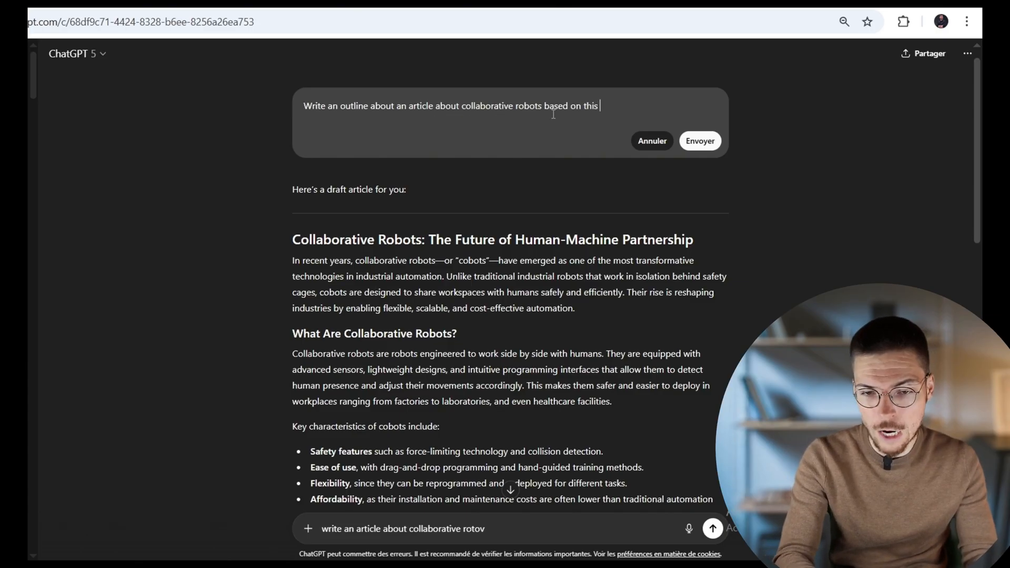
{"action": "type", "text": "outline : 1. What are o"}
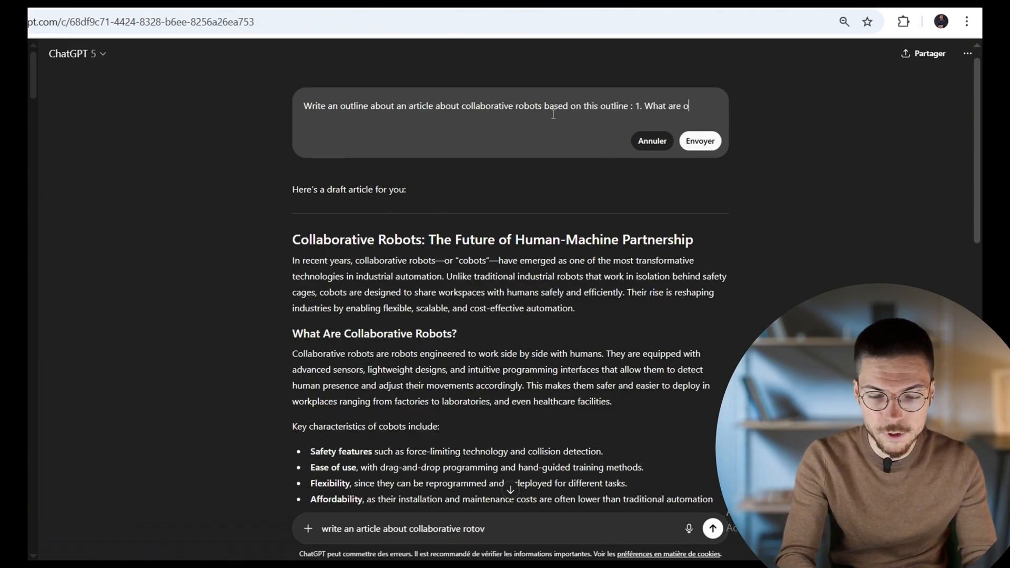
{"action": "type", "text": "collaborative robots 2. What's the impact of collaborative robots into the manu"}
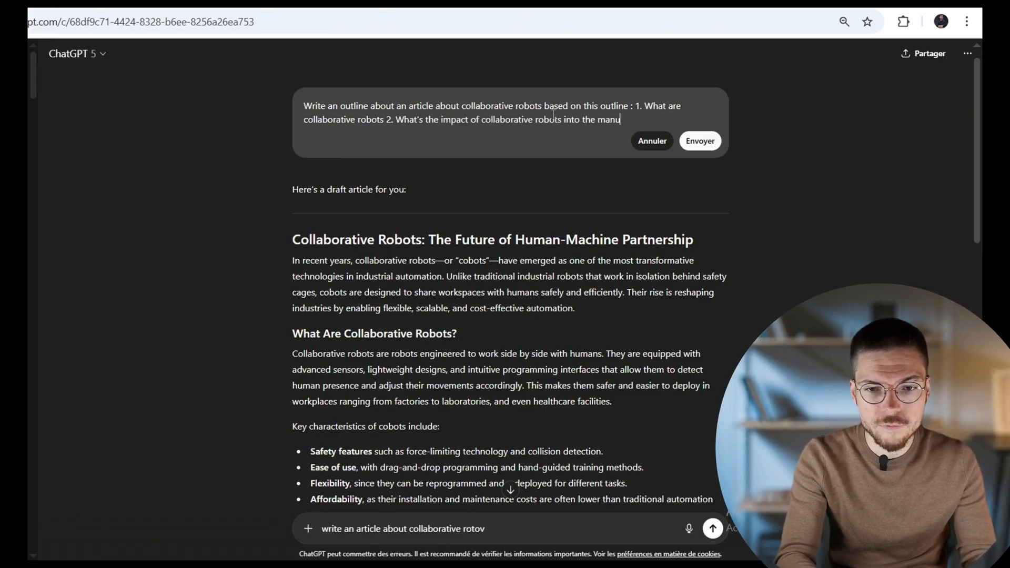
{"action": "type", "text": "facturing palnts ? 3. What are the most popular cobot applications in industrial settings ? 4."}
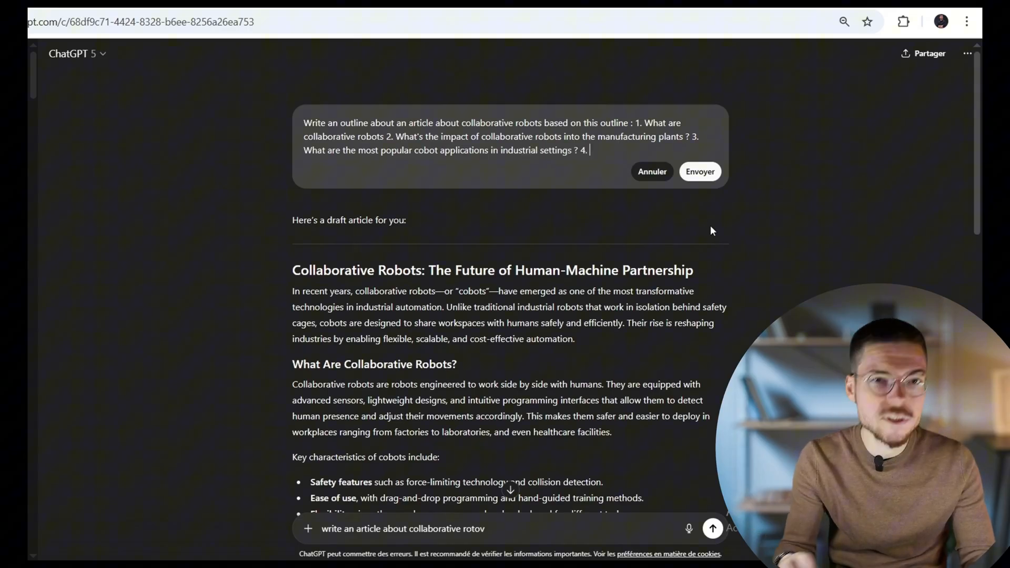
{"action": "type", "text": "W"}
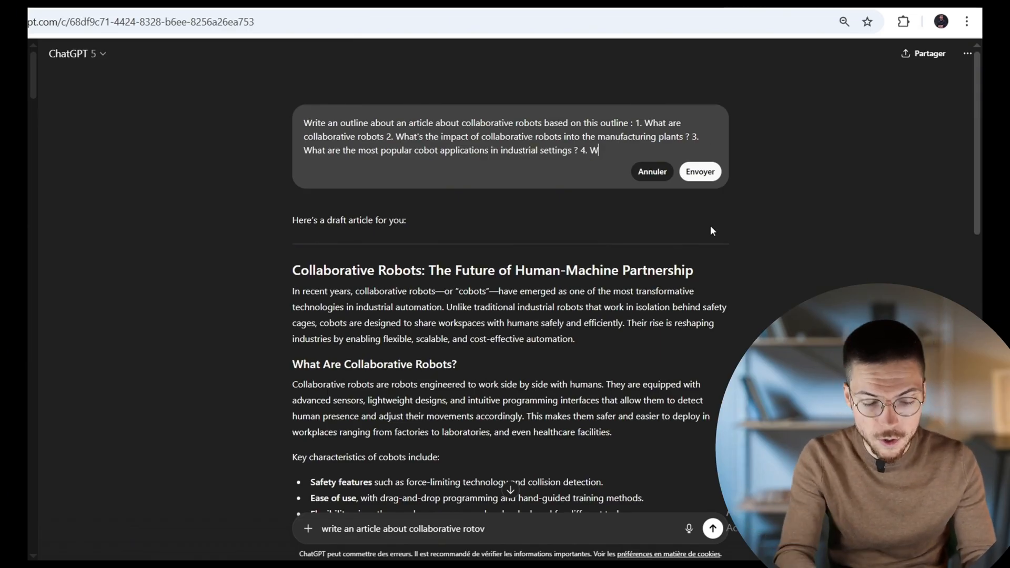
{"action": "type", "text": "hat's adoption rate of cobots in the industry ? 5. How c"}
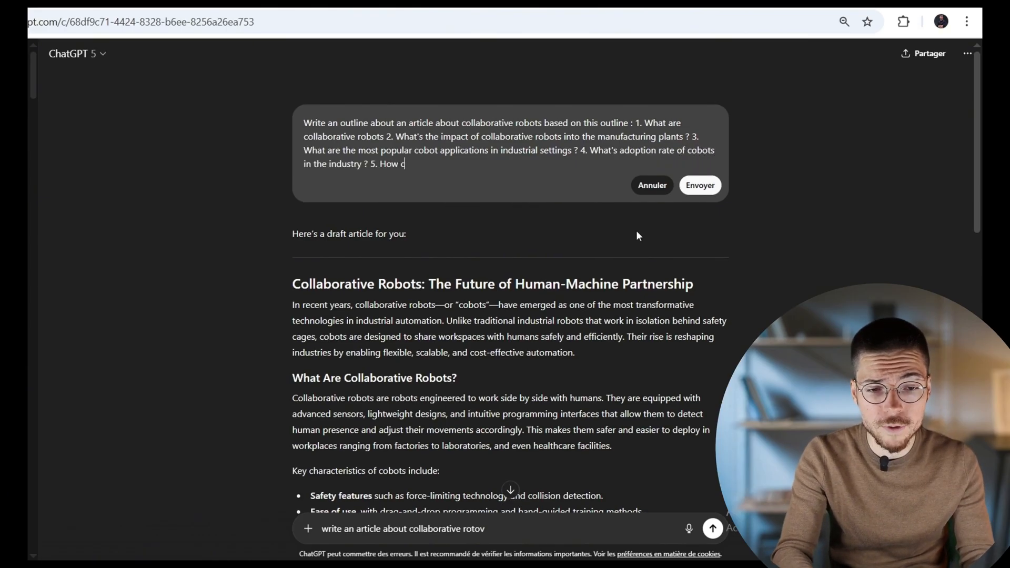
{"action": "type", "text": "an you implement cobots with success in your manufacturing plant ?"}
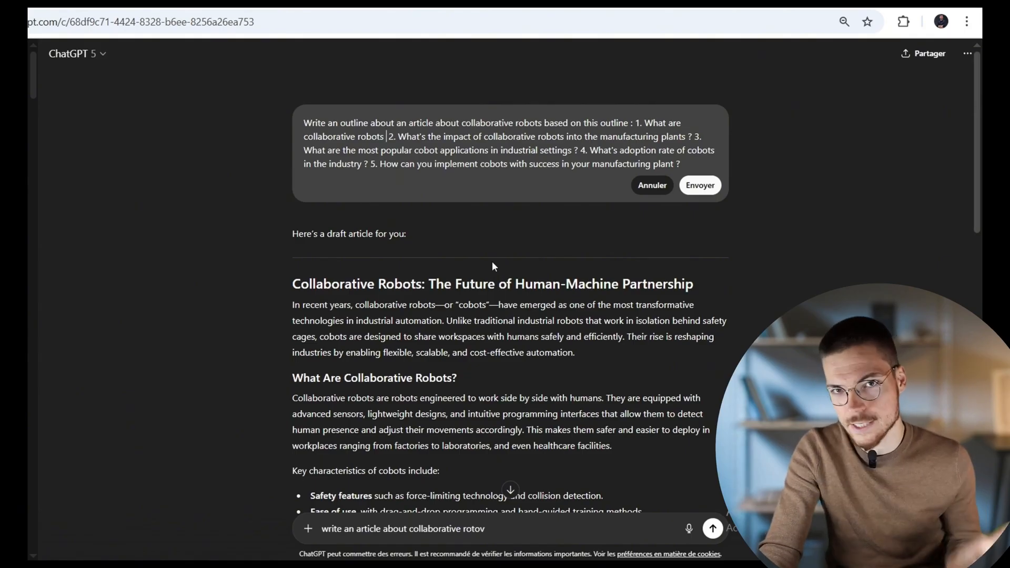
{"action": "left_click", "coordinate": [308, 528]}
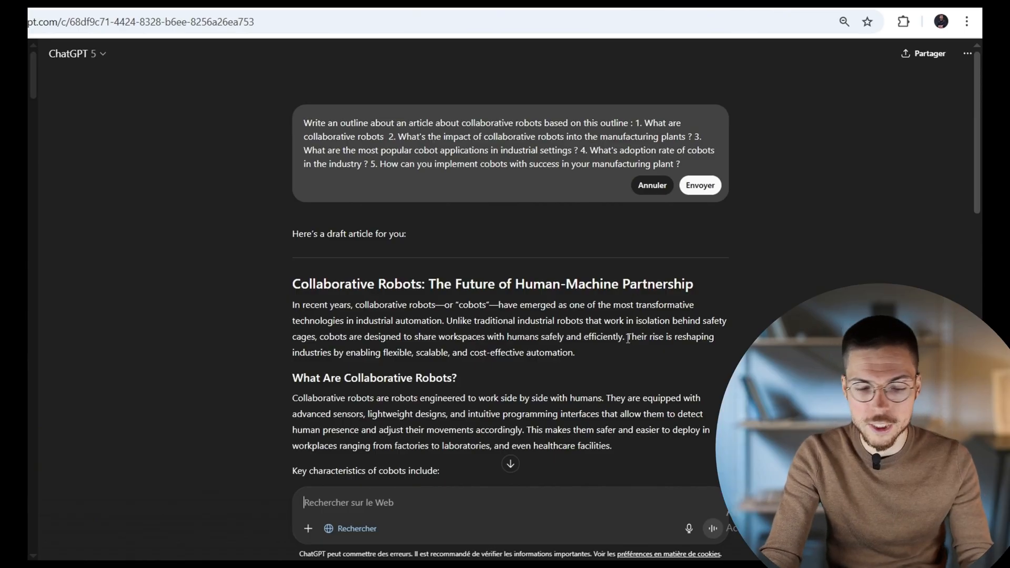
- Submit the outline request, review the returned outline, and begin the 'Generate section II' message
{"action": "left_click", "coordinate": [356, 529]}
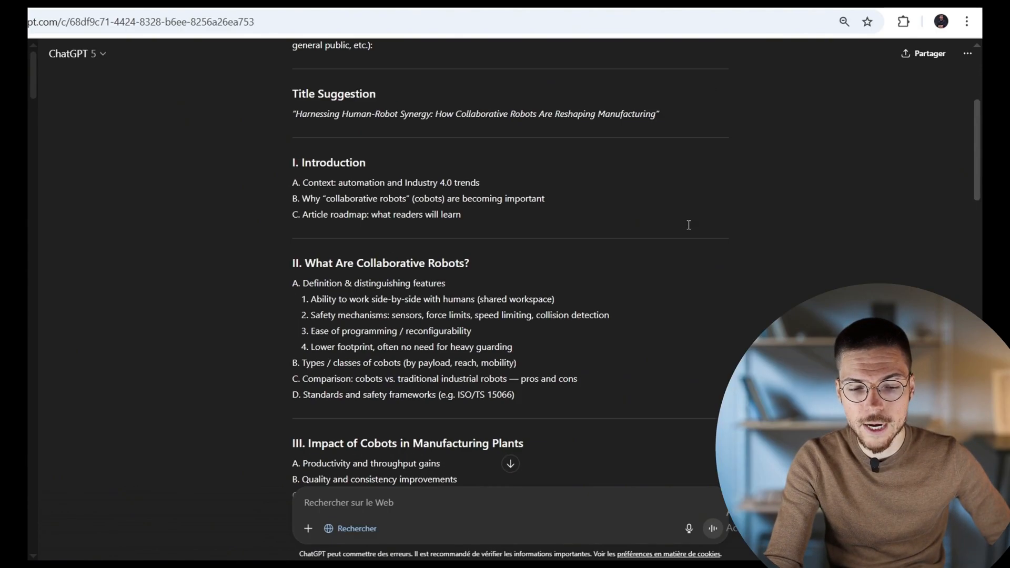
{"action": "scroll", "scroll_direction": "down", "scroll_amount": 3}
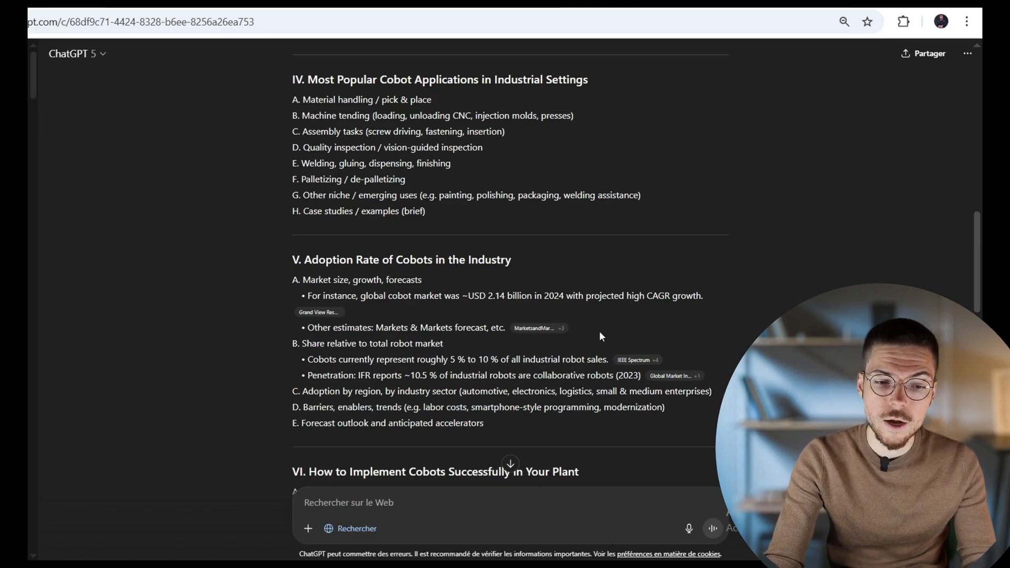
{"action": "scroll", "scroll_direction": "up", "scroll_amount": 3}
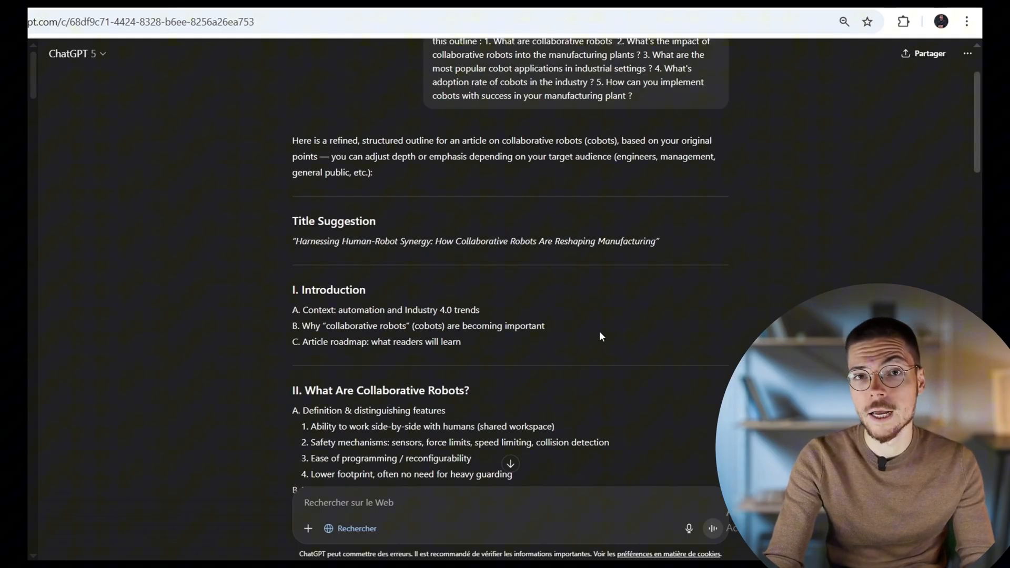
{"action": "scroll", "scroll_direction": "down", "scroll_amount": 3}
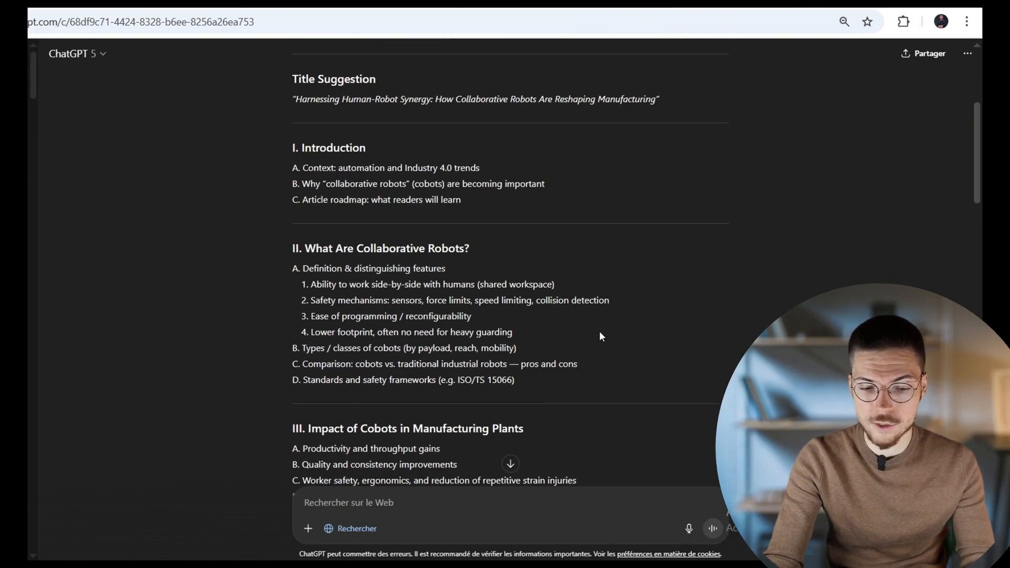
{"action": "type", "text": "Ge"}
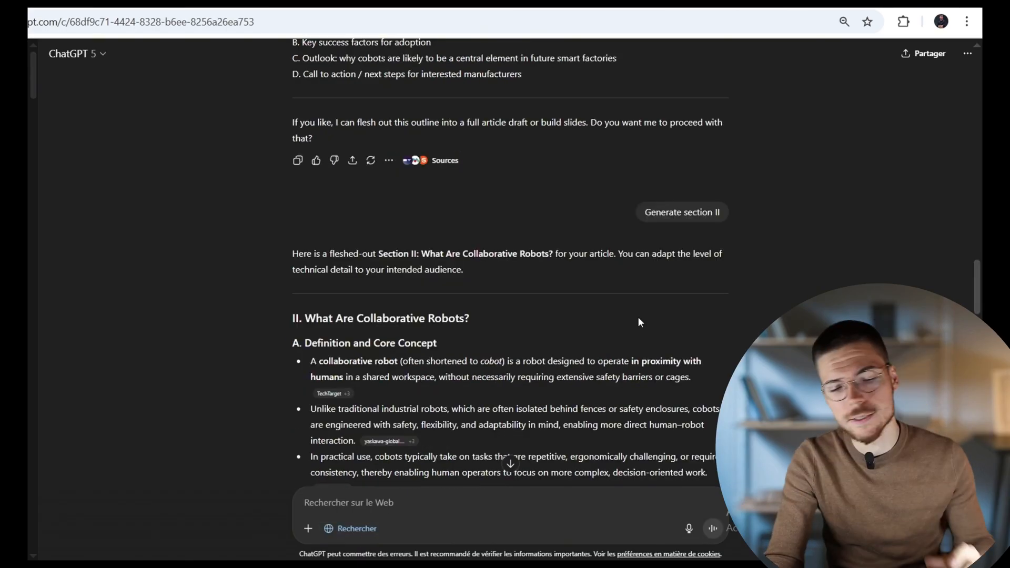
- Scroll through the Section II response down to the comparison table and standards
{"action": "scroll", "scroll_direction": "down", "scroll_amount": 3}
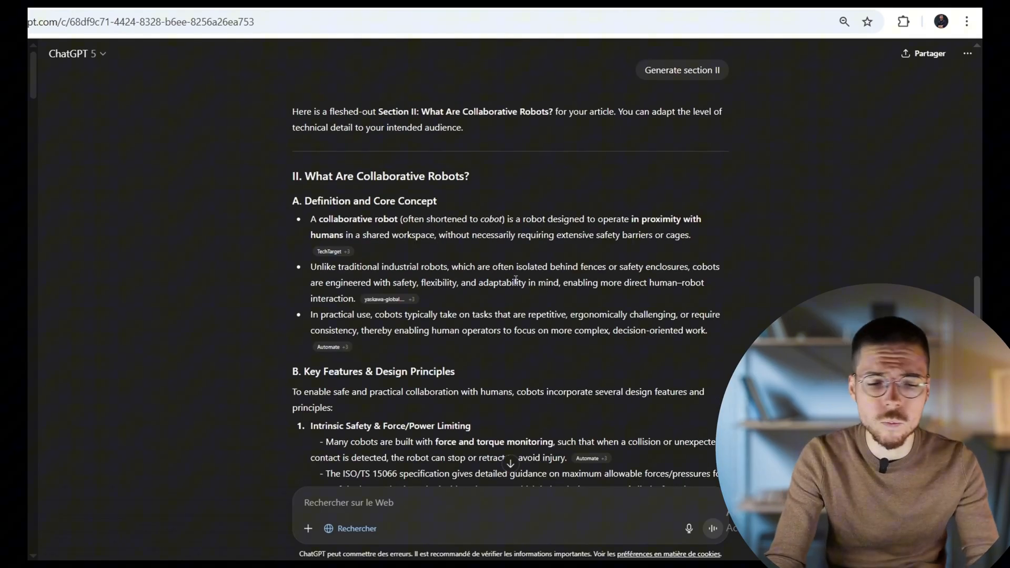
{"action": "scroll", "scroll_direction": "down", "scroll_amount": 3}
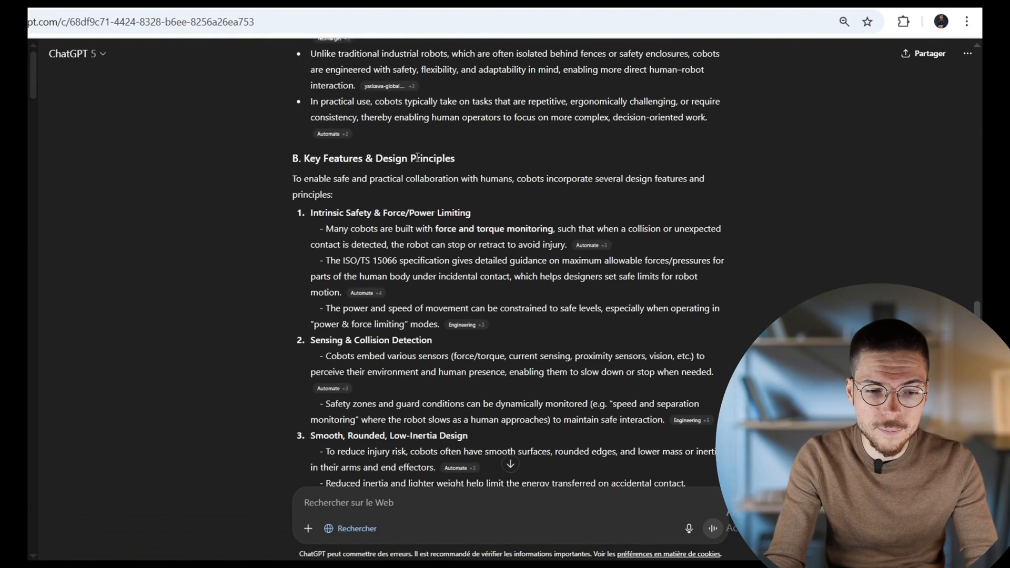
{"action": "scroll", "scroll_direction": "down", "scroll_amount": 3}
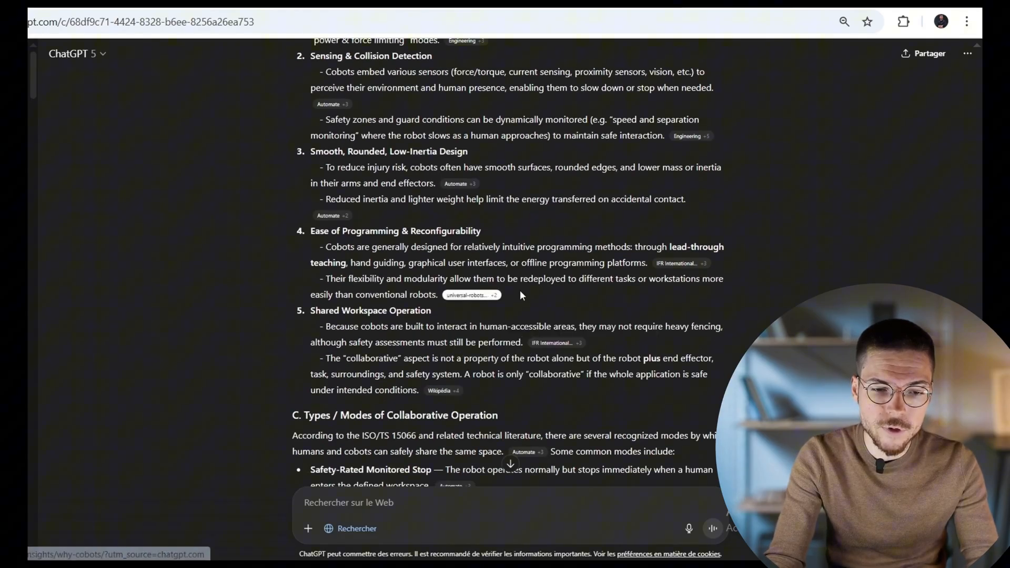
{"action": "scroll", "scroll_direction": "down", "scroll_amount": 3}
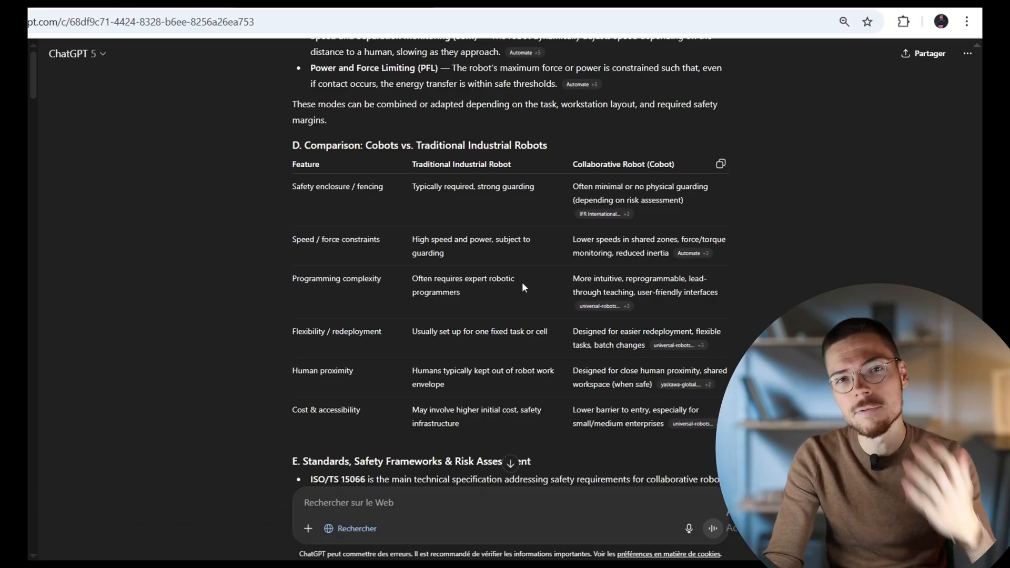
{"action": "mouse_move", "coordinate": [485, 316]}
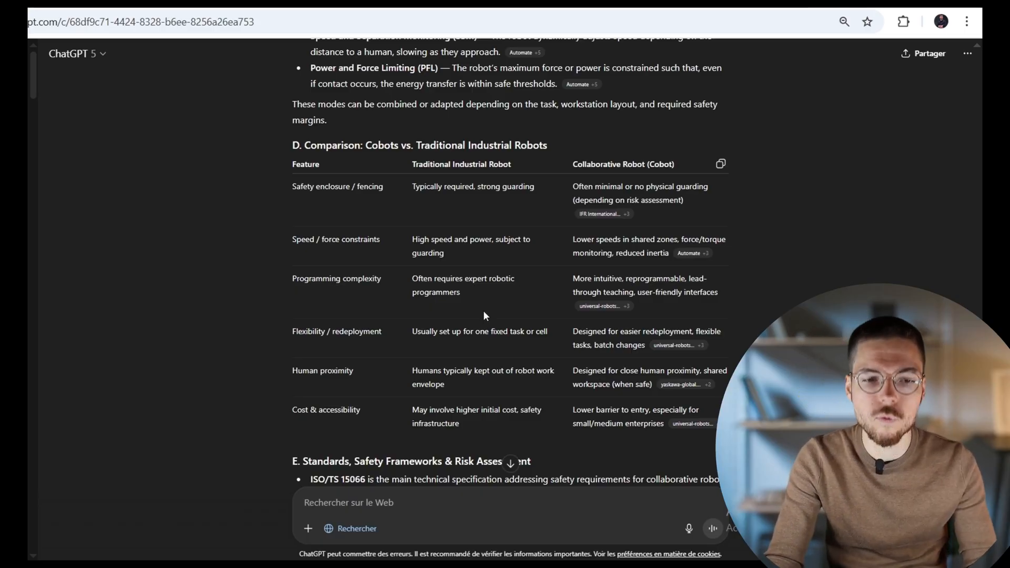
{"action": "scroll", "scroll_direction": "down", "scroll_amount": 3}
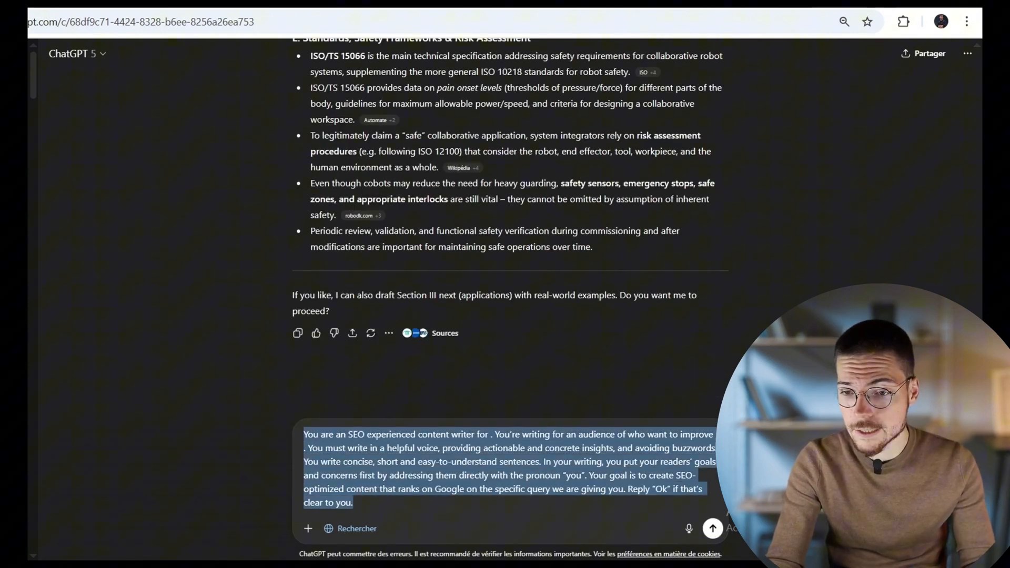
- Insert the saved SEO content-writer prompt and fill its audience as manufacturers improving production lines
{"action": "left_click", "coordinate": [877, 21]}
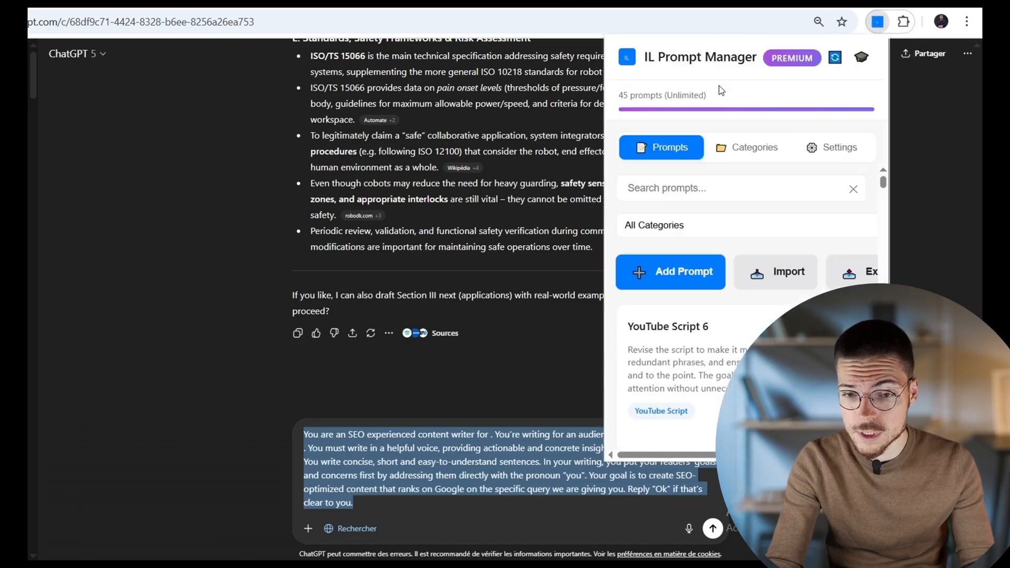
{"action": "left_click", "coordinate": [654, 226]}
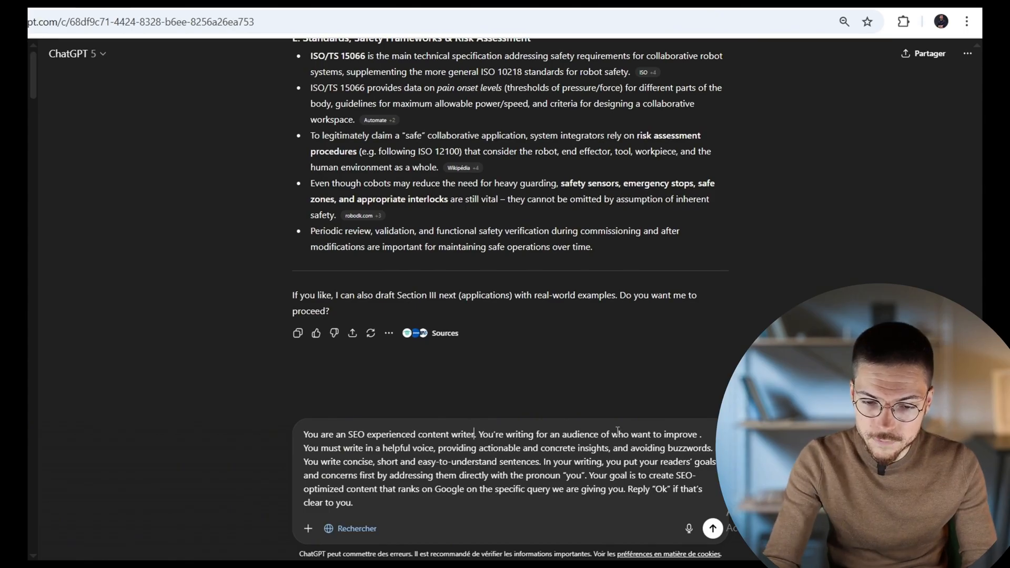
{"action": "type", "text": "manufqcturers"}
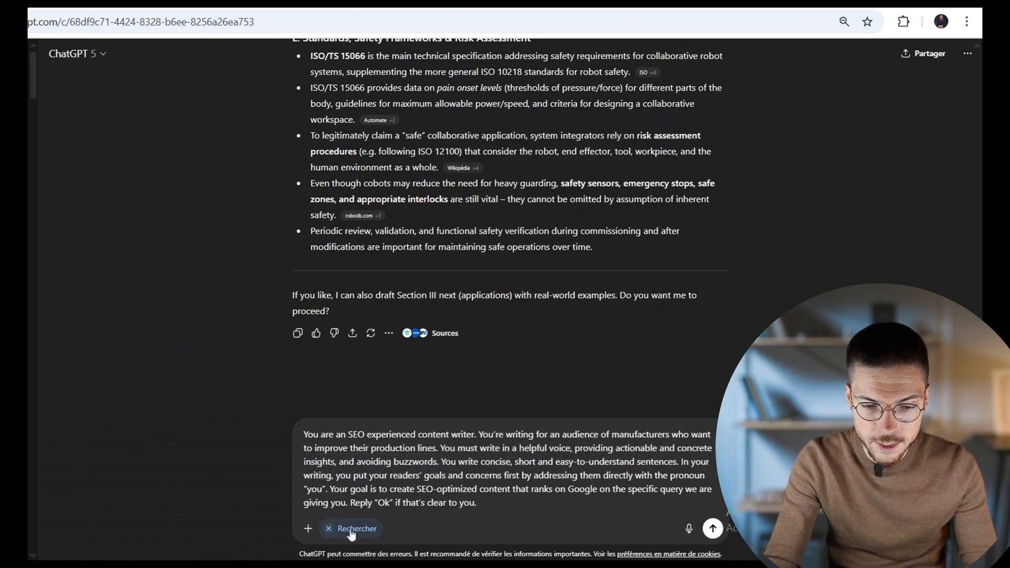
{"action": "type", "text": "Always fo"}
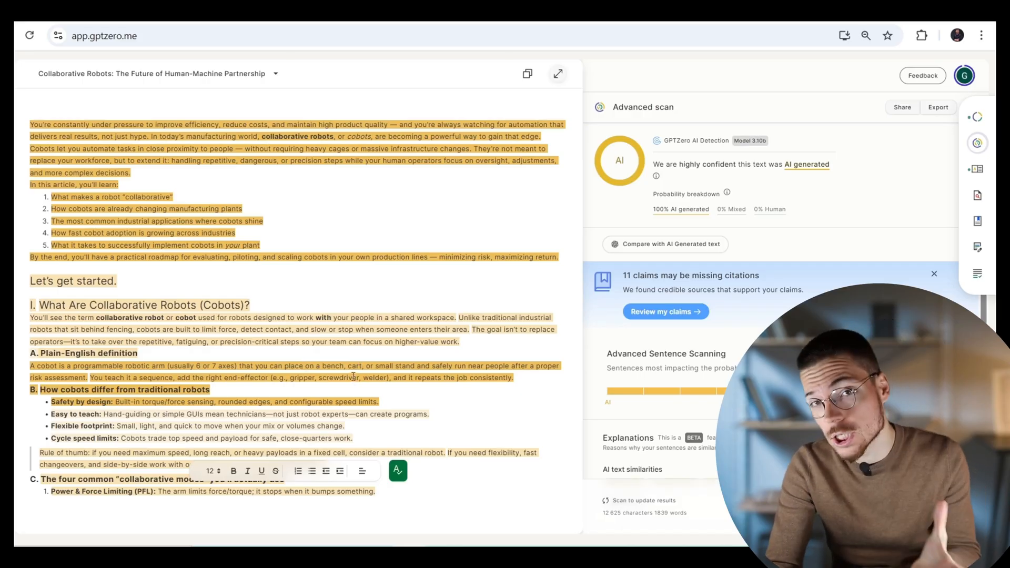
{"action": "scroll", "scroll_direction": "down", "scroll_amount": 3}
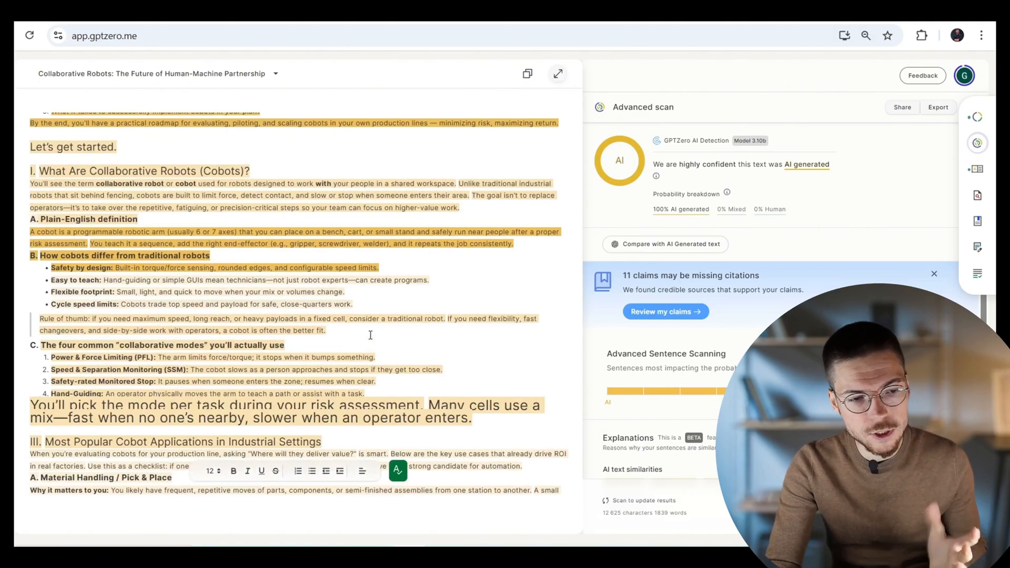
{"action": "mouse_move", "coordinate": [397, 304]}
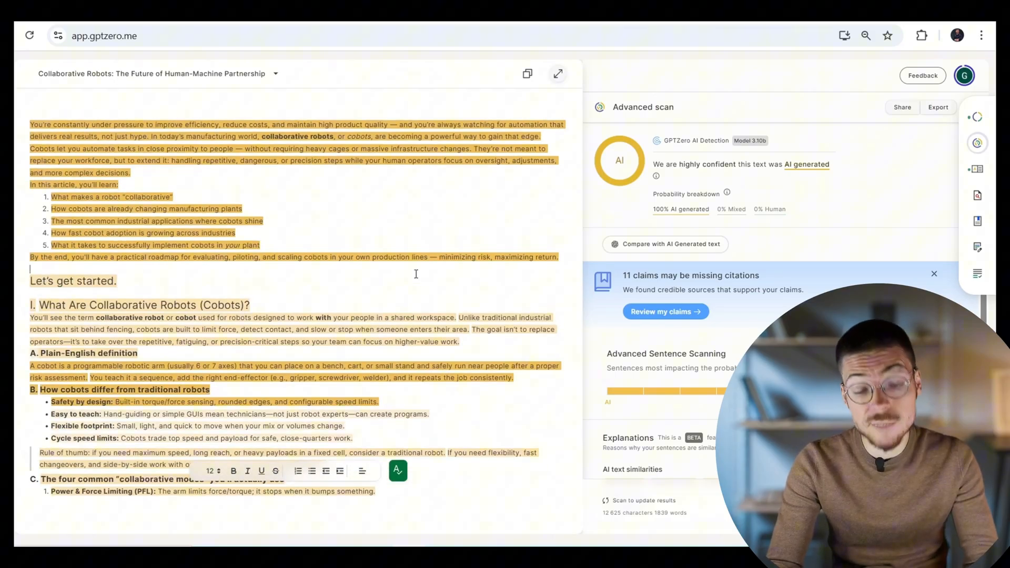
{"action": "scroll", "scroll_direction": "down", "scroll_amount": 3}
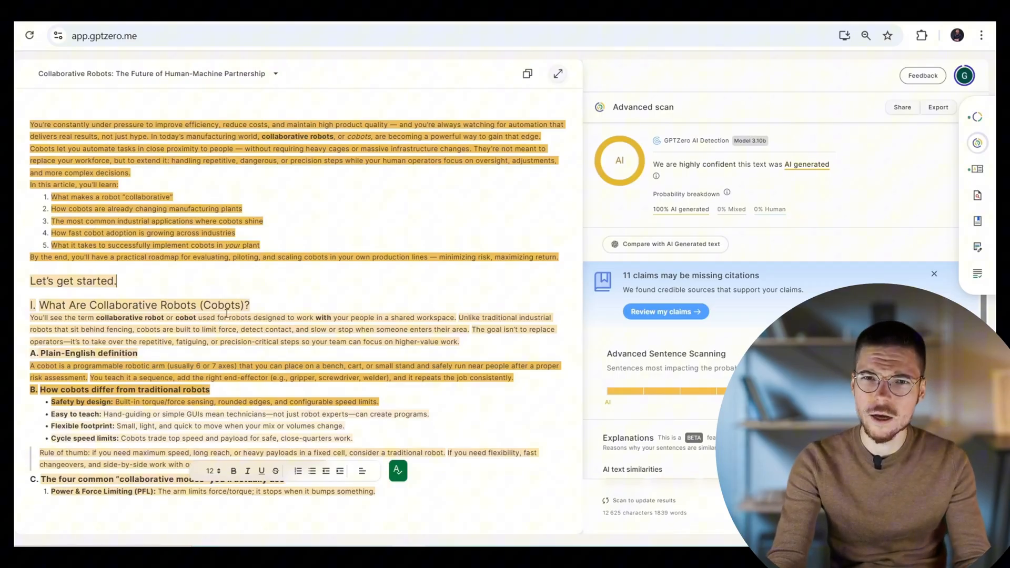
{"action": "scroll", "scroll_direction": "down", "scroll_amount": 3}
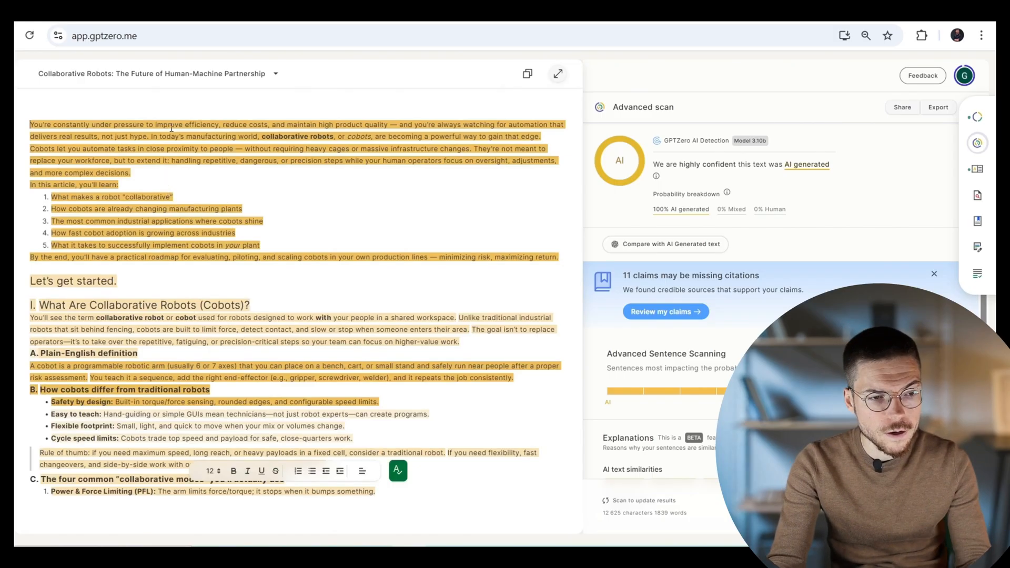
- Start the intro with 'As a manufacturer,' and delete the redundant intro and section I paragraphs
{"action": "type", "text": "As a mnut"}
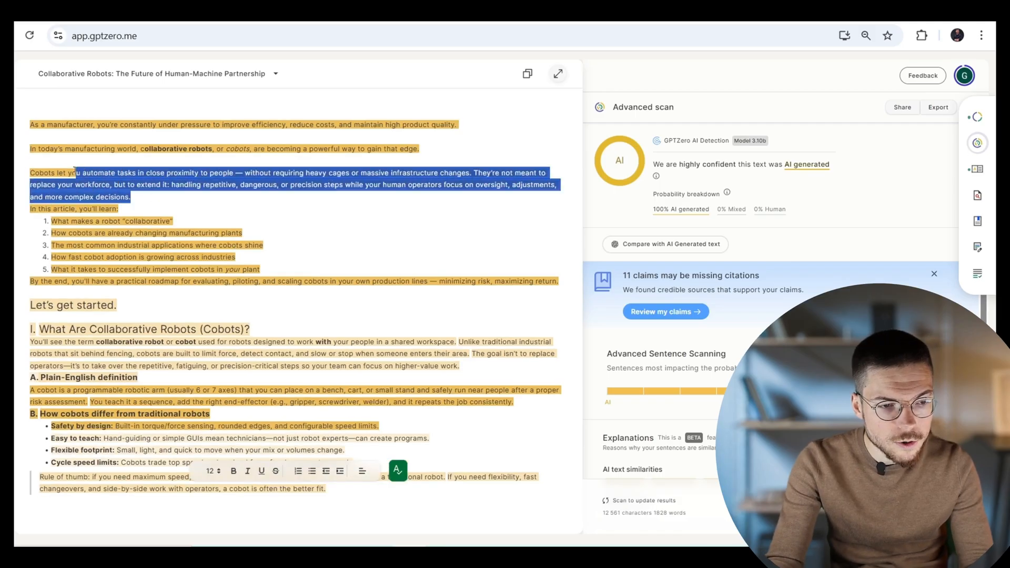
{"action": "key", "text": "Delete"}
{"action": "type", "text": " what makes a robot \"collaborative\" and How cobots can change your manufacturing plants"}
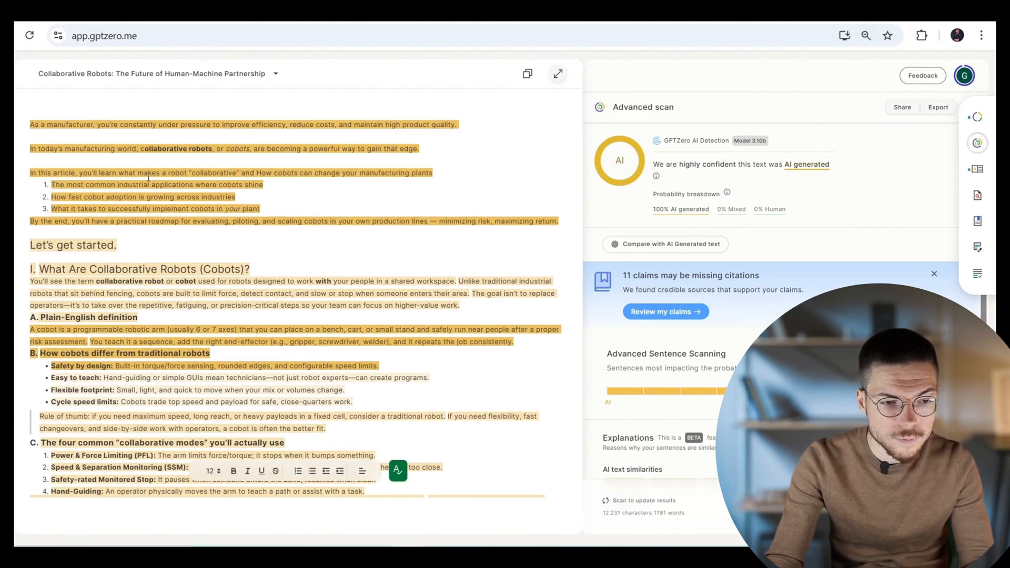
{"action": "left_click_drag", "start_coordinate": [52, 184], "coordinate": [558, 221]}
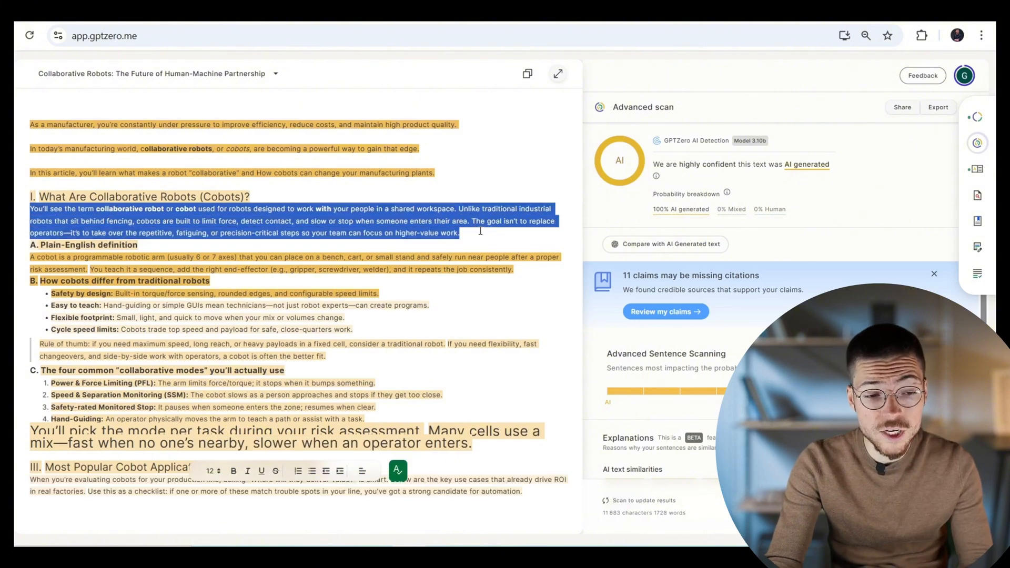
{"action": "left_click", "coordinate": [54, 208]}
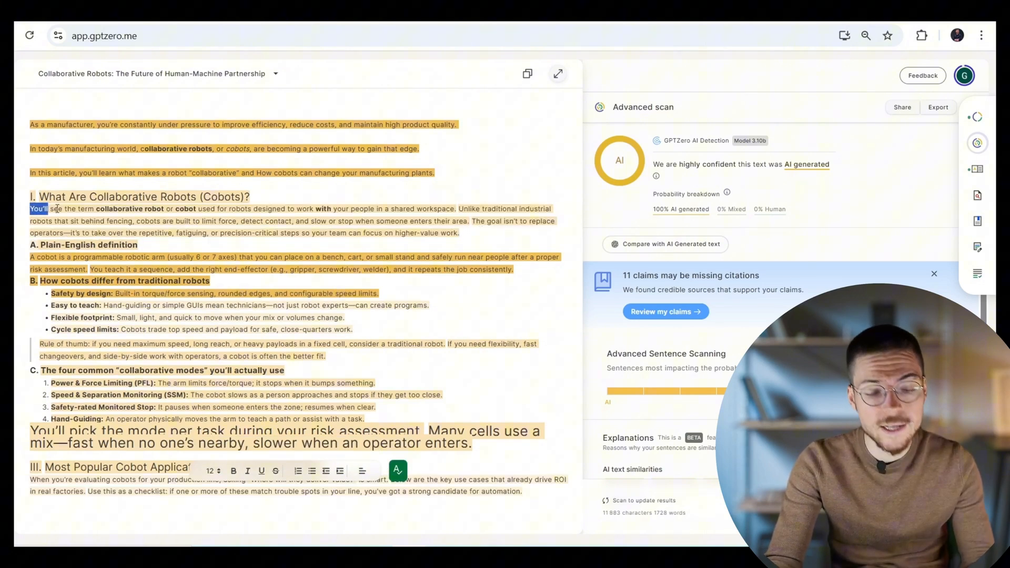
{"action": "left_click_drag", "start_coordinate": [29, 208], "coordinate": [209, 280]}
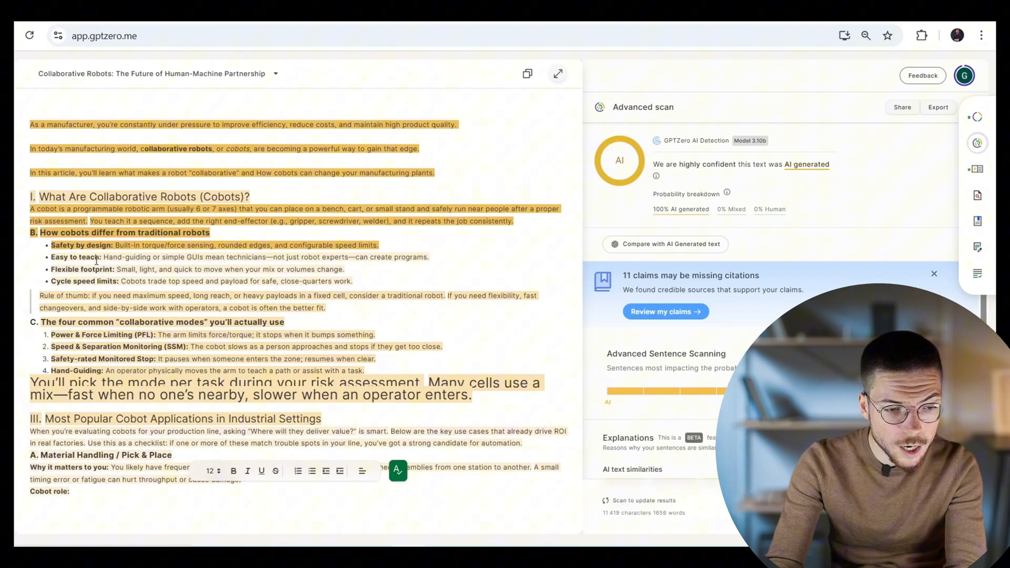
- Scroll down through the rest of the trimmed cobot article
{"action": "scroll", "scroll_direction": "down", "scroll_amount": 3}
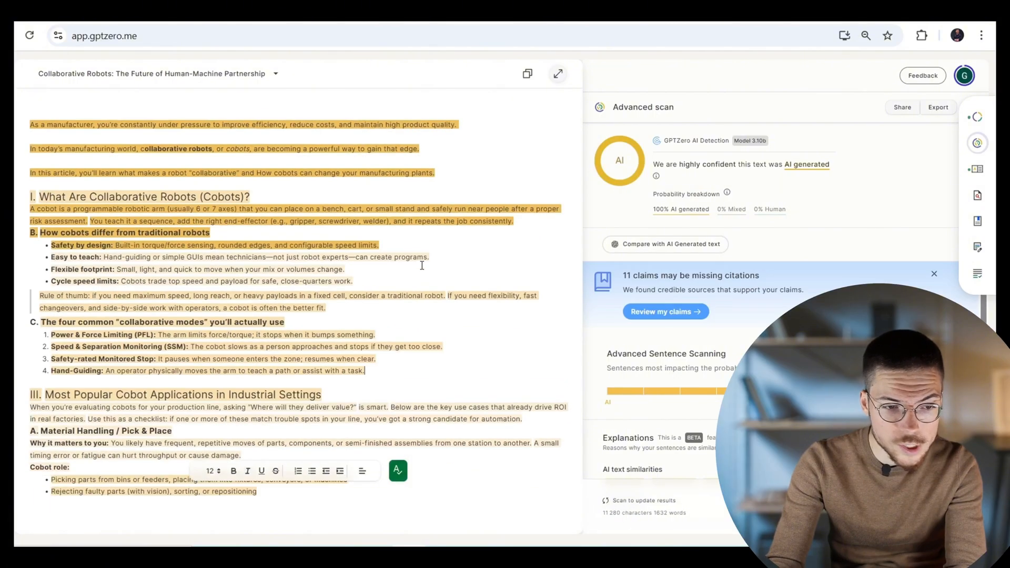
{"action": "scroll", "scroll_direction": "down", "scroll_amount": 3}
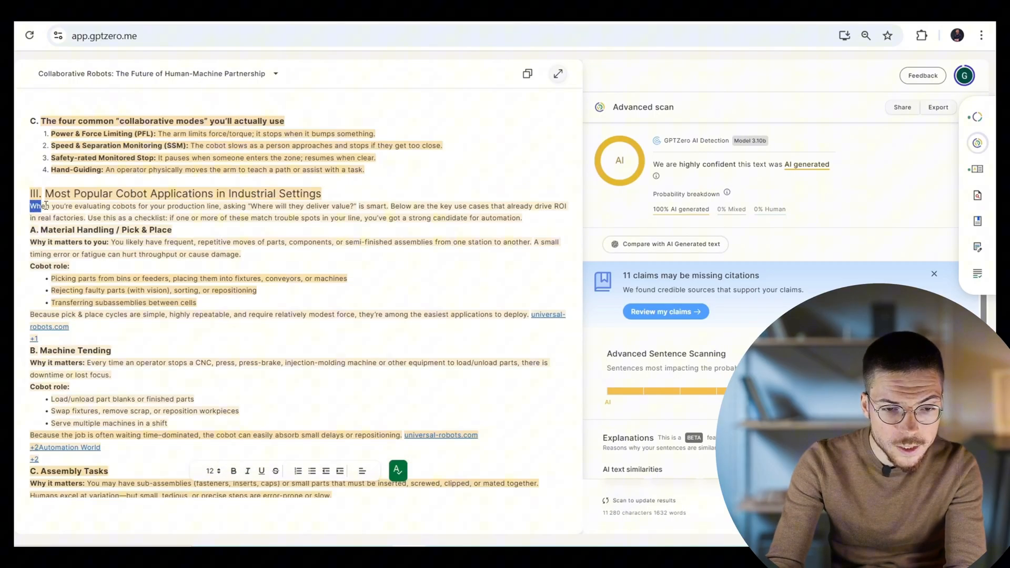
{"action": "scroll", "scroll_direction": "down", "scroll_amount": 3}
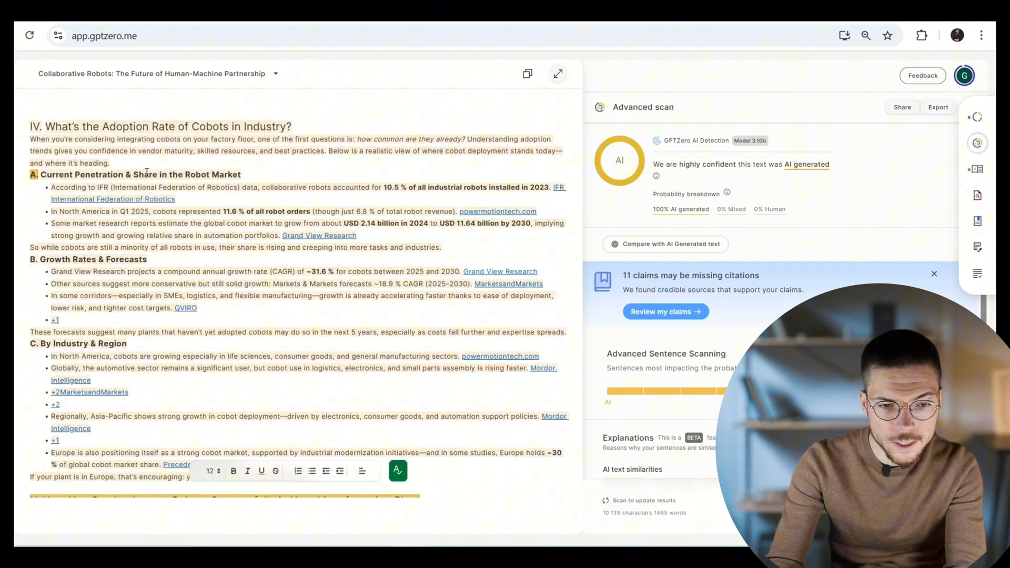
{"action": "scroll", "scroll_direction": "down", "scroll_amount": 3}
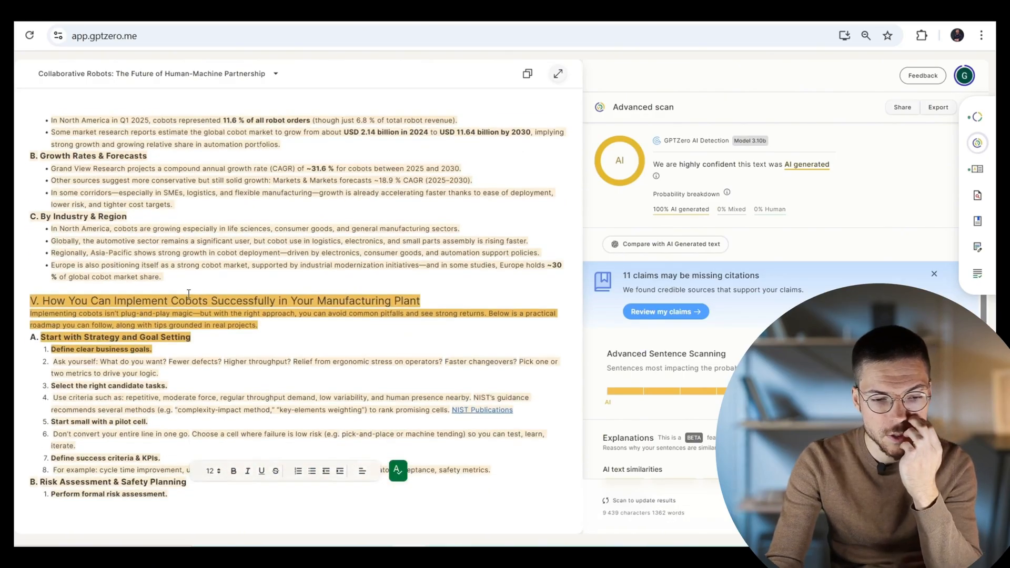
{"action": "scroll", "scroll_direction": "down", "scroll_amount": 3}
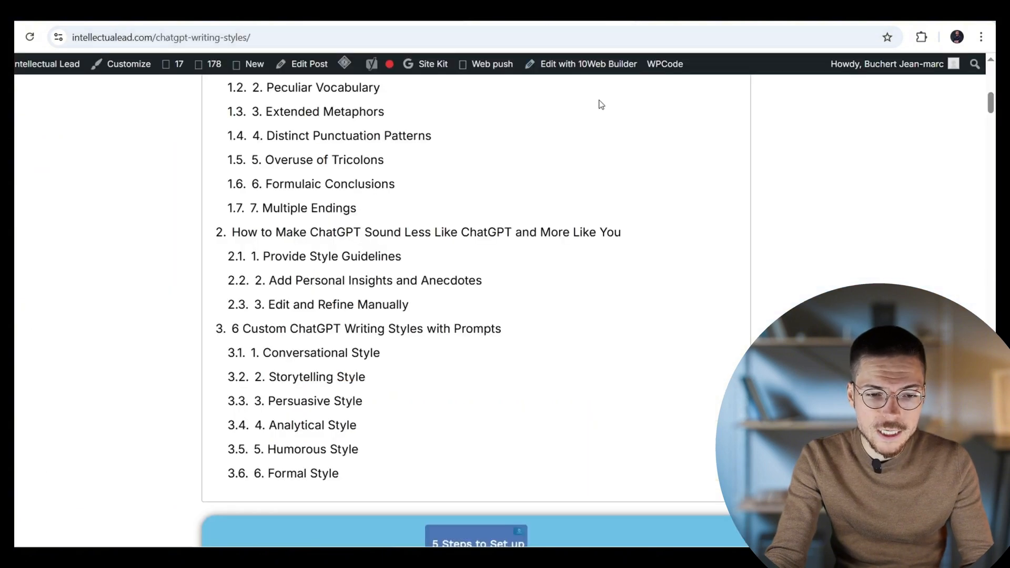
- Locate and highlight the em dash example and the word 'Tricolons' in the writing-styles guide
{"action": "scroll", "scroll_direction": "up", "scroll_amount": 3}
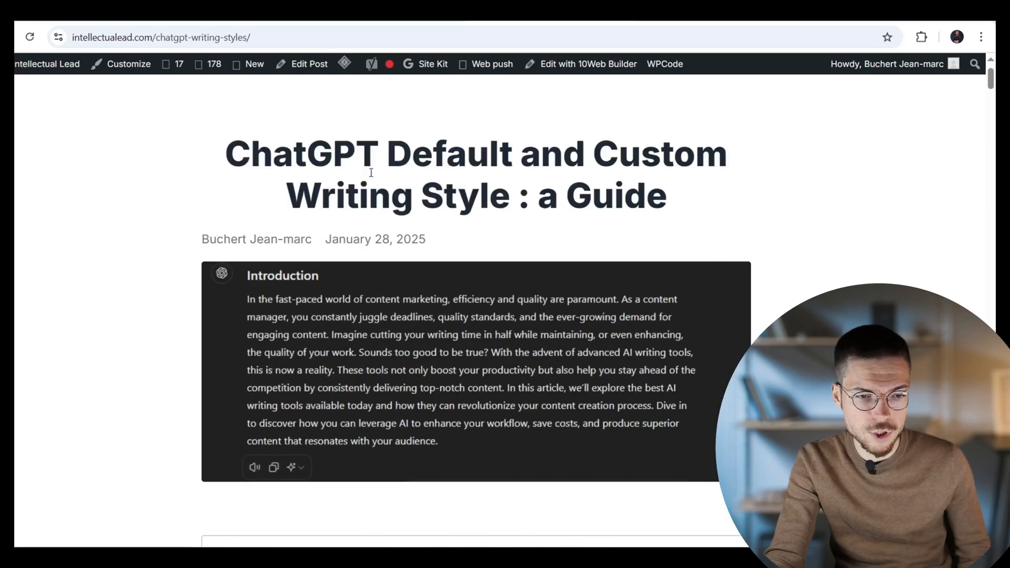
{"action": "scroll", "scroll_direction": "down", "scroll_amount": 3}
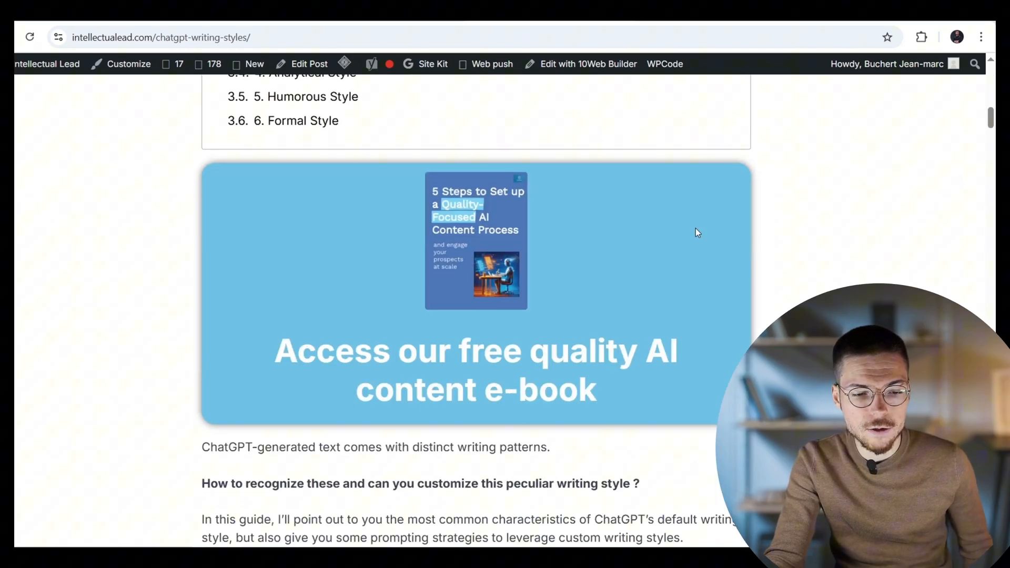
{"action": "scroll", "scroll_direction": "down", "scroll_amount": 3}
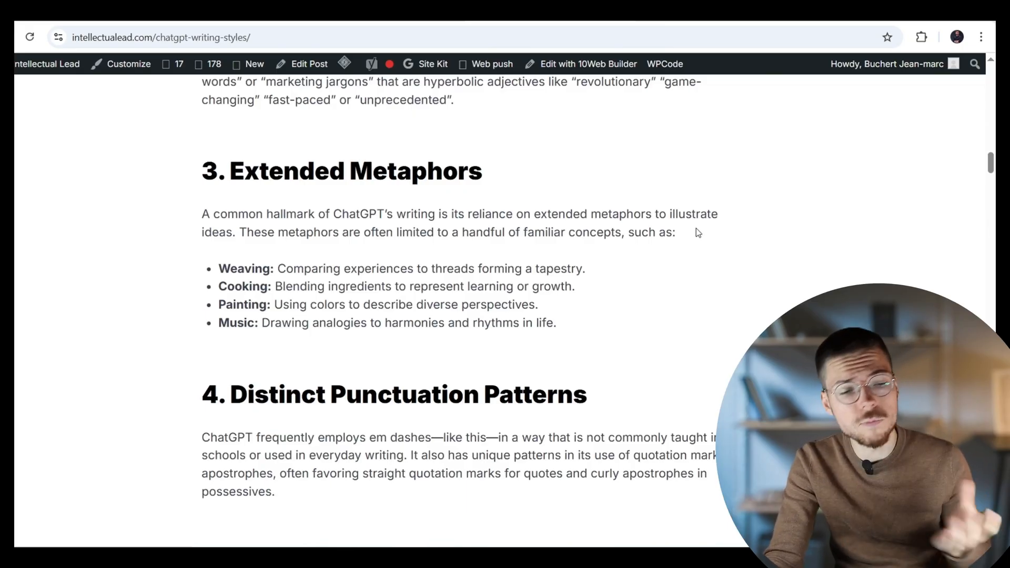
{"action": "scroll", "scroll_direction": "down", "scroll_amount": 3}
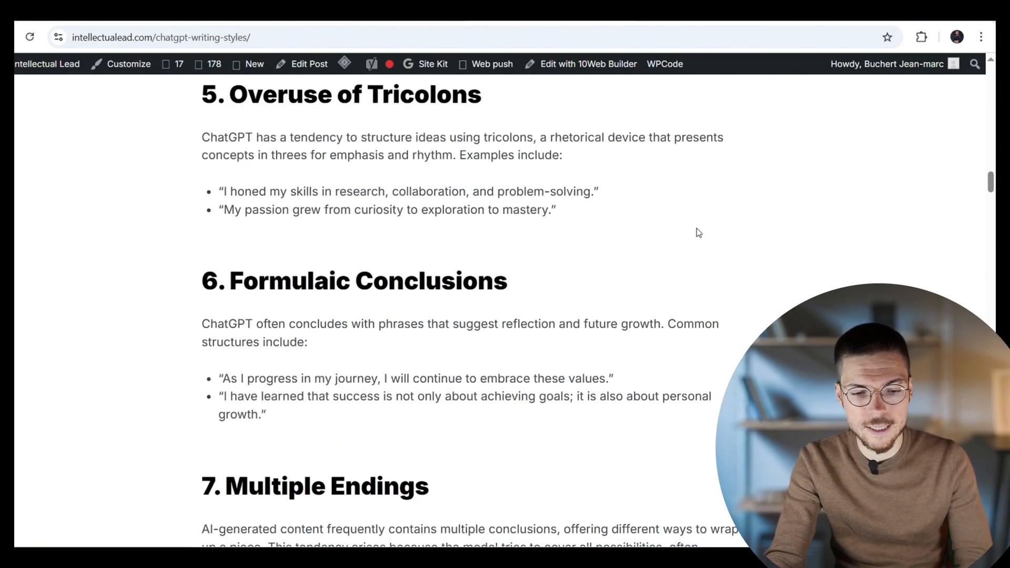
{"action": "scroll", "scroll_direction": "up", "scroll_amount": 3}
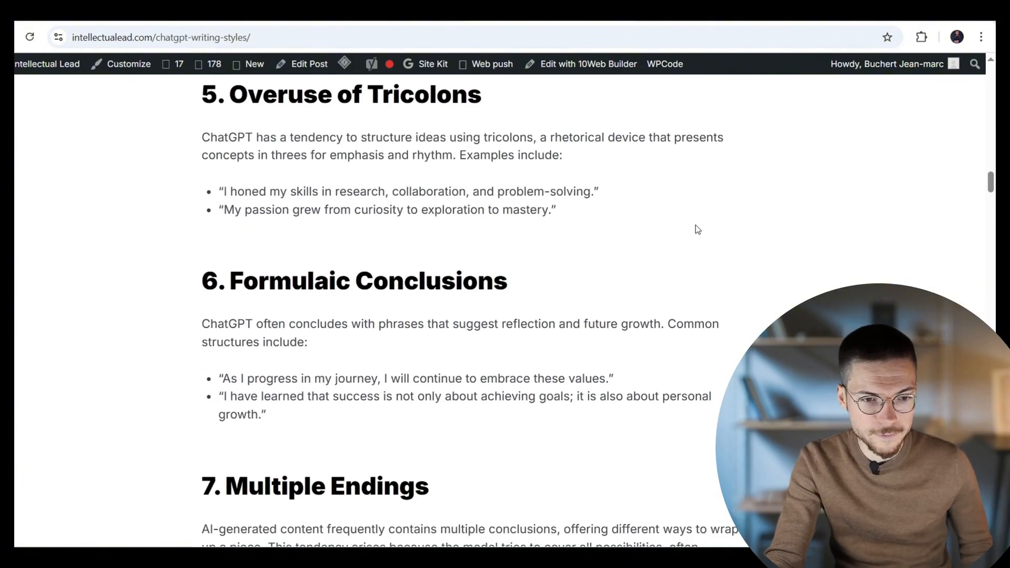
{"action": "scroll", "scroll_direction": "up", "scroll_amount": 3}
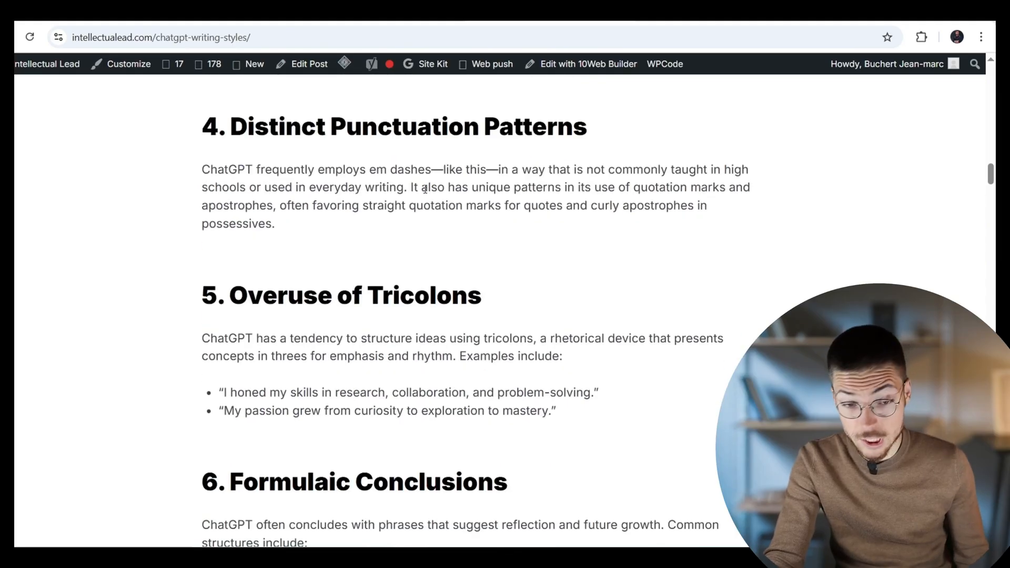
{"action": "left_click_drag", "start_coordinate": [367, 169], "coordinate": [495, 170]}
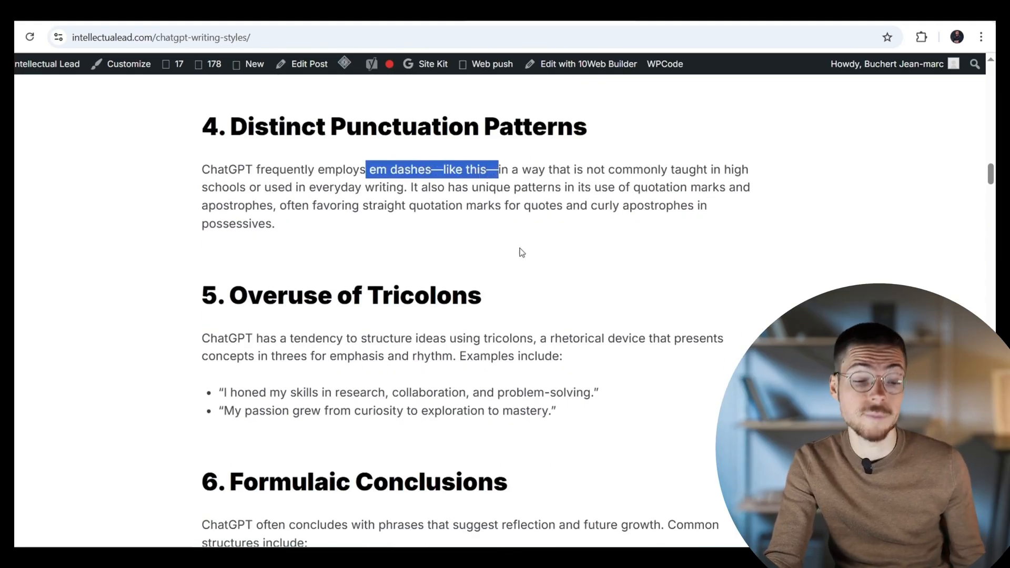
{"action": "scroll", "scroll_direction": "down", "scroll_amount": 3}
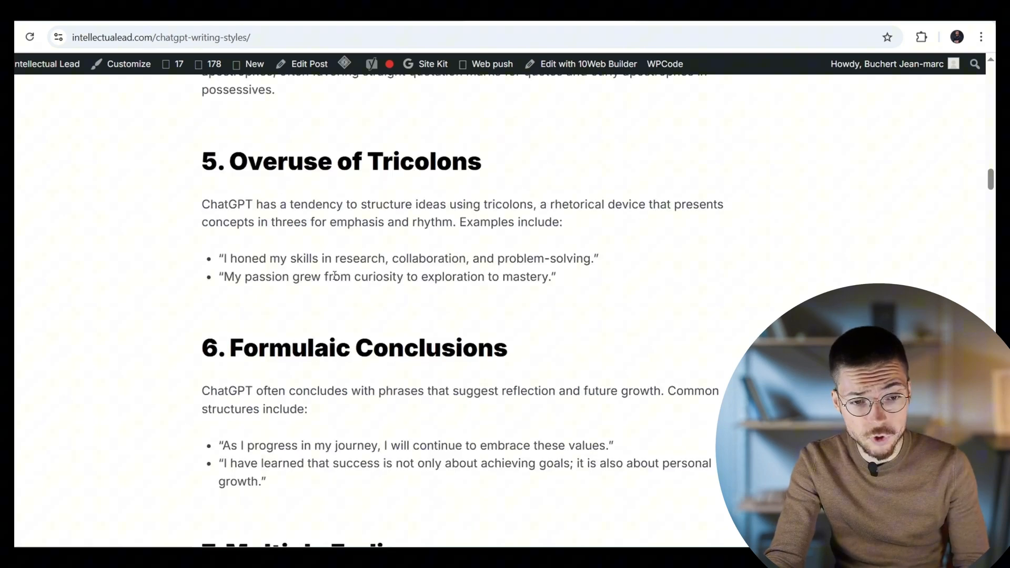
{"action": "double_click", "coordinate": [423, 161]}
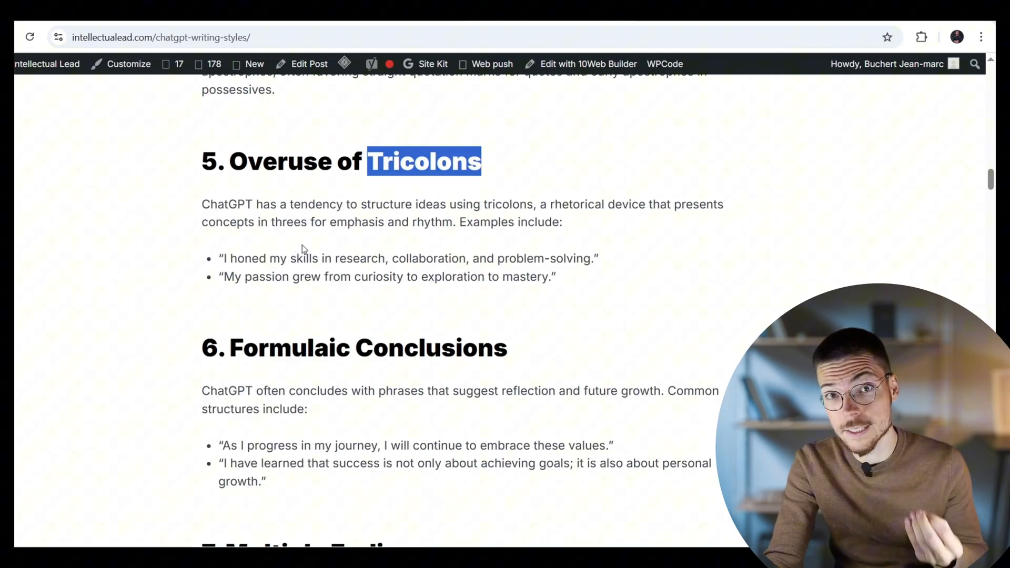
{"action": "mouse_move", "coordinate": [324, 291]}
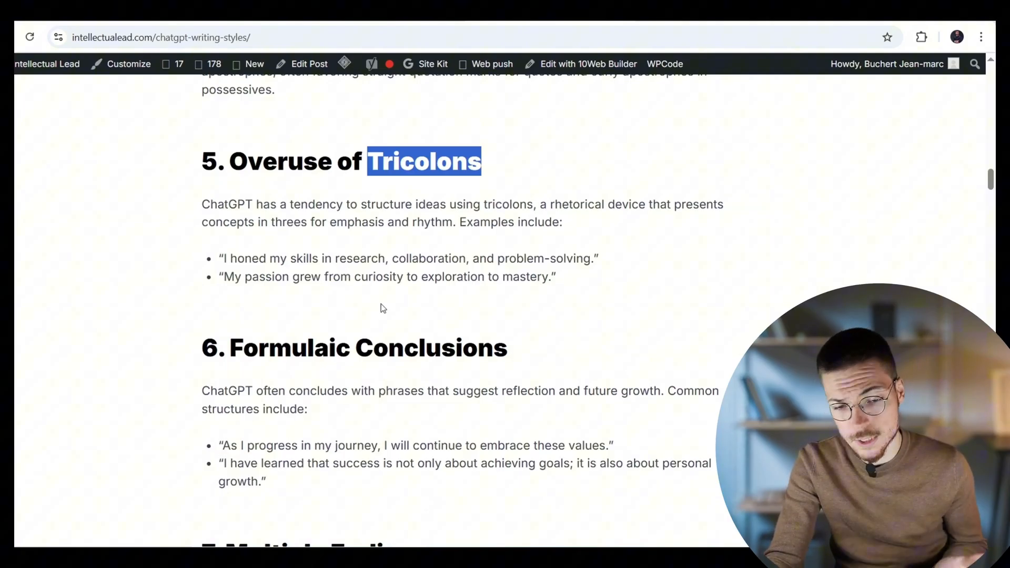
{"action": "mouse_move", "coordinate": [386, 309]}
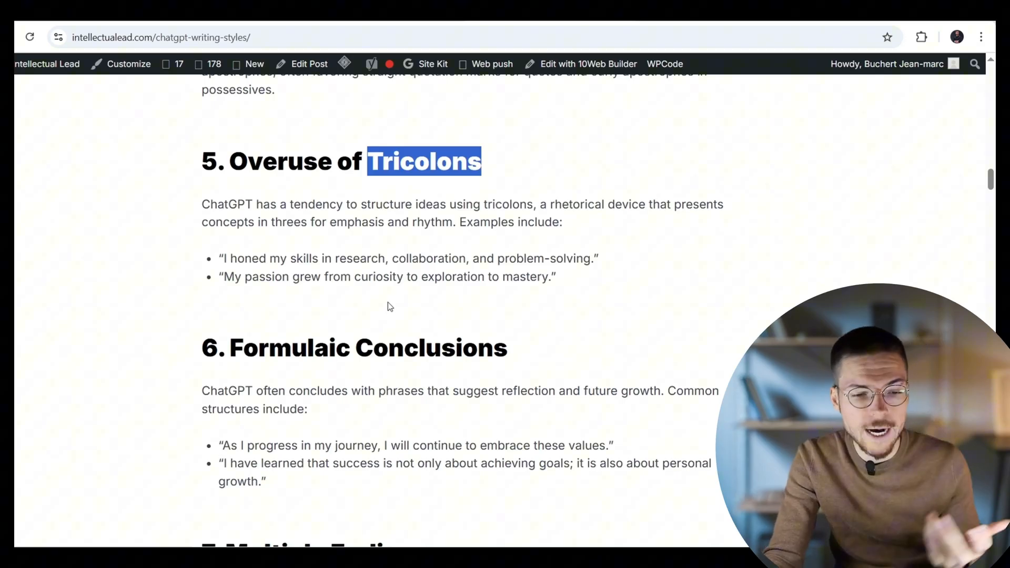
{"action": "mouse_move", "coordinate": [405, 293]}
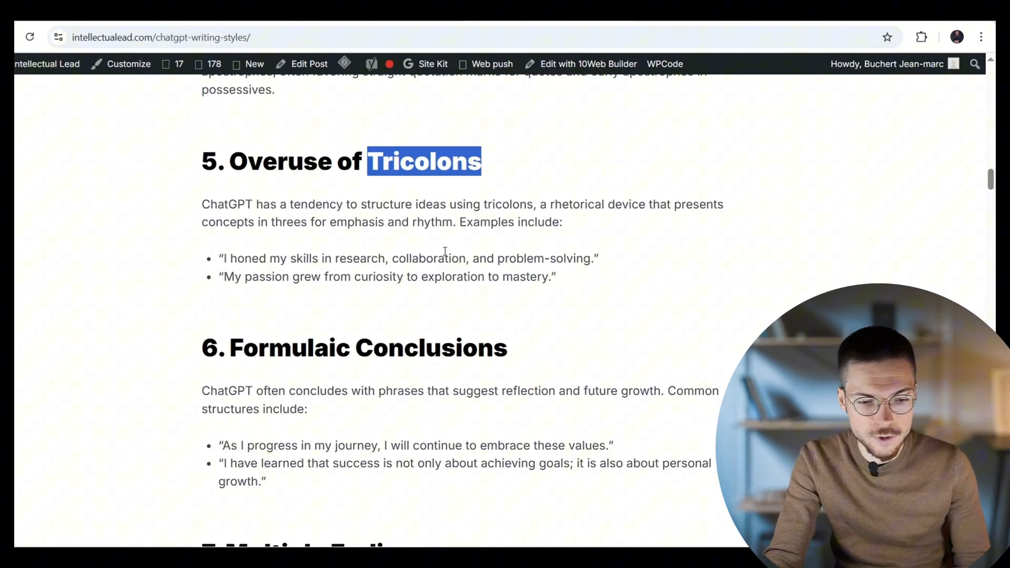
- Highlight the semicolon-joined clause in the example quote and move on to the conclusion examples
{"action": "scroll", "scroll_direction": "down", "scroll_amount": 3}
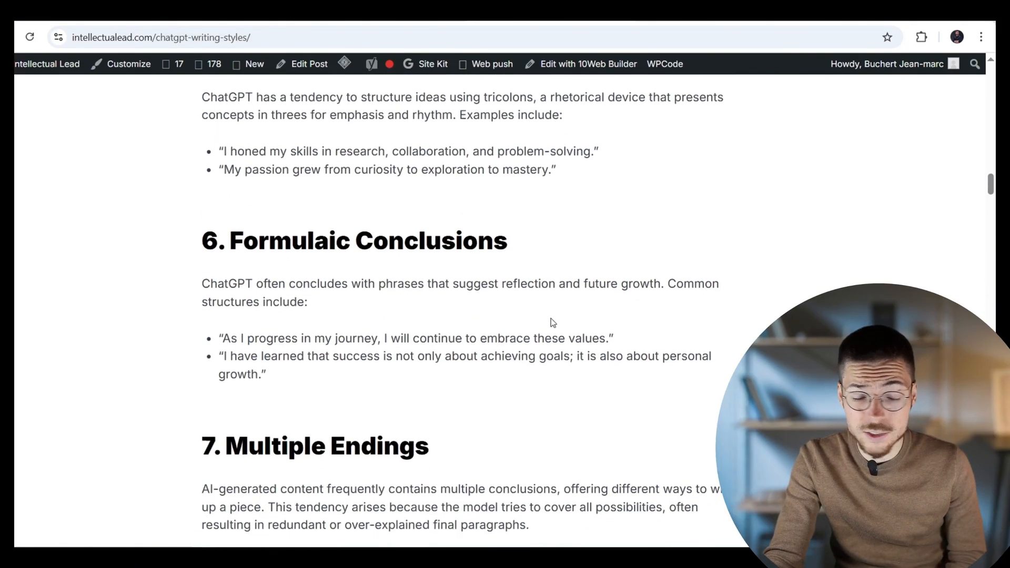
{"action": "scroll", "scroll_direction": "down", "scroll_amount": 3}
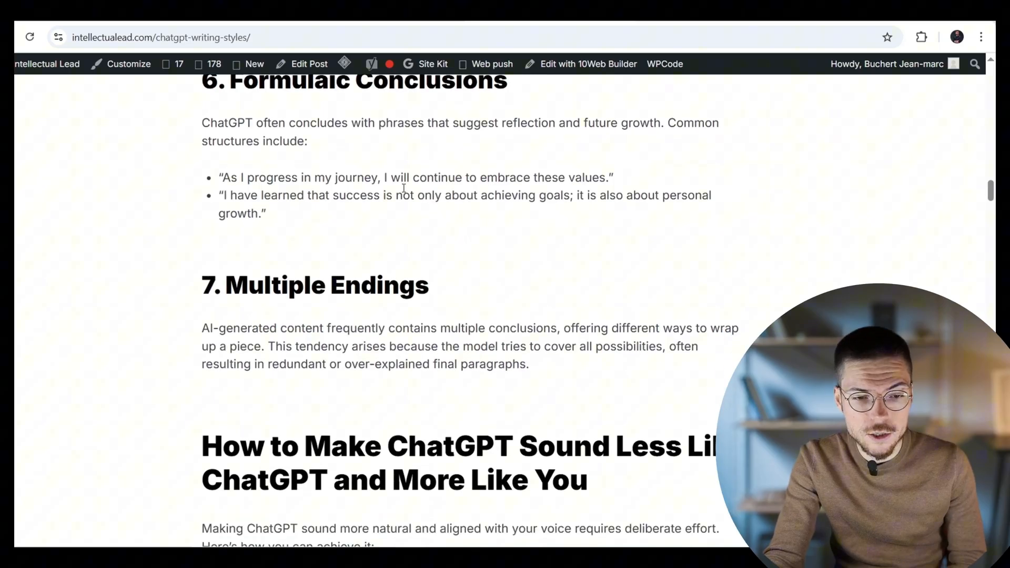
{"action": "left_click_drag", "start_coordinate": [561, 196], "coordinate": [587, 196]}
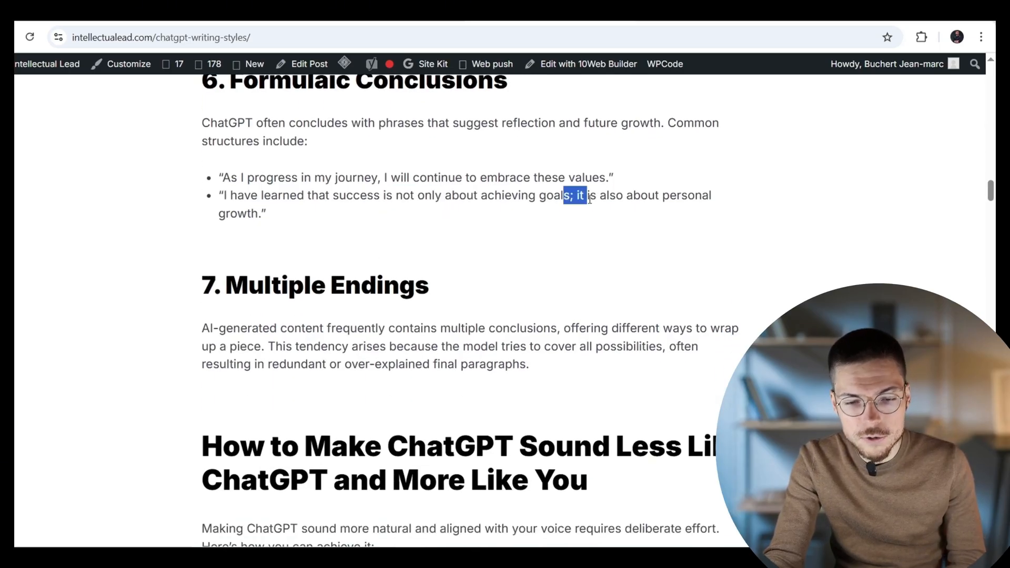
{"action": "left_click_drag", "start_coordinate": [583, 195], "coordinate": [647, 195]}
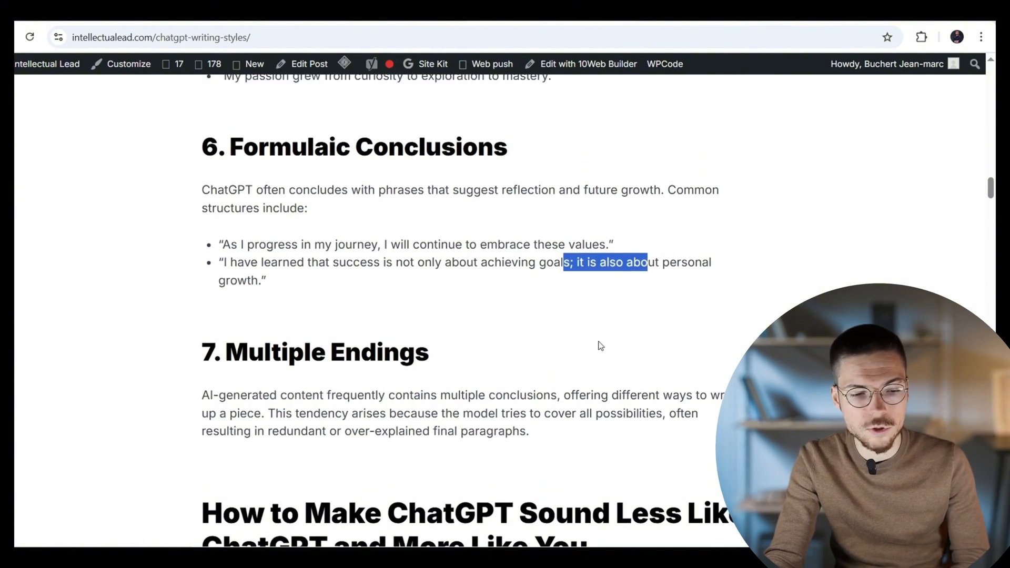
{"action": "scroll", "scroll_direction": "up", "scroll_amount": 3}
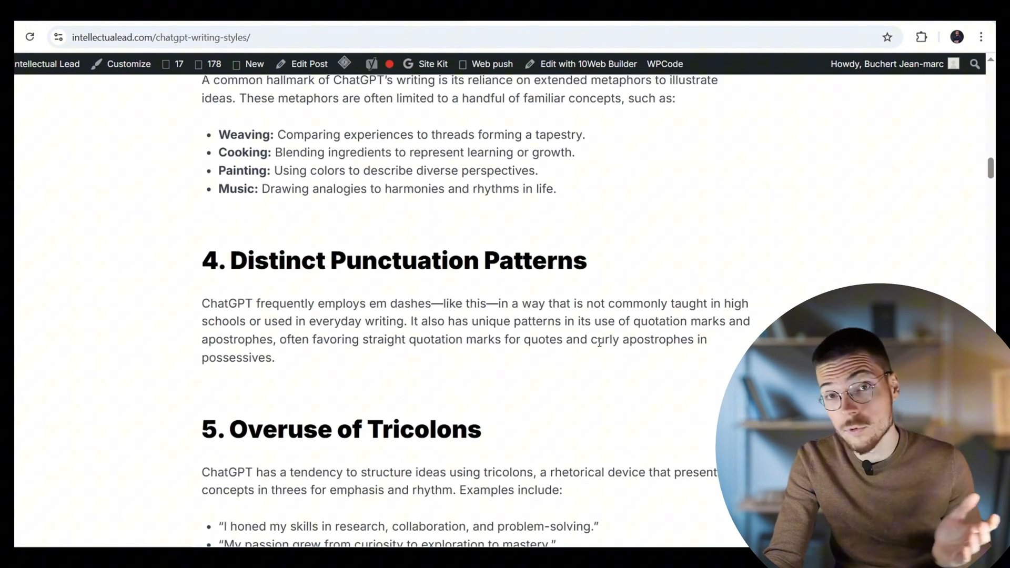
{"action": "scroll", "scroll_direction": "down", "scroll_amount": 3}
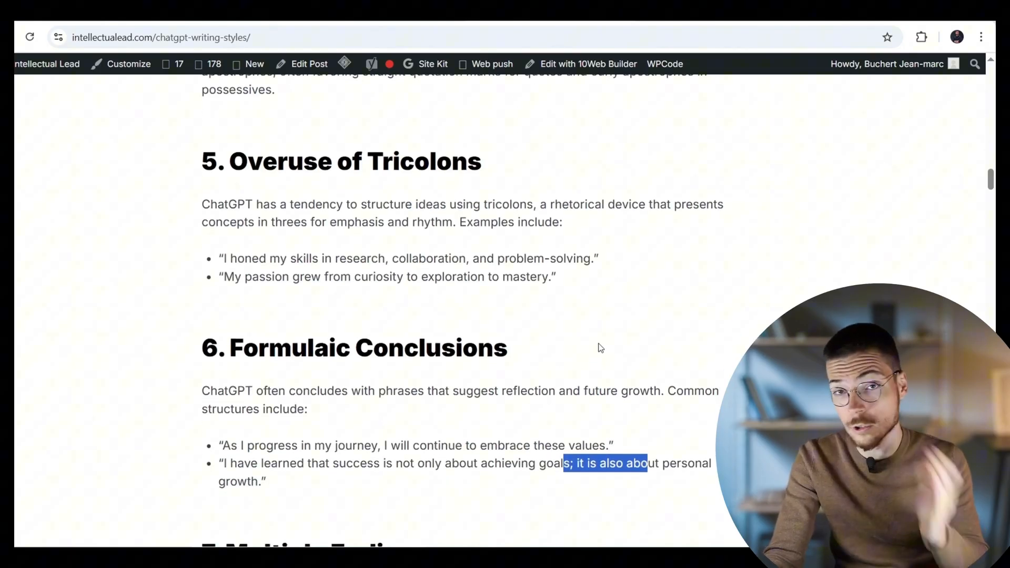
{"action": "scroll", "scroll_direction": "down", "scroll_amount": 3}
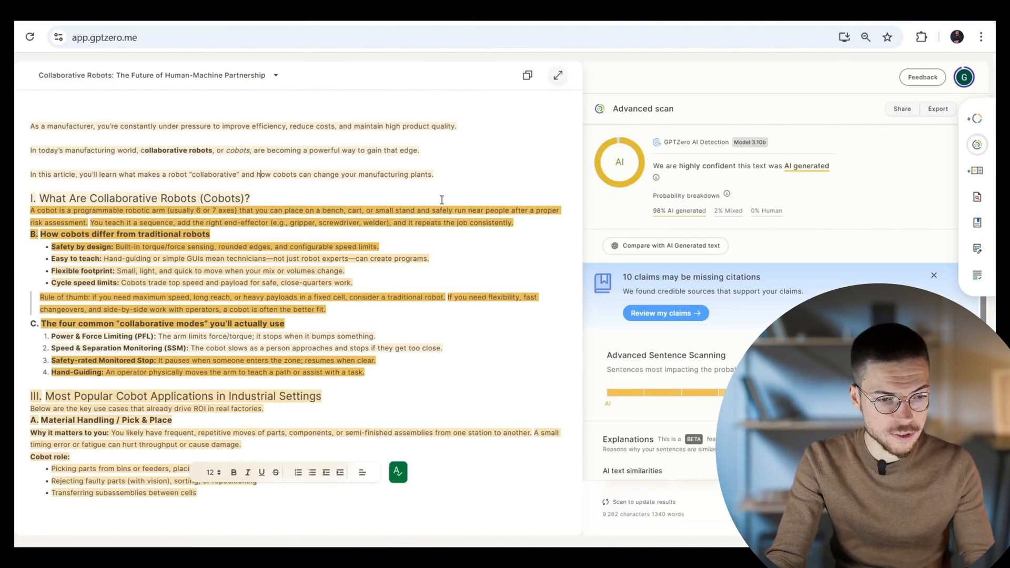
- Delete 'bench, cart, or' from the cobot definition so the arm sits only on a small stand
{"action": "scroll", "scroll_direction": "down", "scroll_amount": 3}
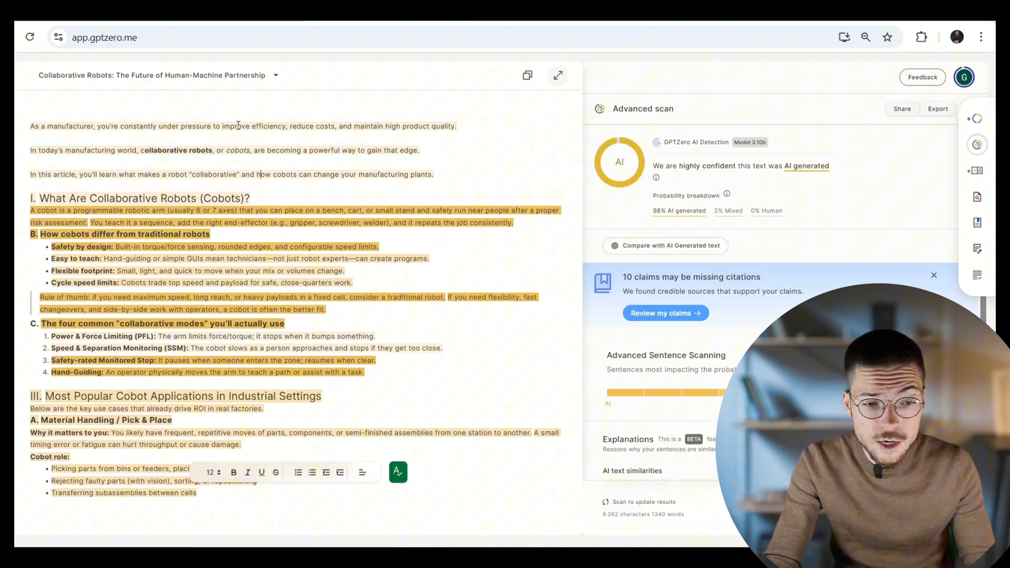
{"action": "left_click_drag", "start_coordinate": [307, 126], "coordinate": [335, 126]}
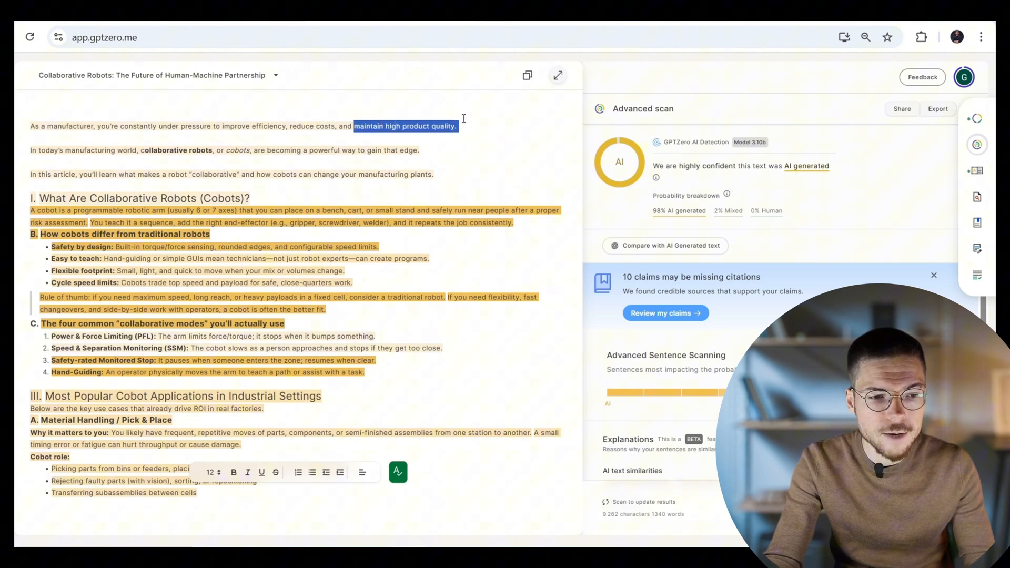
{"action": "scroll", "scroll_direction": "down", "scroll_amount": 3}
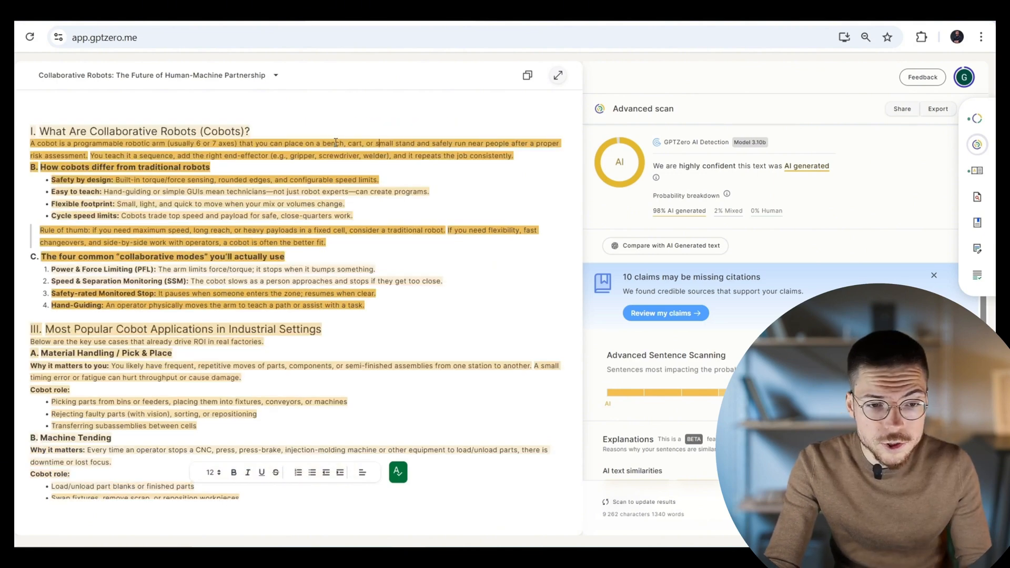
{"action": "left_click_drag", "start_coordinate": [322, 143], "coordinate": [380, 143]}
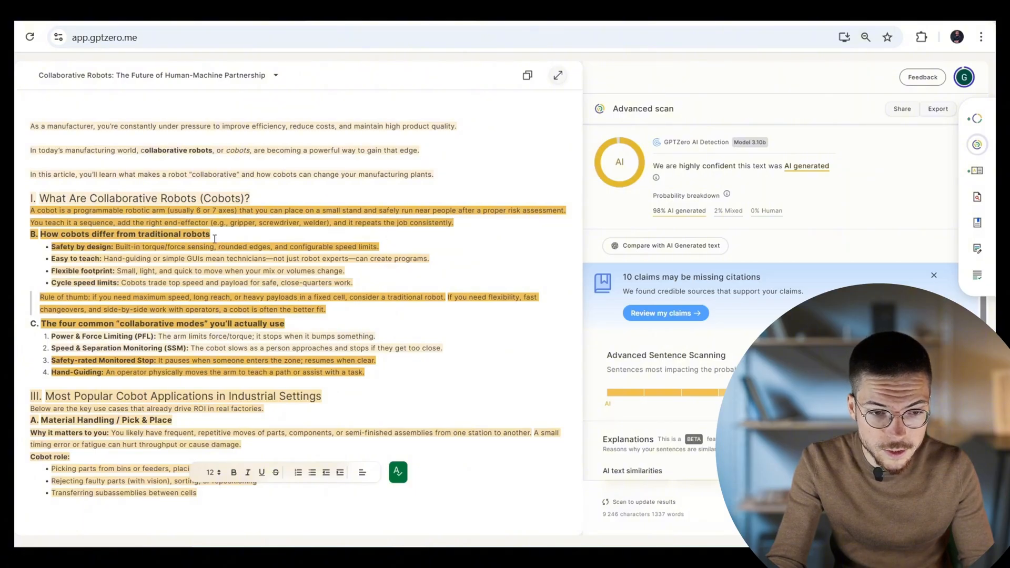
{"action": "left_click_drag", "start_coordinate": [231, 222], "coordinate": [329, 222]}
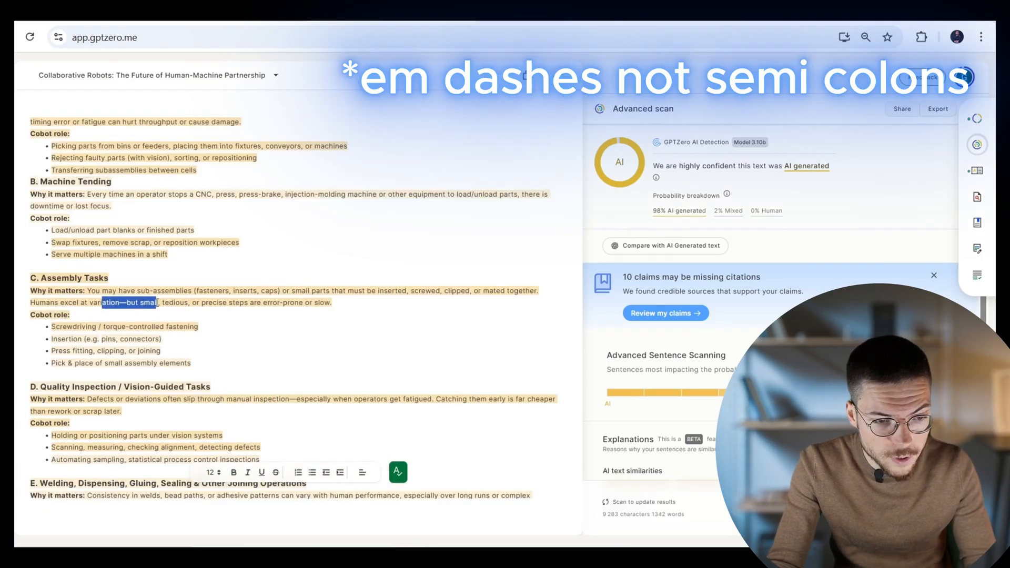
- Reword the safety-by-design bullet while working through the use-case sections
{"action": "scroll", "scroll_direction": "down", "scroll_amount": 3}
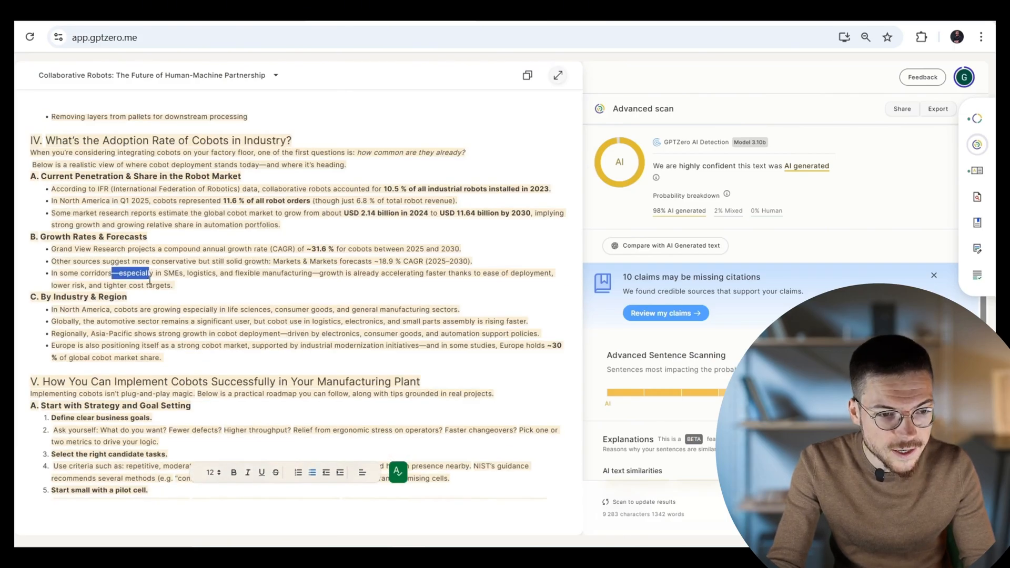
{"action": "scroll", "scroll_direction": "down", "scroll_amount": 3}
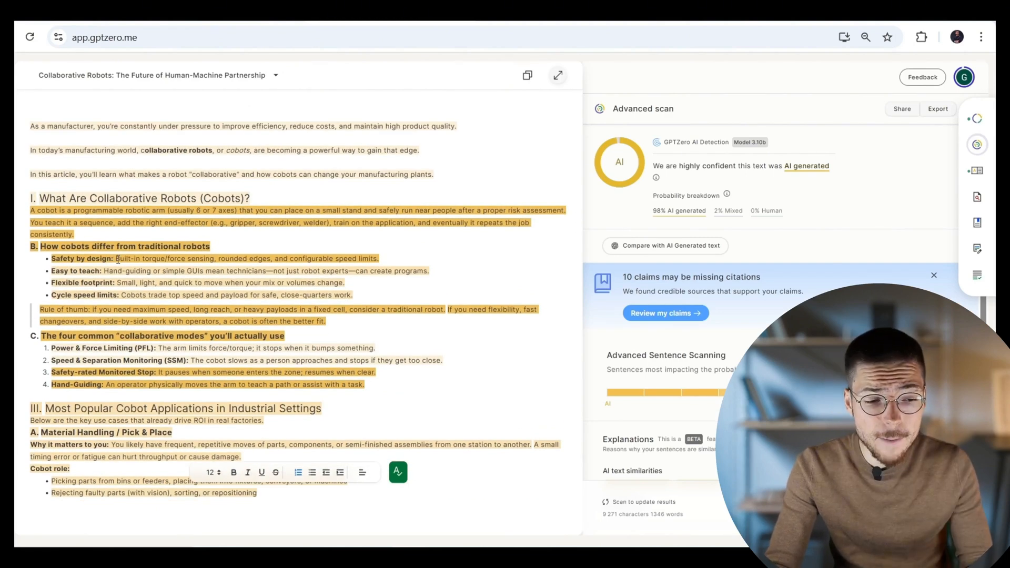
{"action": "left_click_drag", "start_coordinate": [115, 259], "coordinate": [353, 259]}
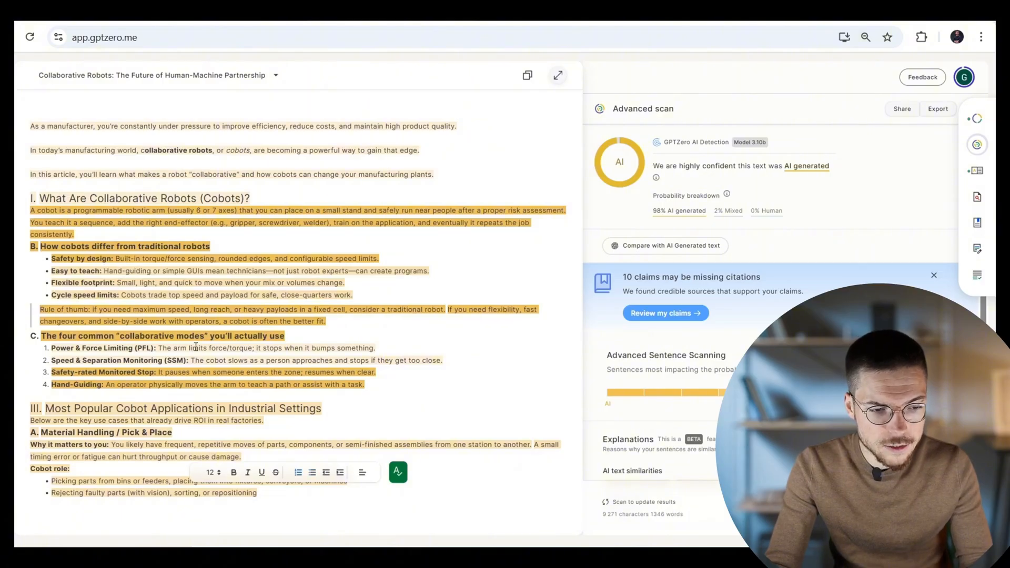
{"action": "scroll", "scroll_direction": "down", "scroll_amount": 3}
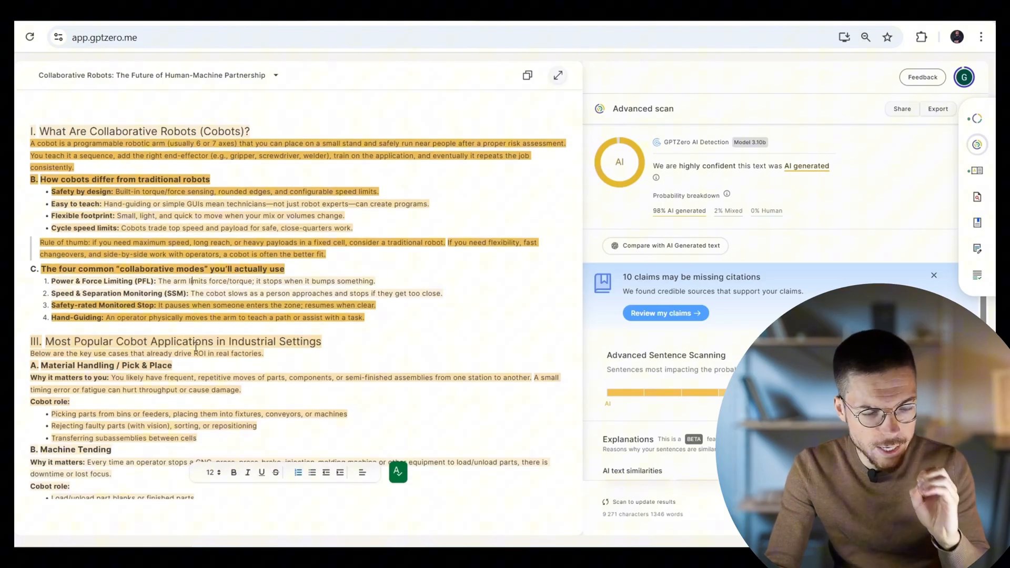
{"action": "scroll", "scroll_direction": "down", "scroll_amount": 3}
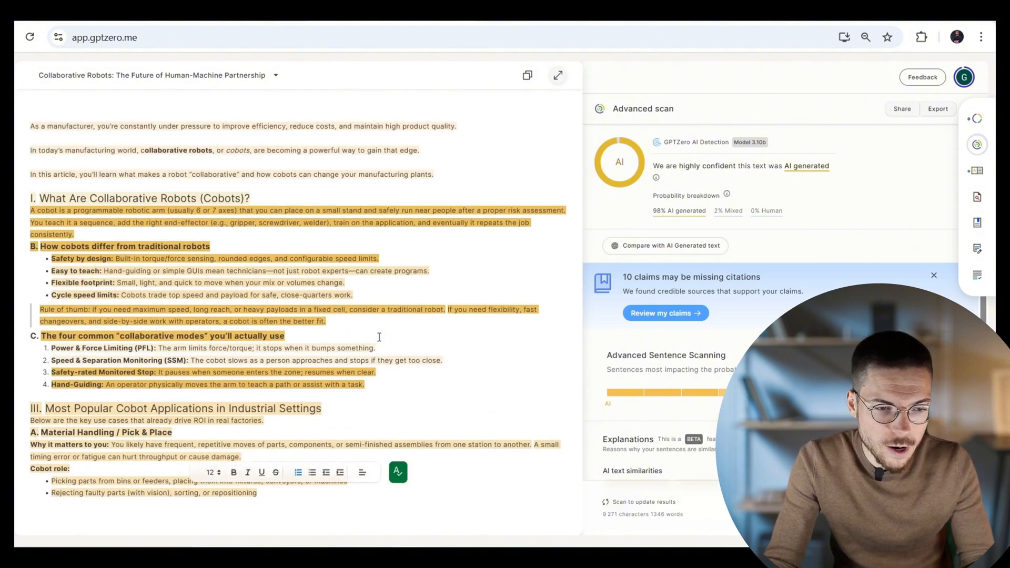
- Scroll down through the feature bullets and implementation section toward the rescan
{"action": "scroll", "scroll_direction": "down", "scroll_amount": 3}
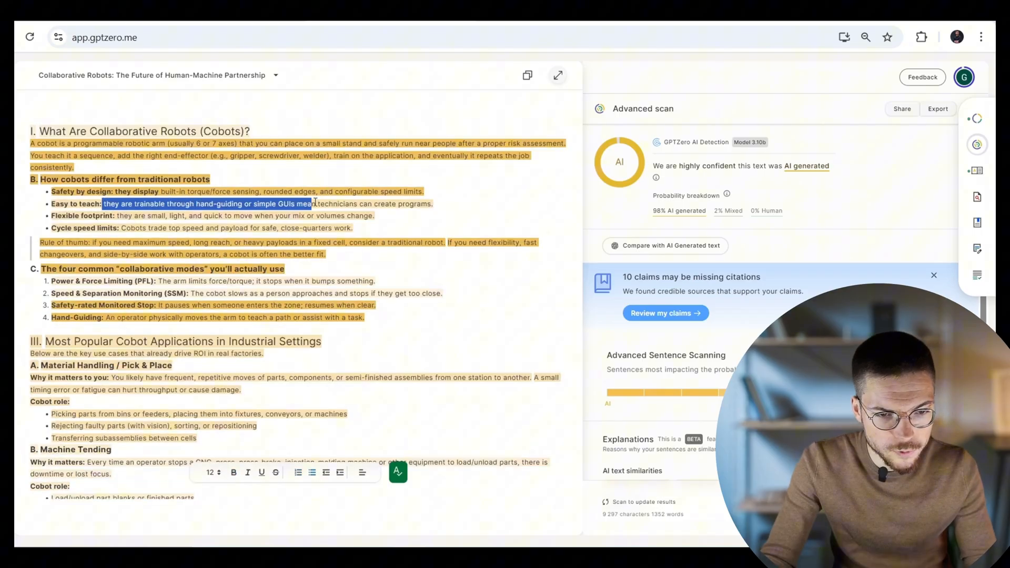
{"action": "scroll", "scroll_direction": "down", "scroll_amount": 3}
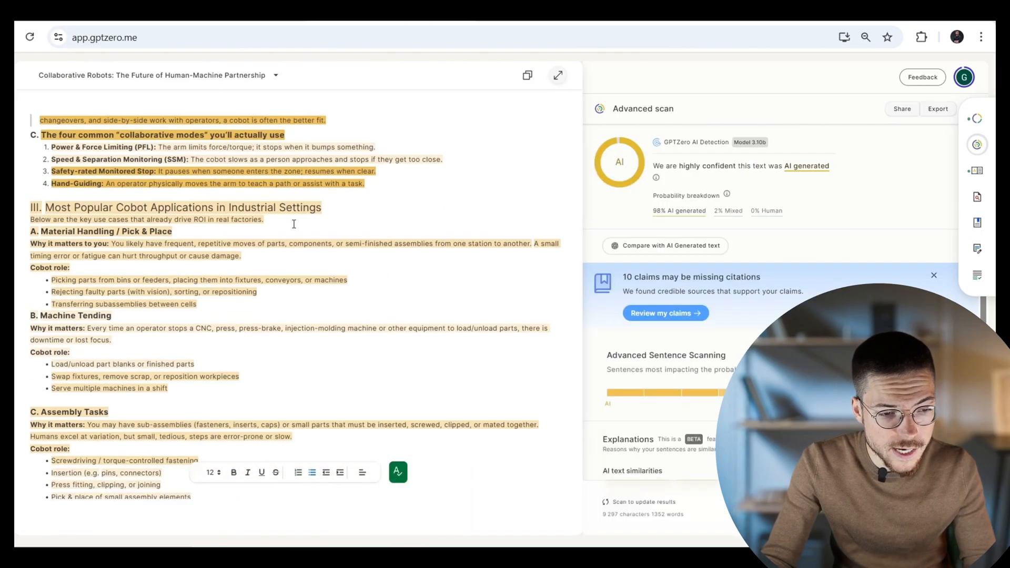
{"action": "scroll", "scroll_direction": "down", "scroll_amount": 3}
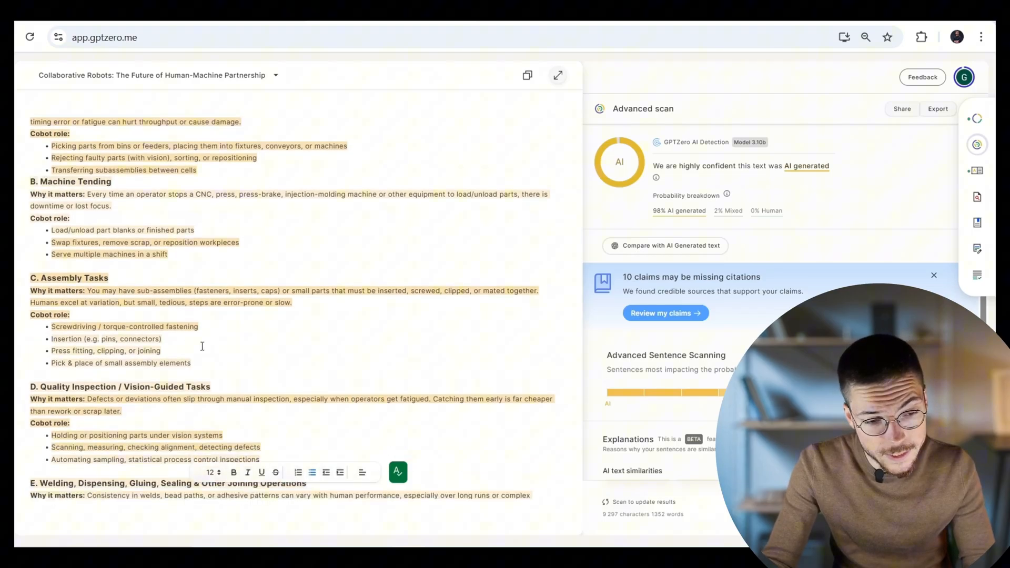
{"action": "scroll", "scroll_direction": "down", "scroll_amount": 3}
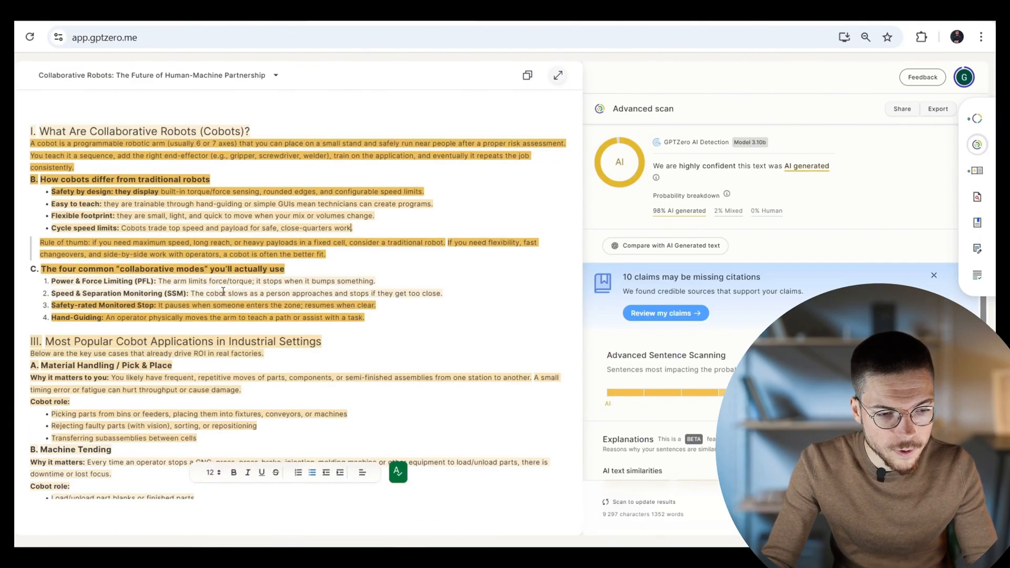
{"action": "scroll", "scroll_direction": "down", "scroll_amount": 3}
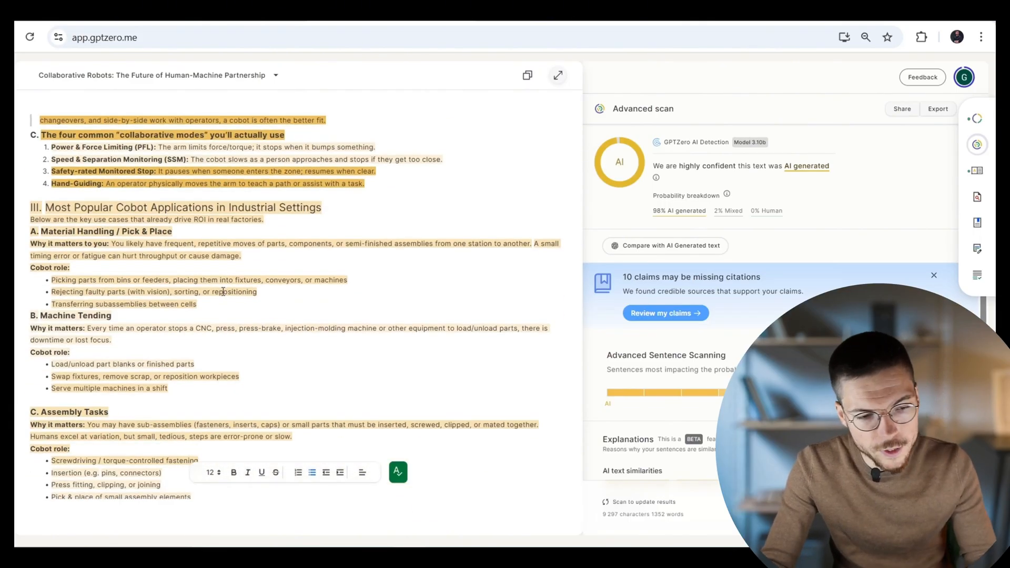
{"action": "scroll", "scroll_direction": "down", "scroll_amount": 3}
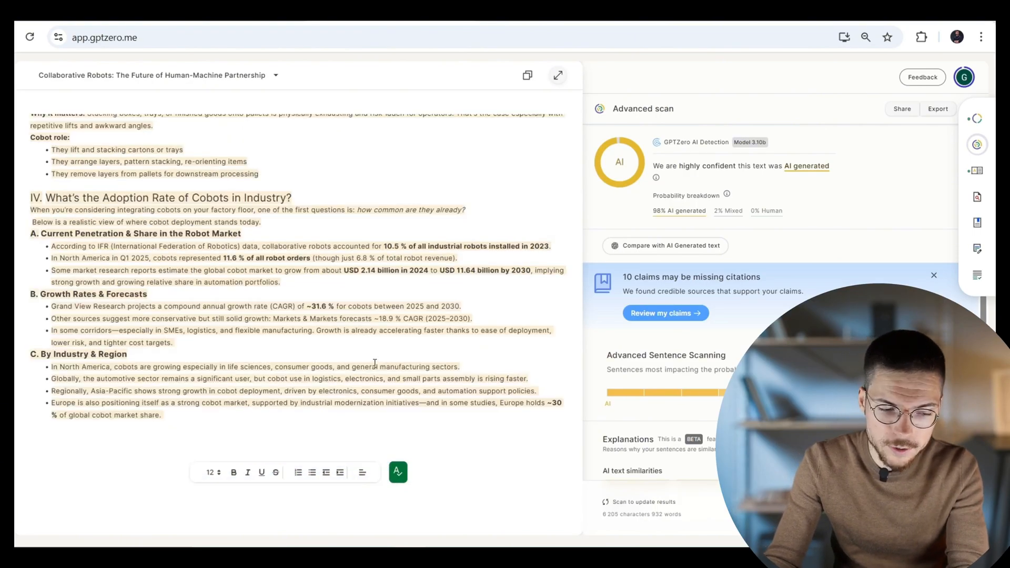
{"action": "scroll", "scroll_direction": "down", "scroll_amount": 3}
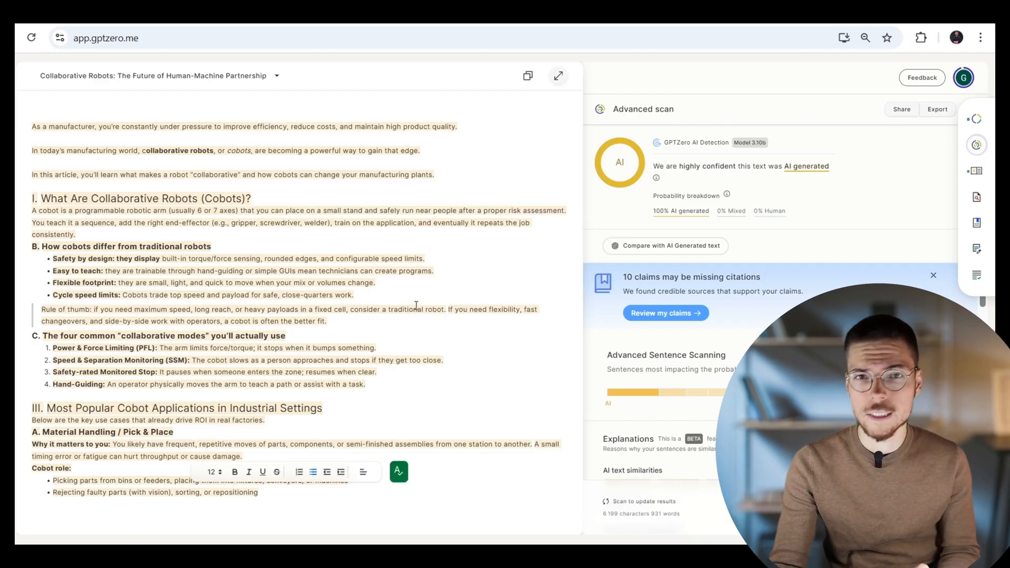
{"action": "scroll", "scroll_direction": "down", "scroll_amount": 3}
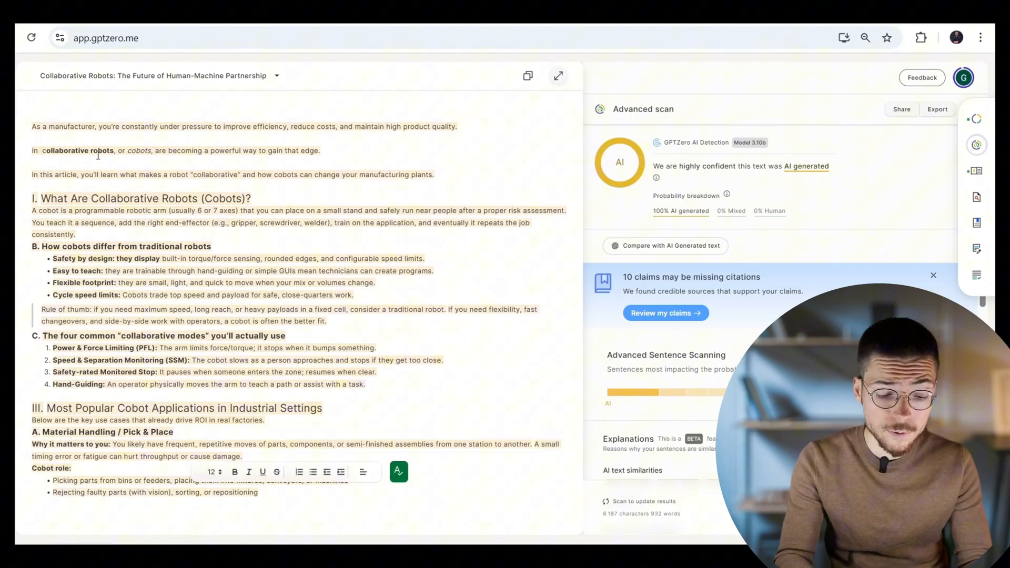
- Add 'your product p…' and 'business and economic' rewrites to the intro and definition paragraphs
{"action": "type", "text": "your product p"}
{"action": "type", "text": "impact"}
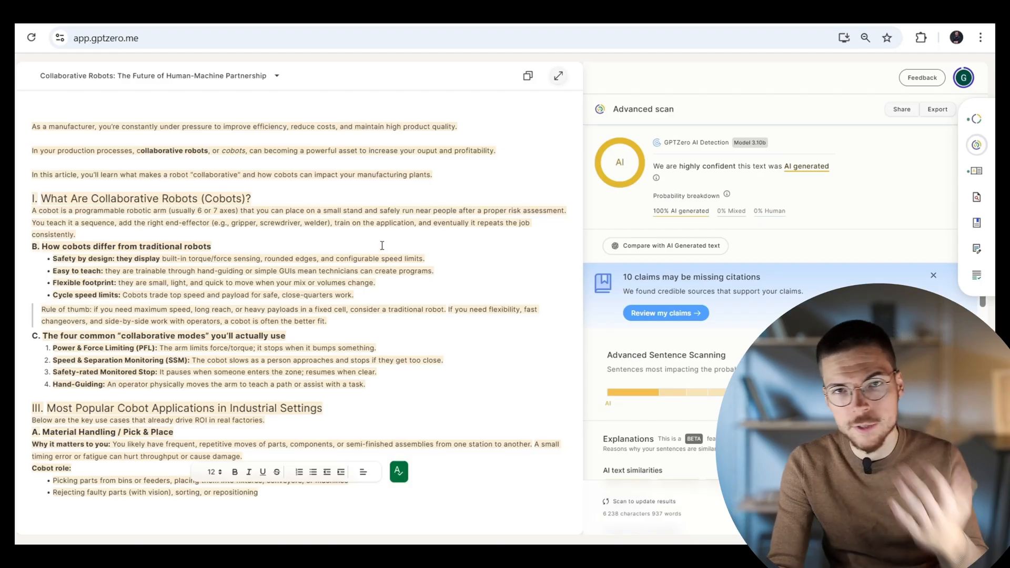
{"action": "scroll", "scroll_direction": "down", "scroll_amount": 3}
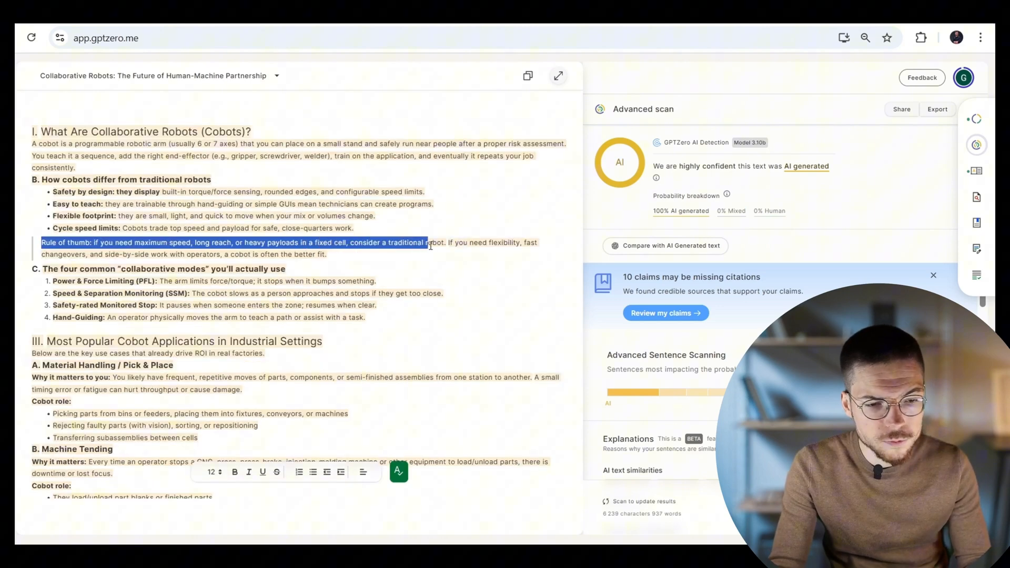
{"action": "scroll", "scroll_direction": "down", "scroll_amount": 3}
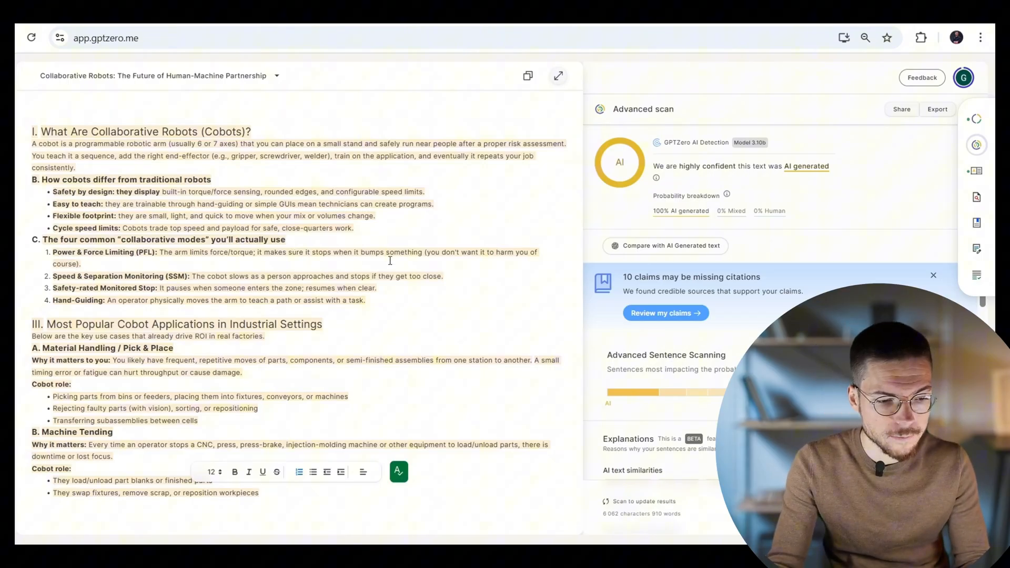
{"action": "scroll", "scroll_direction": "down", "scroll_amount": 3}
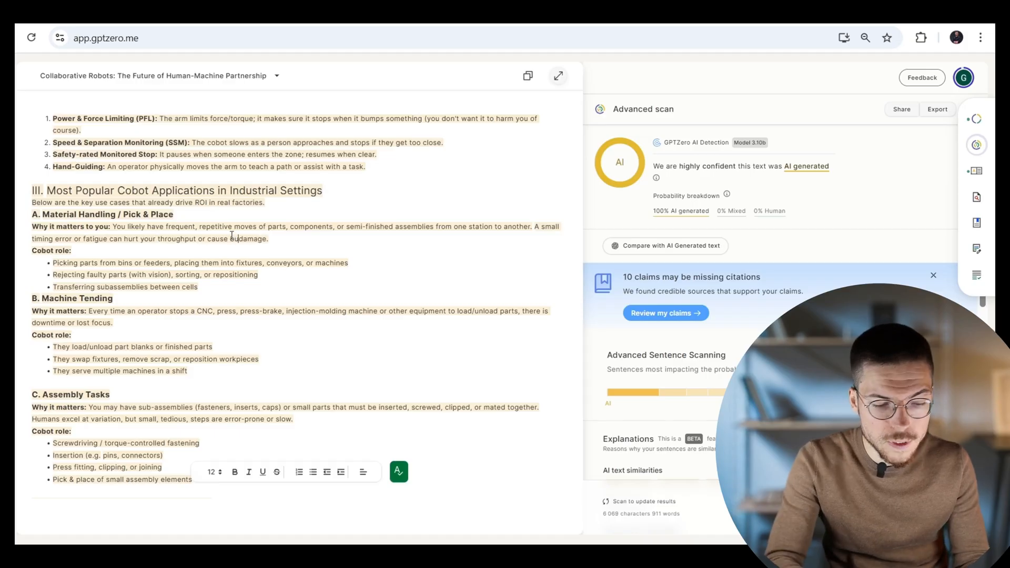
{"action": "type", "text": "business and economic"}
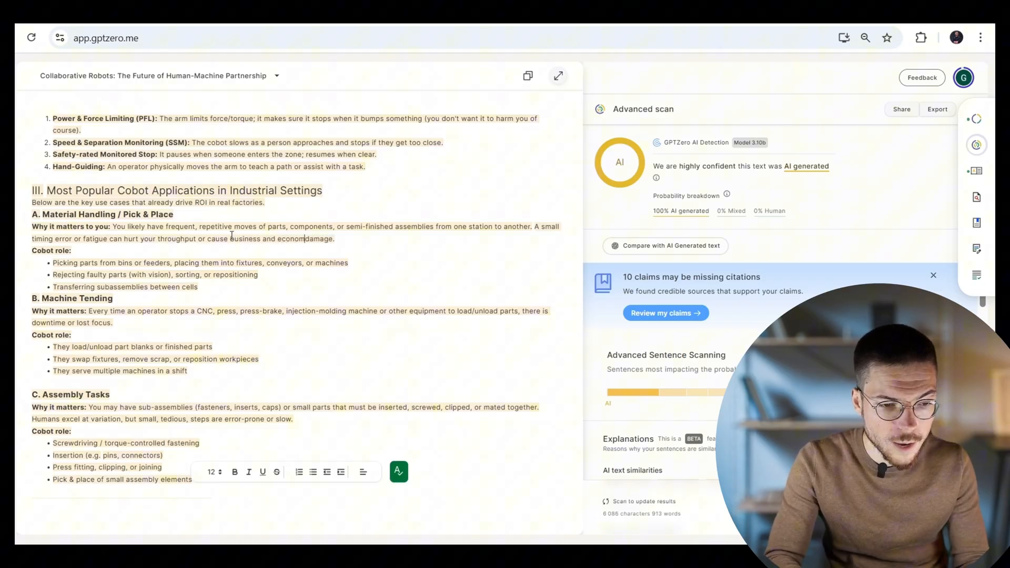
- Insert the casual asides 'Its defin…' and 'So you definitely want t…' in the use-case sections
{"action": "scroll", "scroll_direction": "down", "scroll_amount": 3}
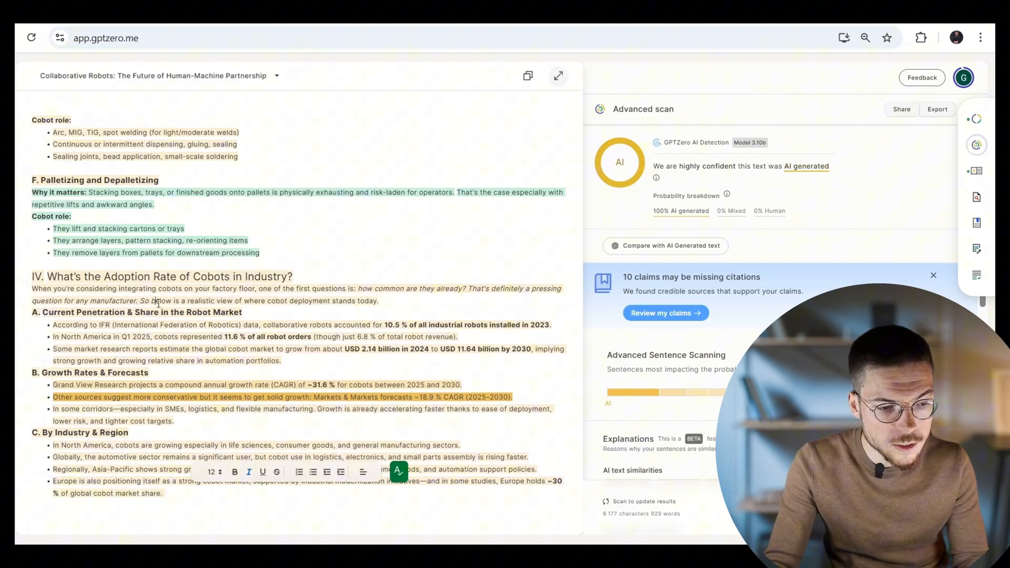
{"action": "type", "text": "Its defin"}
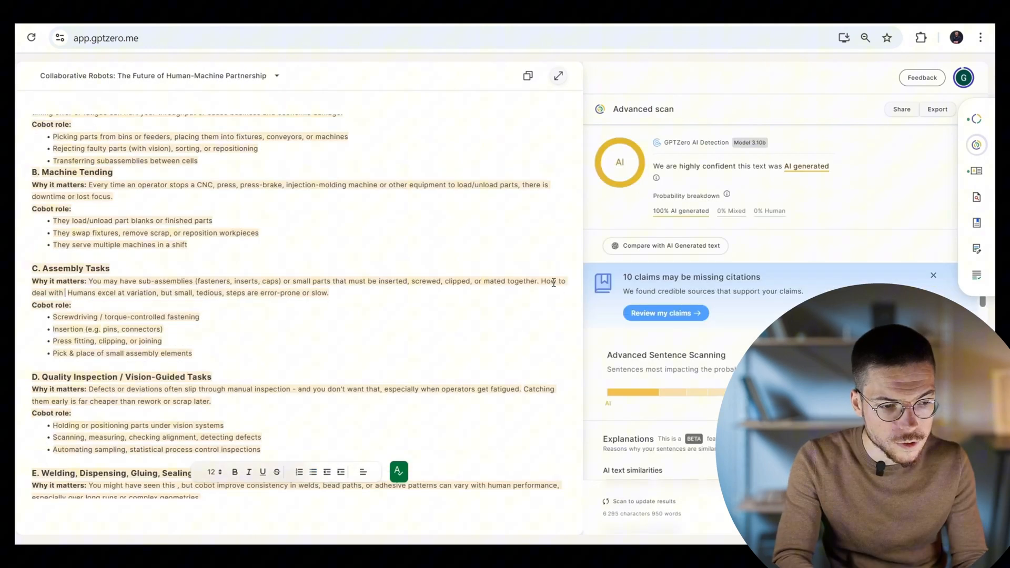
{"action": "type", "text": "So you definitely want t"}
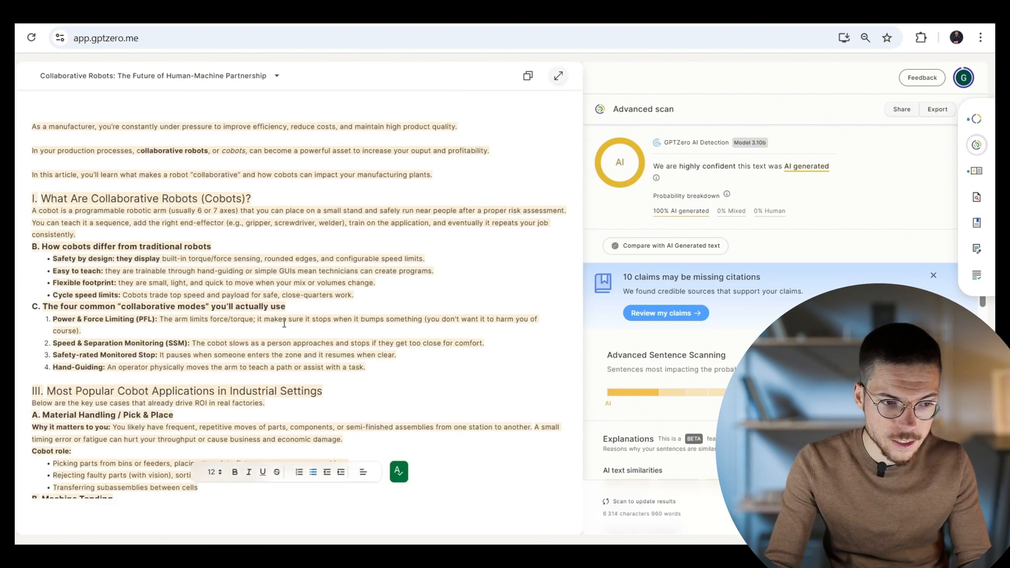
{"action": "scroll", "scroll_direction": "down", "scroll_amount": 3}
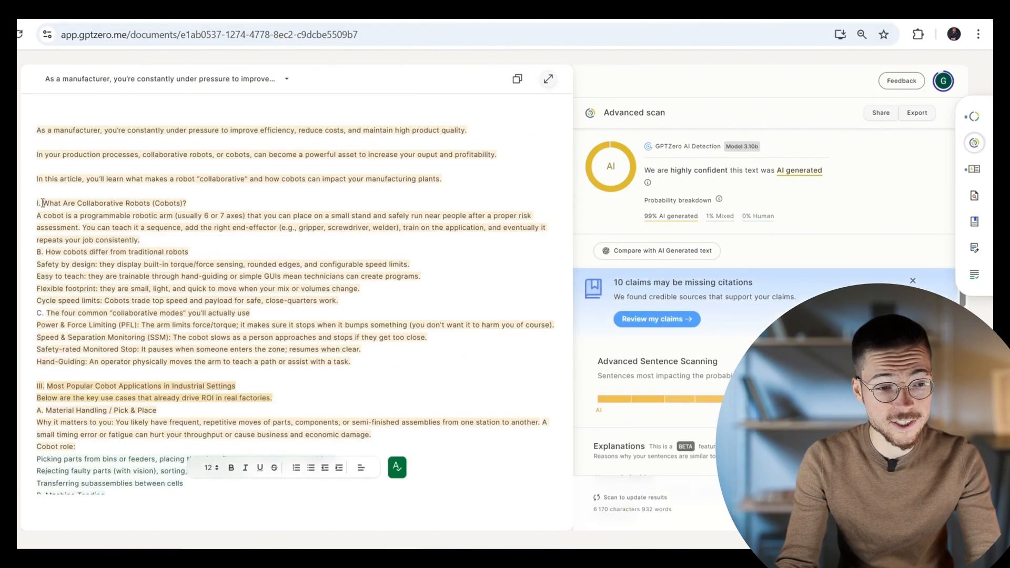
- Remove the 'B.' heading prefix and scroll through the remaining headings to strip their numerals
{"action": "double_click", "coordinate": [40, 252]}
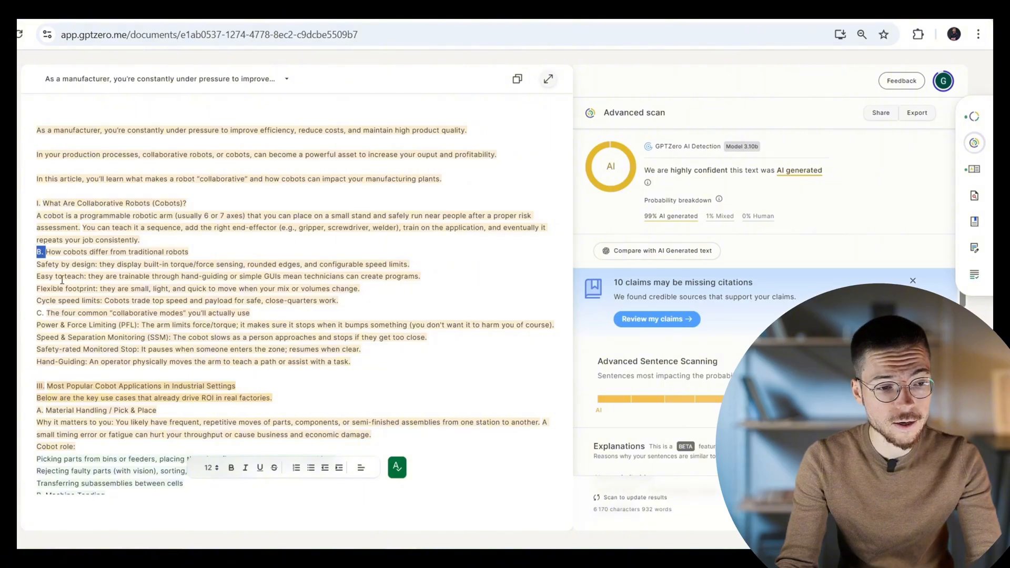
{"action": "scroll", "scroll_direction": "down", "scroll_amount": 3}
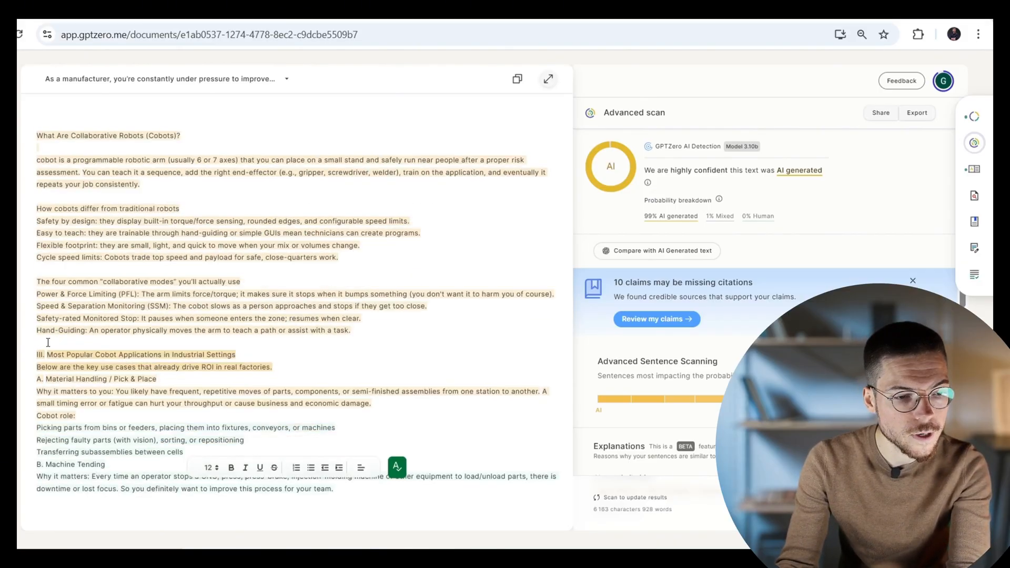
{"action": "scroll", "scroll_direction": "down", "scroll_amount": 3}
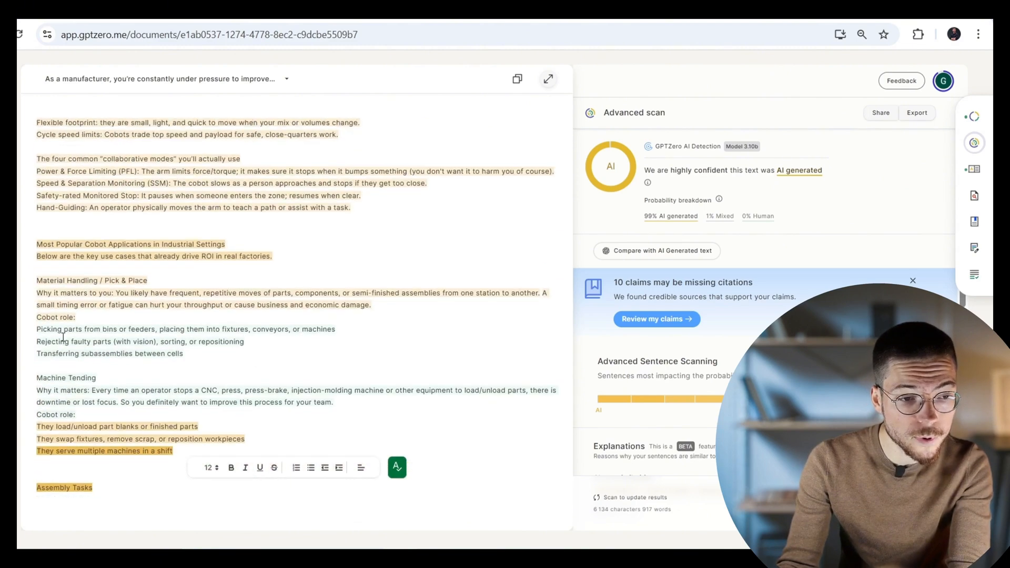
{"action": "scroll", "scroll_direction": "down", "scroll_amount": 3}
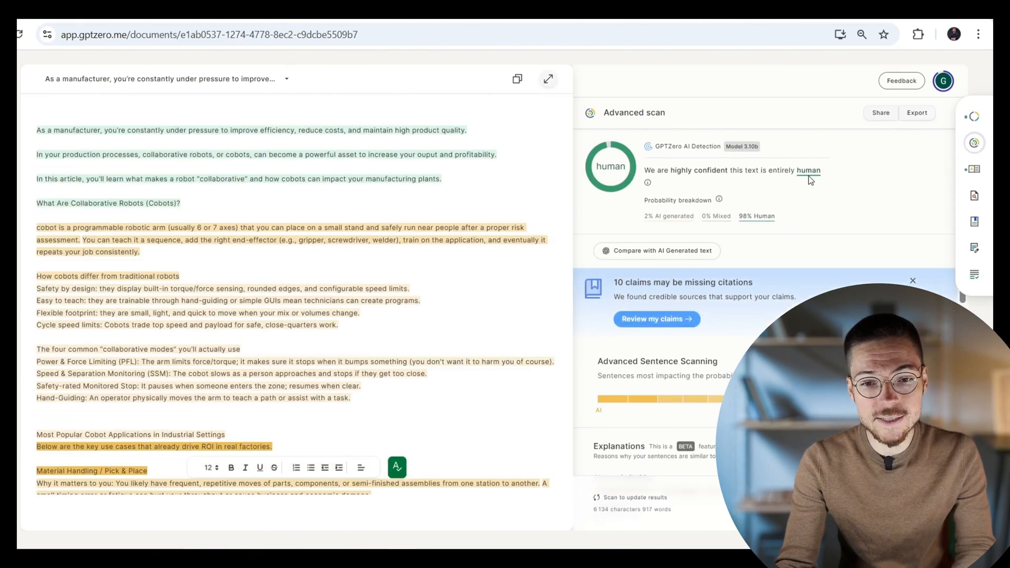
{"action": "scroll", "scroll_direction": "down", "scroll_amount": 3}
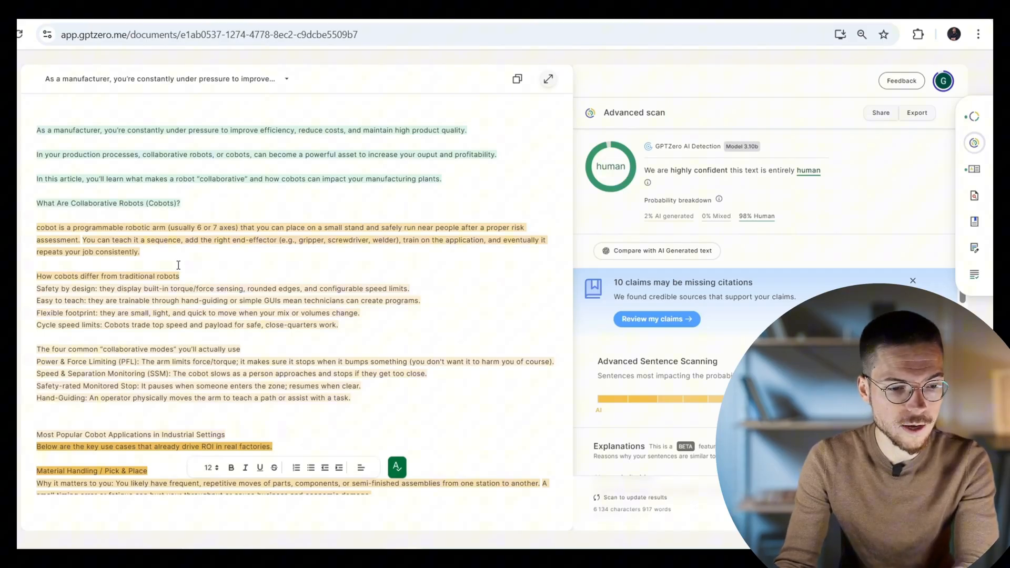
{"action": "scroll", "scroll_direction": "down", "scroll_amount": 3}
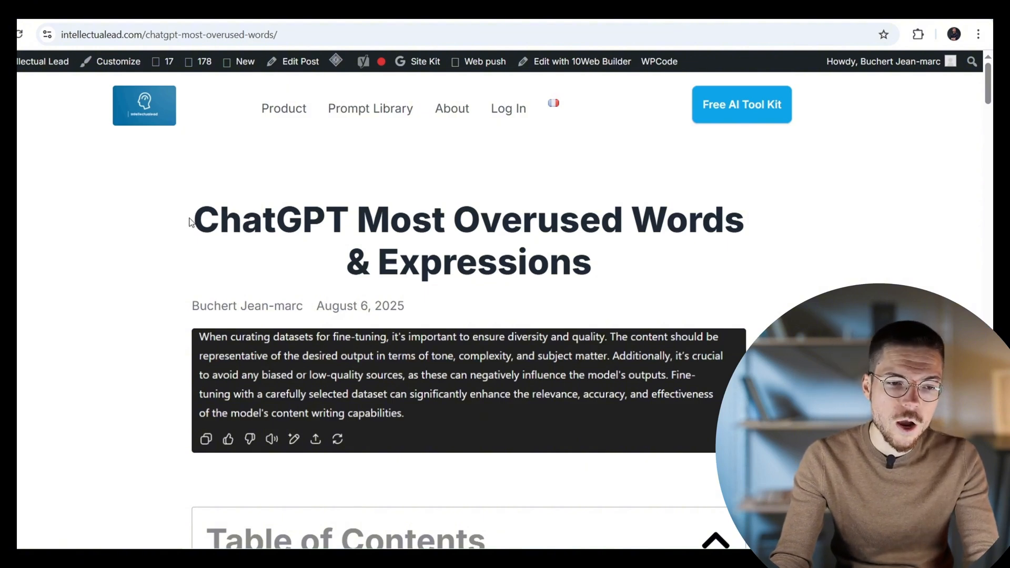
{"action": "left_click_drag", "start_coordinate": [194, 219], "coordinate": [722, 219]}
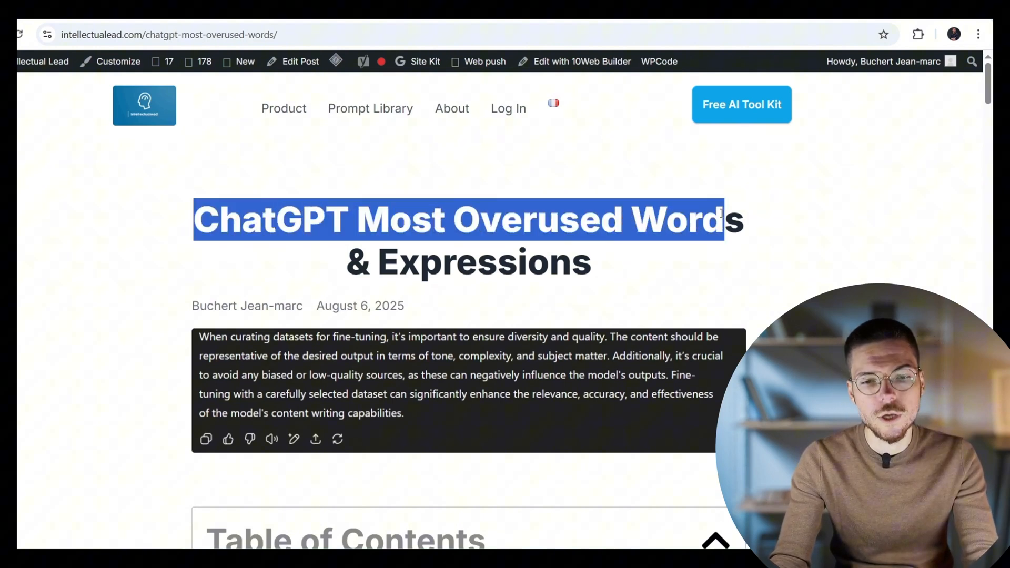
{"action": "scroll", "scroll_direction": "down", "scroll_amount": 3}
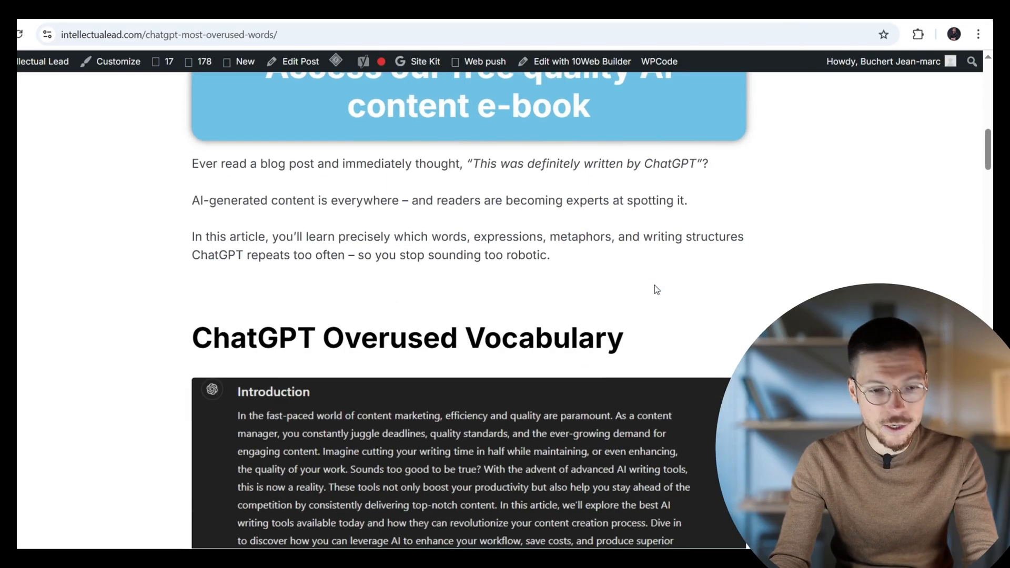
{"action": "scroll", "scroll_direction": "down", "scroll_amount": 3}
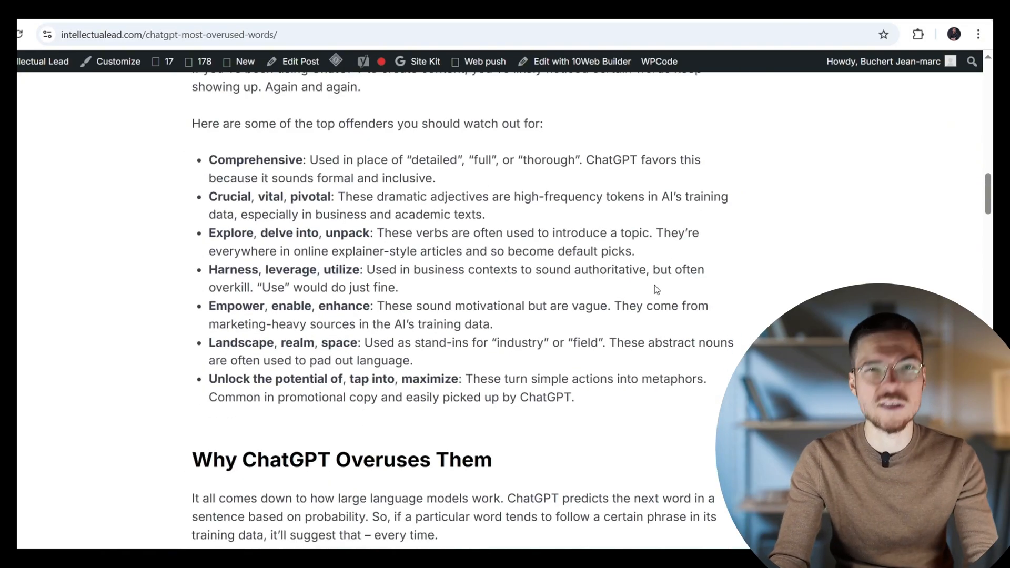
{"action": "mouse_move", "coordinate": [647, 297]}
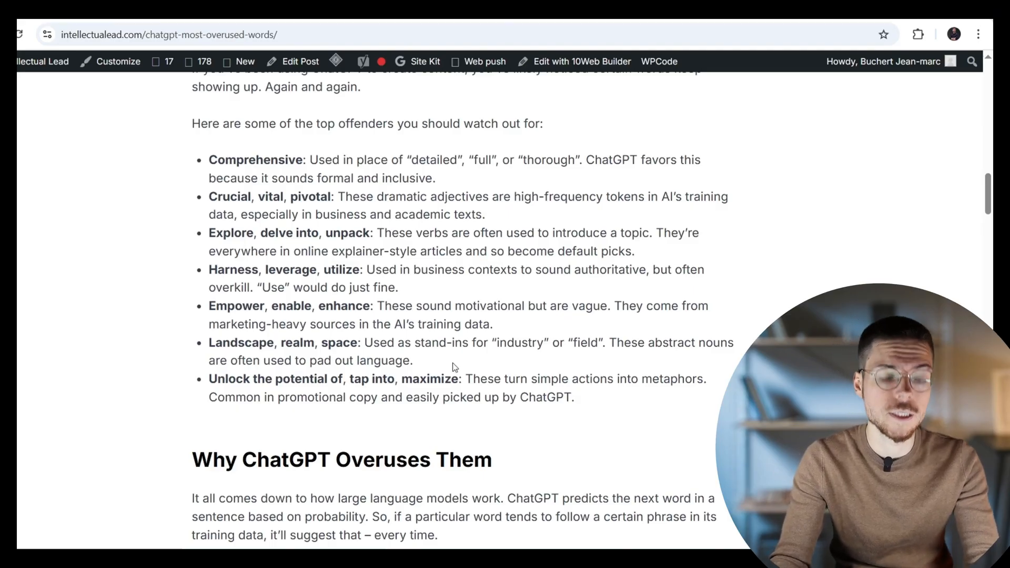
{"action": "scroll", "scroll_direction": "down", "scroll_amount": 3}
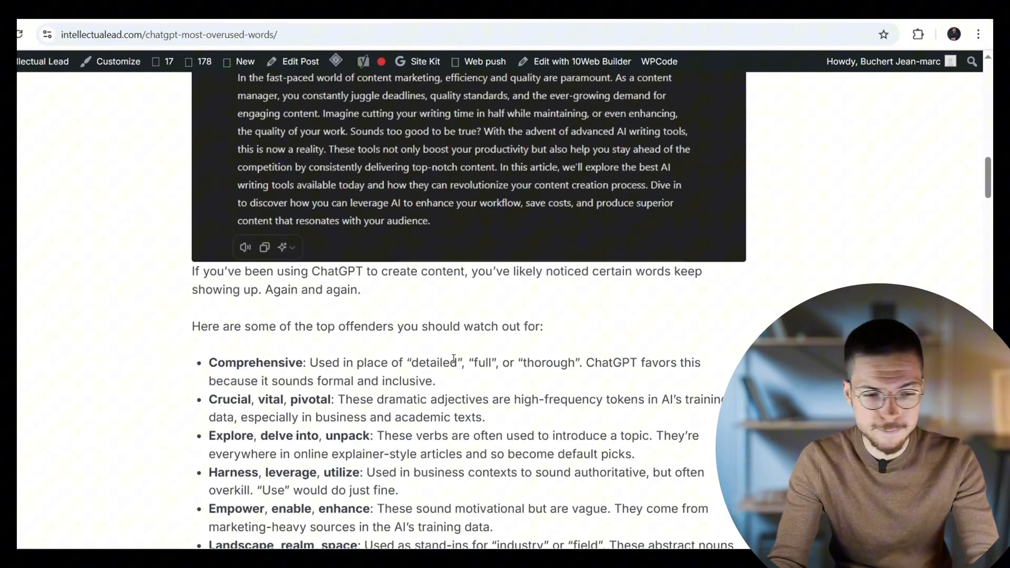
{"action": "scroll", "scroll_direction": "down", "scroll_amount": 3}
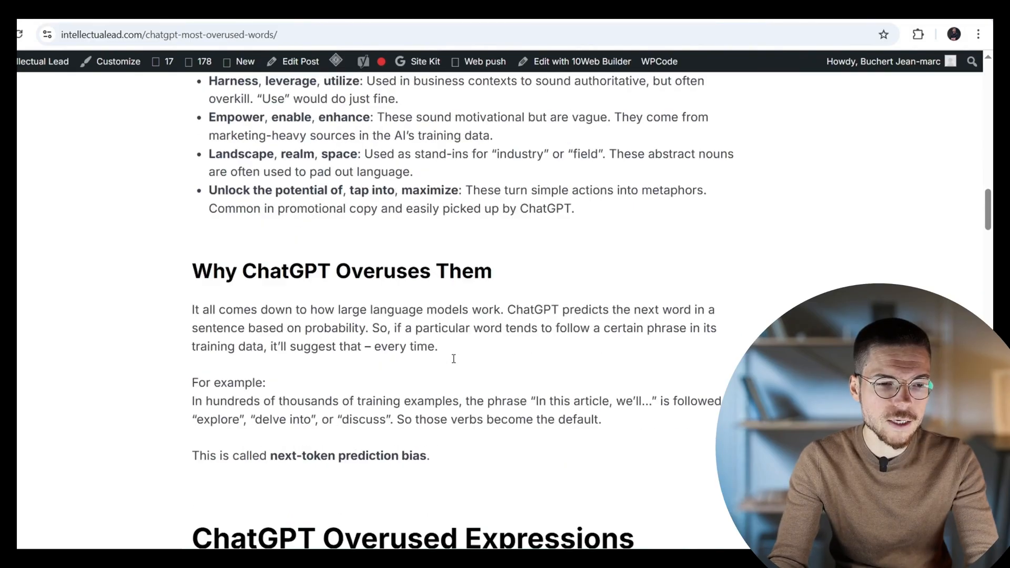
{"action": "scroll", "scroll_direction": "down", "scroll_amount": 3}
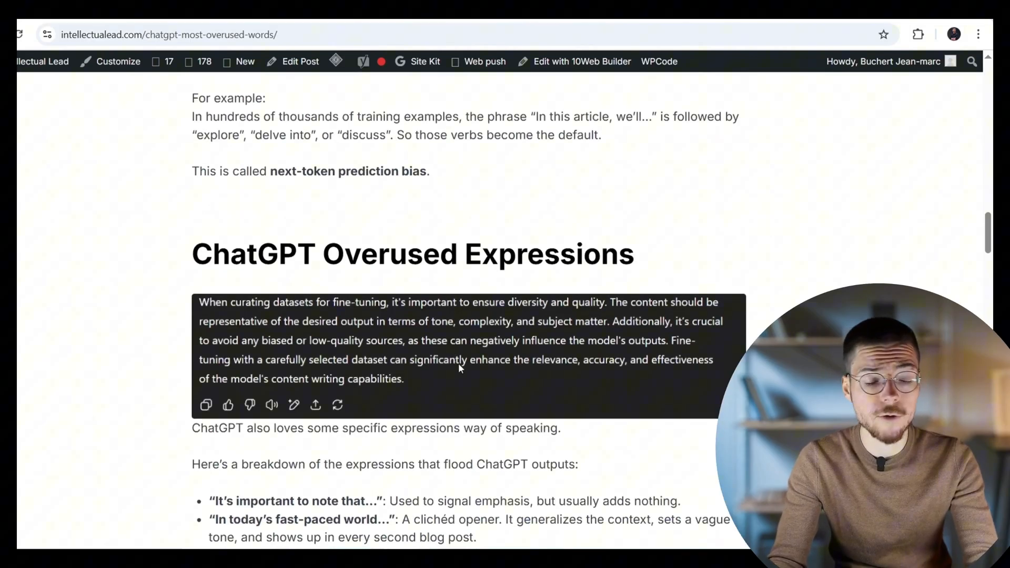
{"action": "scroll", "scroll_direction": "down", "scroll_amount": 3}
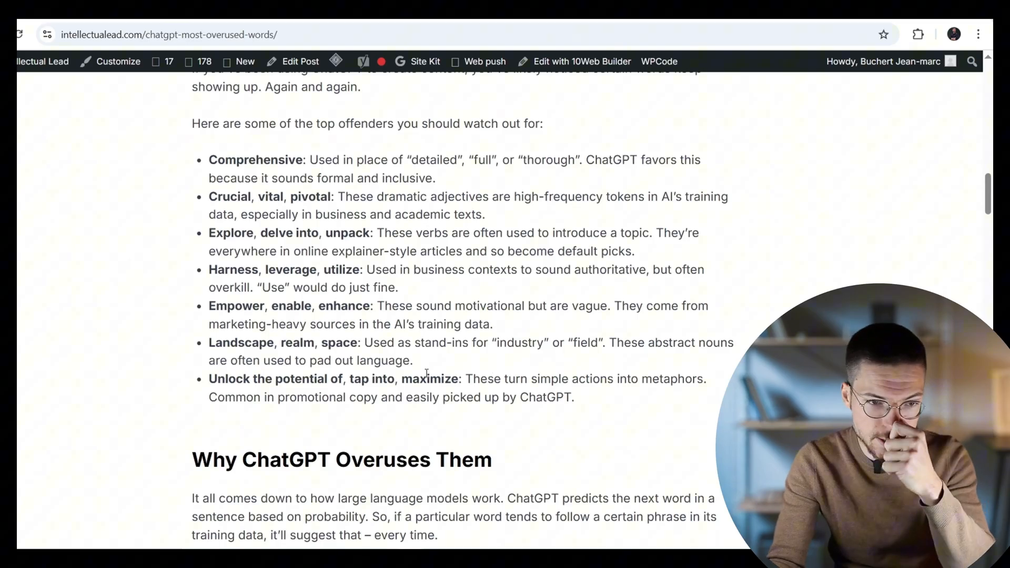
{"action": "left_click_drag", "start_coordinate": [267, 233], "coordinate": [331, 232]}
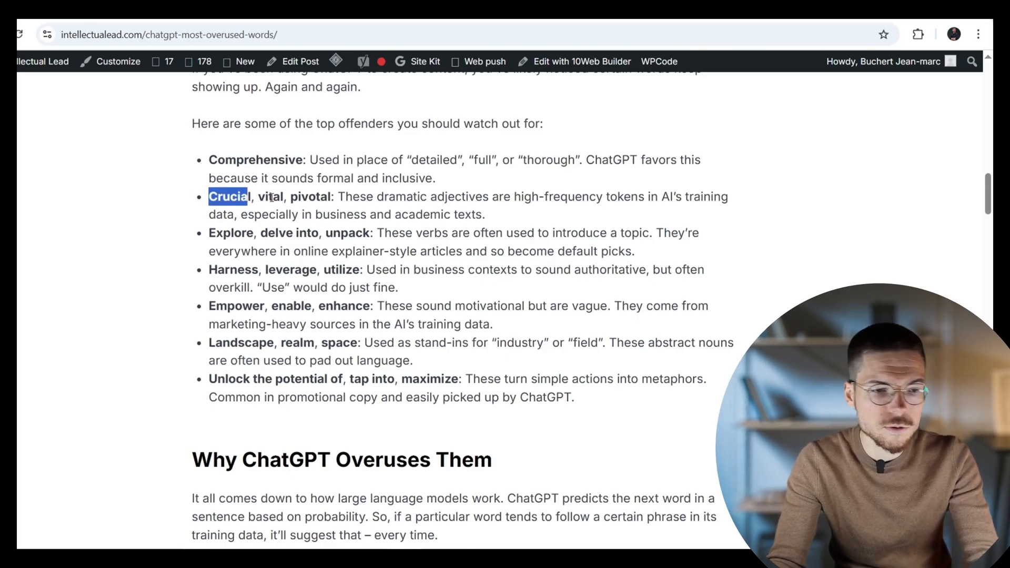
{"action": "scroll", "scroll_direction": "down", "scroll_amount": 3}
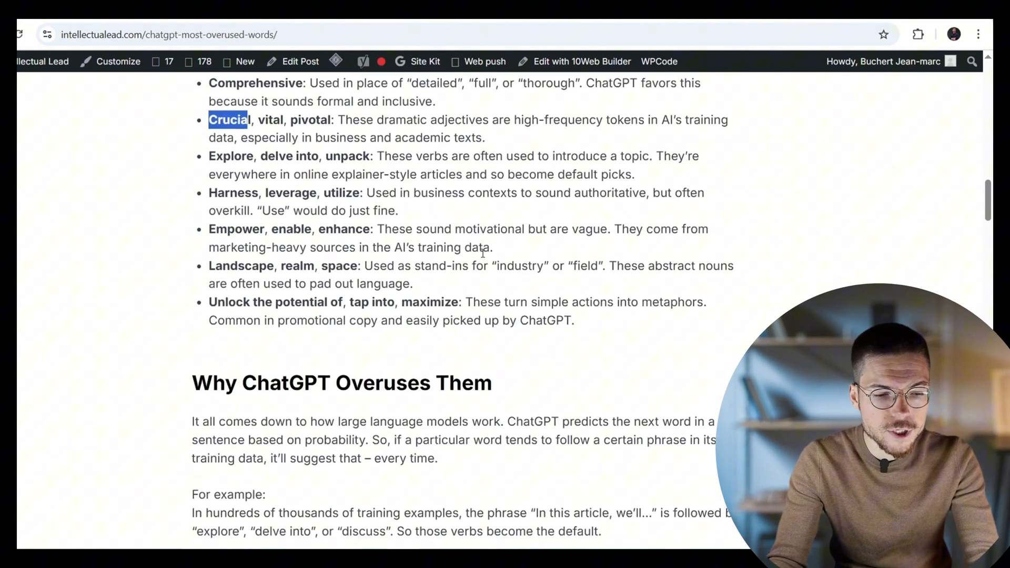
{"action": "scroll", "scroll_direction": "down", "scroll_amount": 3}
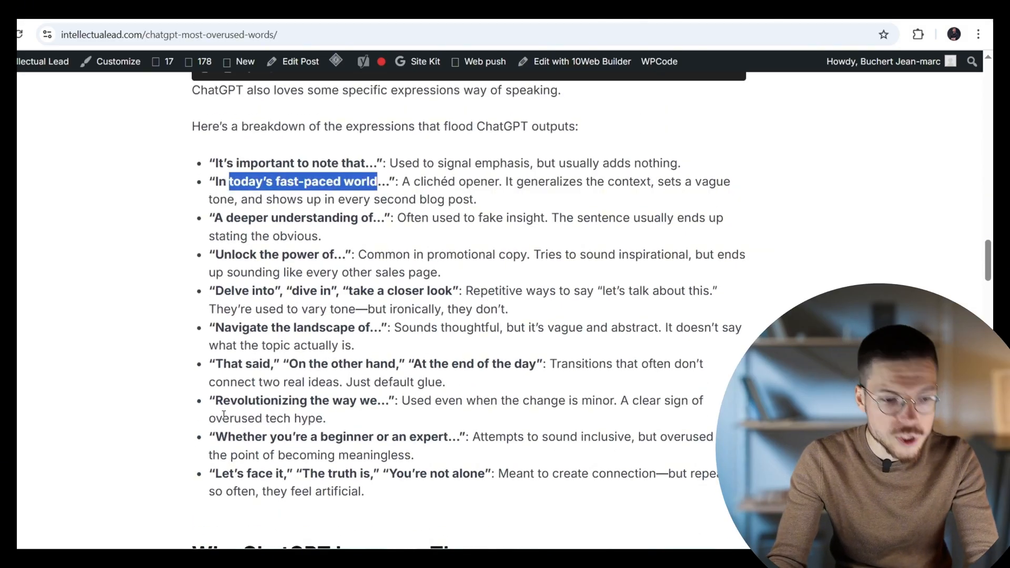
{"action": "scroll", "scroll_direction": "down", "scroll_amount": 3}
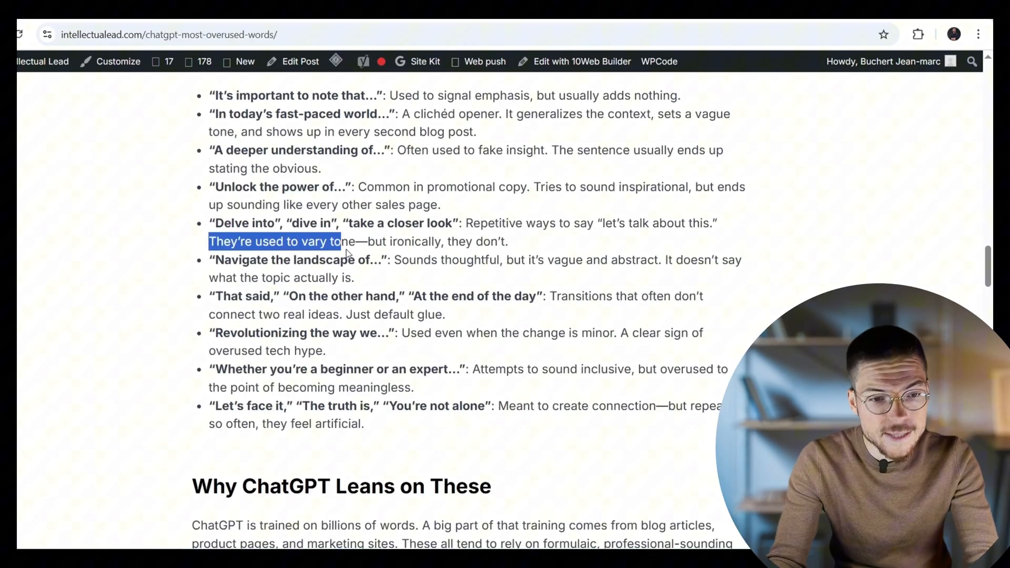
{"action": "scroll", "scroll_direction": "down", "scroll_amount": 3}
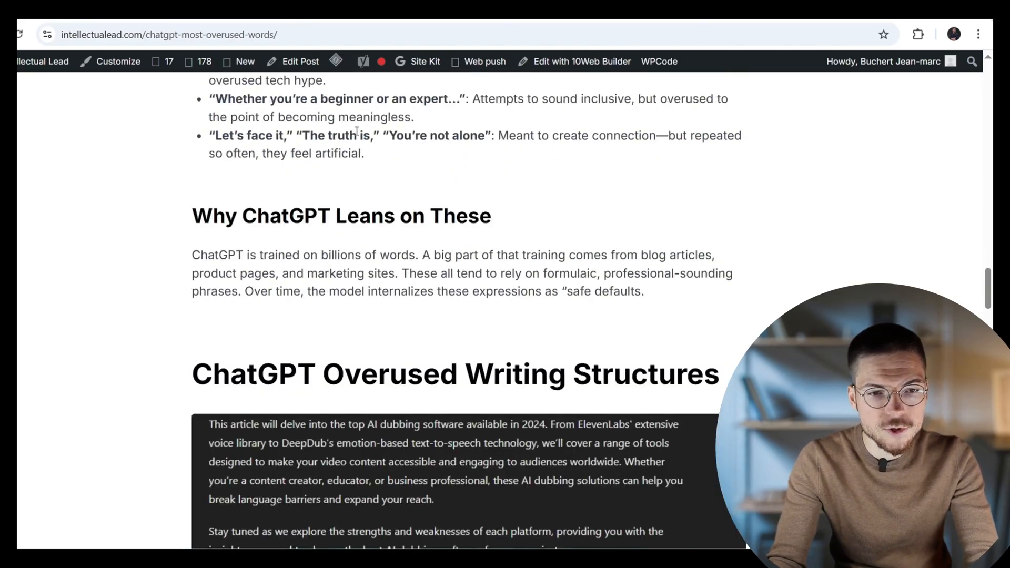
{"action": "scroll", "scroll_direction": "down", "scroll_amount": 3}
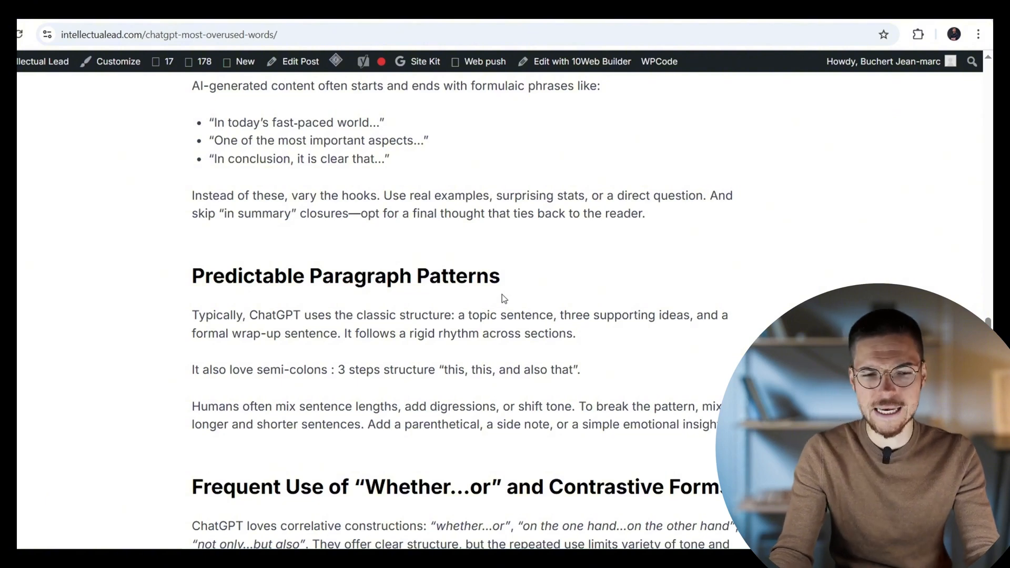
{"action": "mouse_move", "coordinate": [526, 296]}
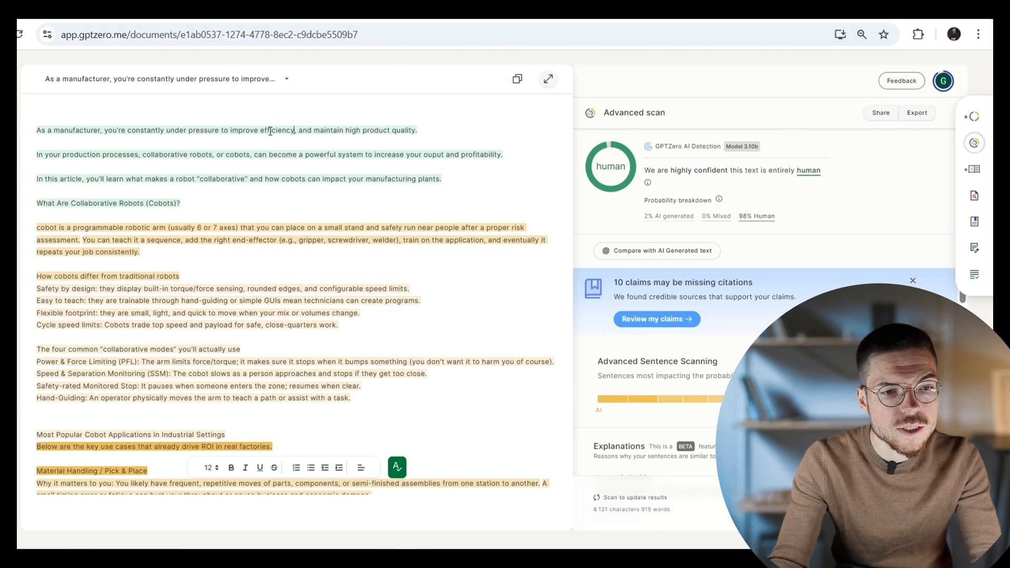
- Scroll down through the article reviewing the reworded passages after swapping asset and trade
{"action": "scroll", "scroll_direction": "down", "scroll_amount": 3}
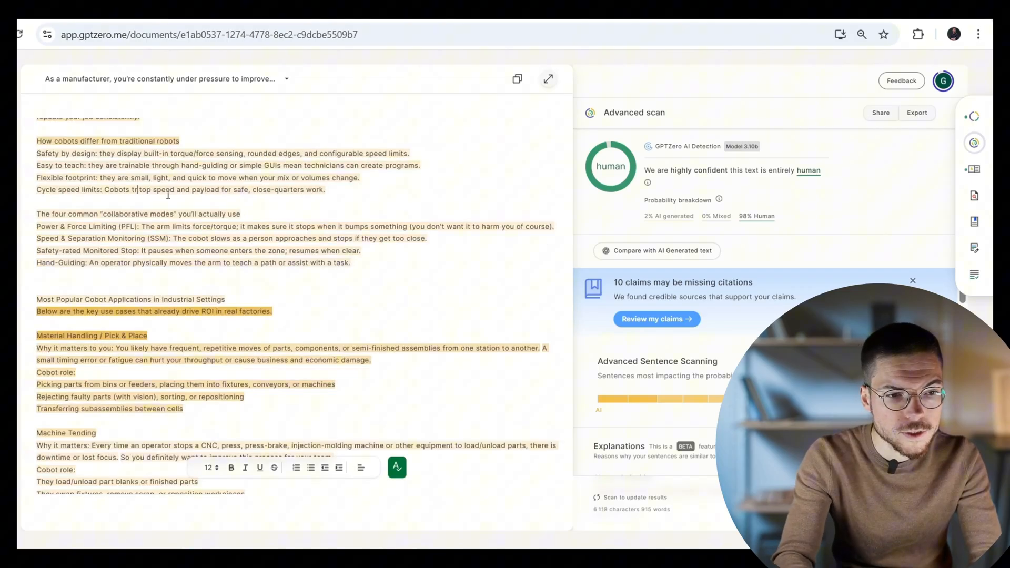
{"action": "scroll", "scroll_direction": "down", "scroll_amount": 3}
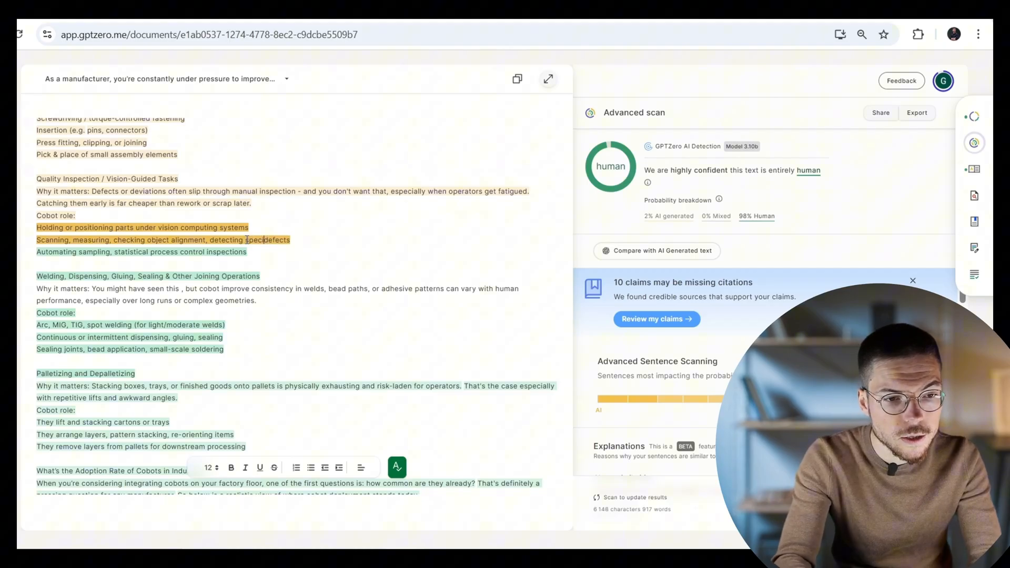
{"action": "scroll", "scroll_direction": "down", "scroll_amount": 3}
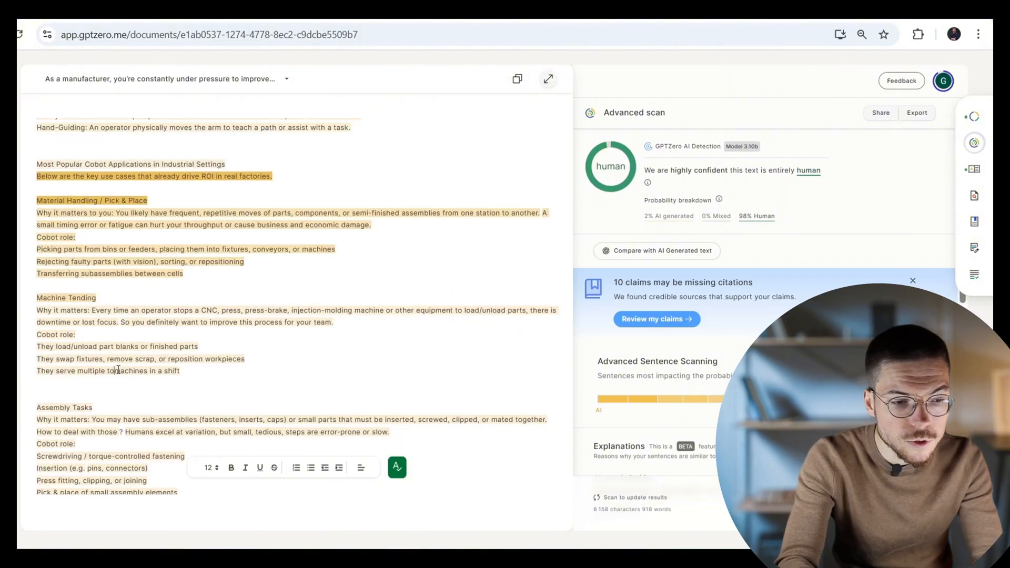
{"action": "scroll", "scroll_direction": "down", "scroll_amount": 3}
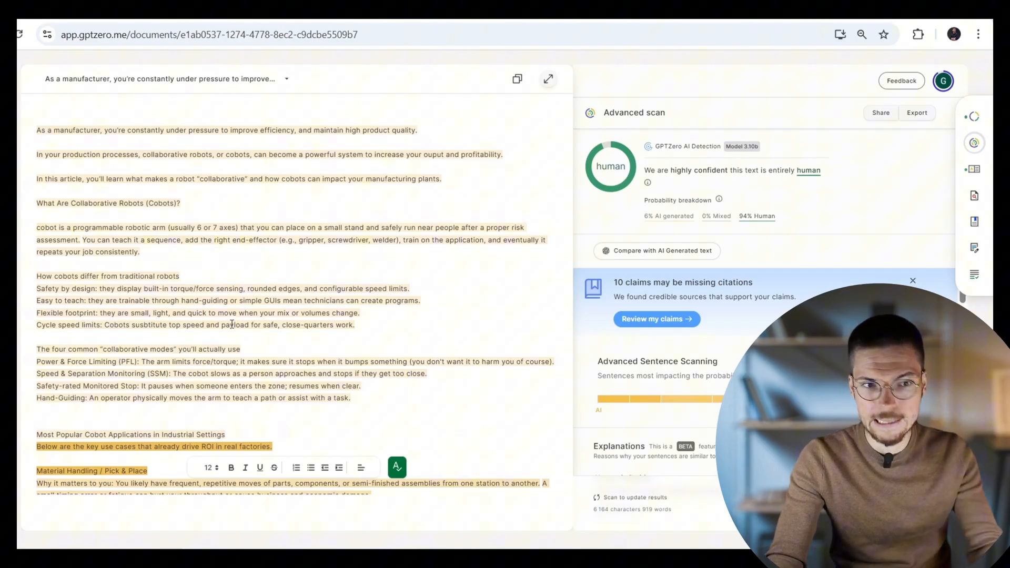
{"action": "scroll", "scroll_direction": "down", "scroll_amount": 3}
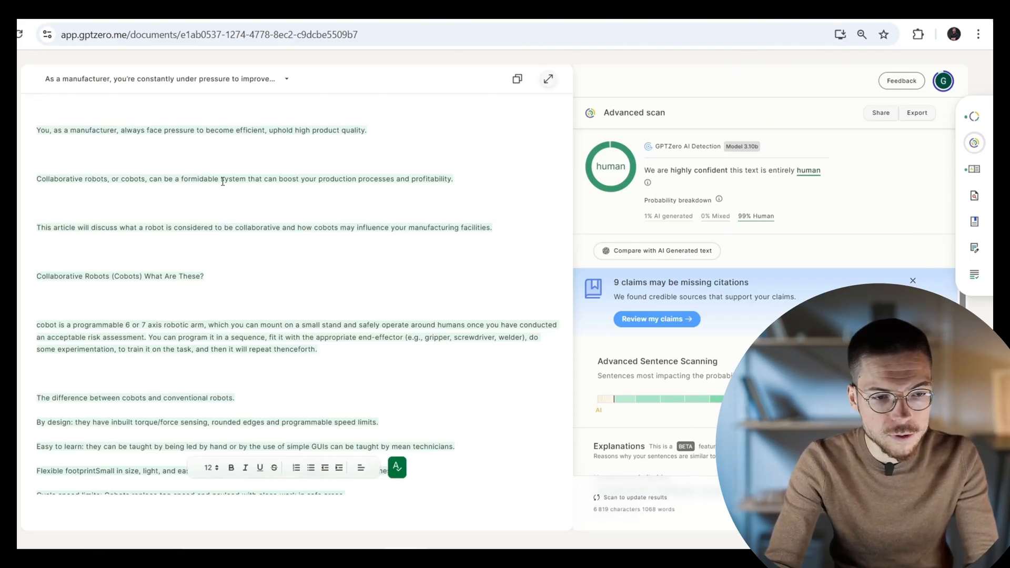
{"action": "scroll", "scroll_direction": "down", "scroll_amount": 3}
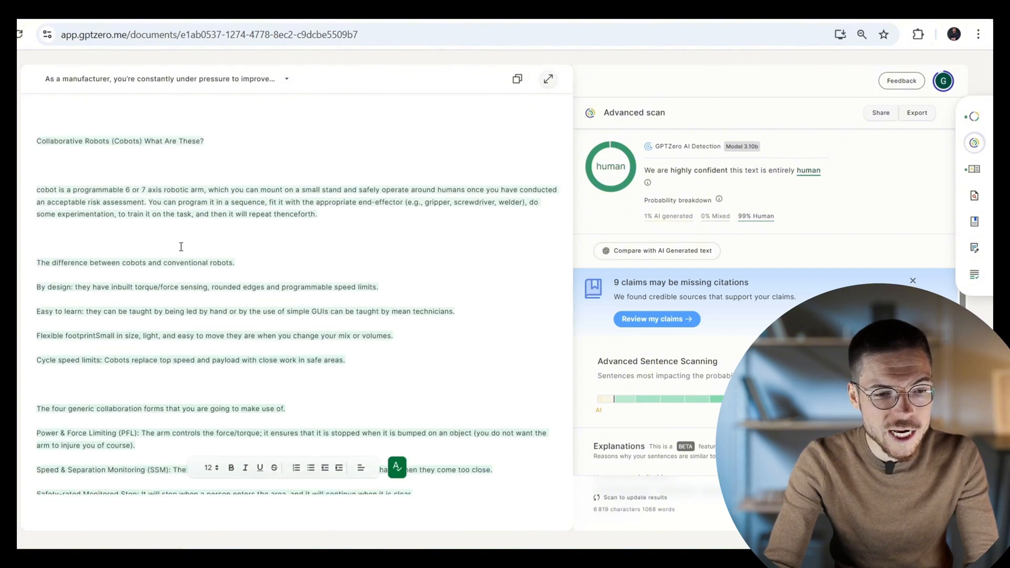
{"action": "scroll", "scroll_direction": "down", "scroll_amount": 3}
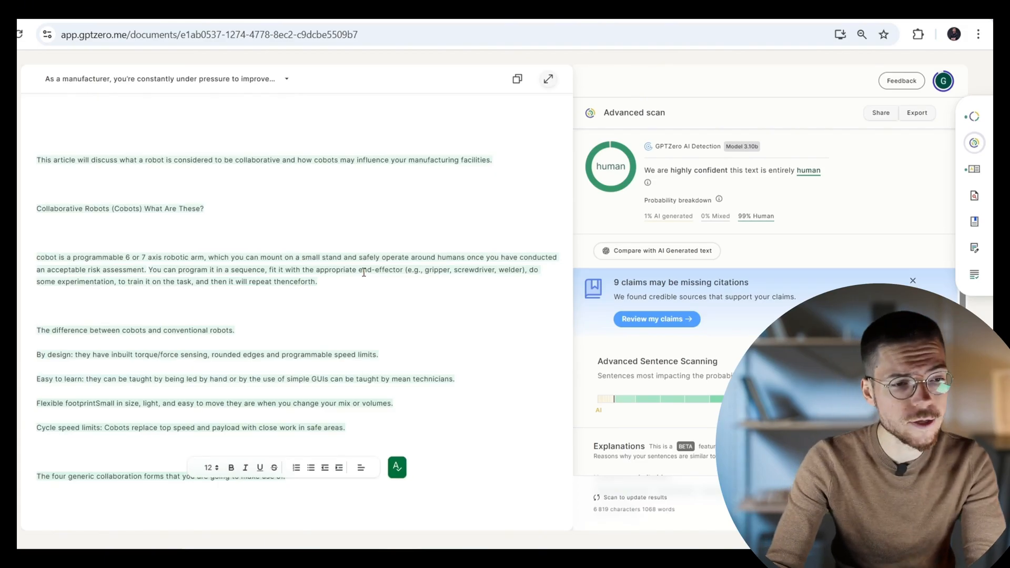
{"action": "scroll", "scroll_direction": "down", "scroll_amount": 3}
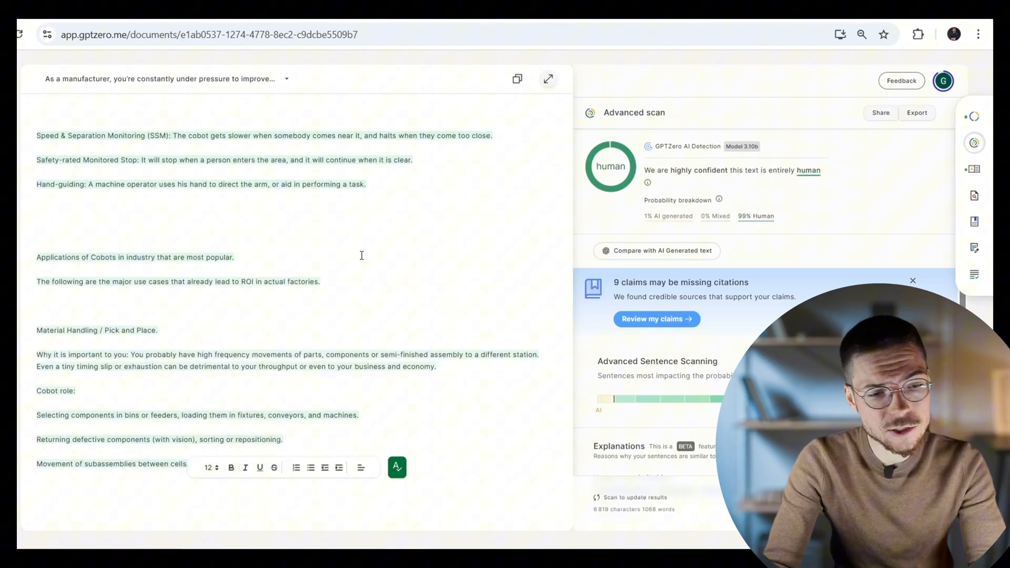
{"action": "scroll", "scroll_direction": "down", "scroll_amount": 3}
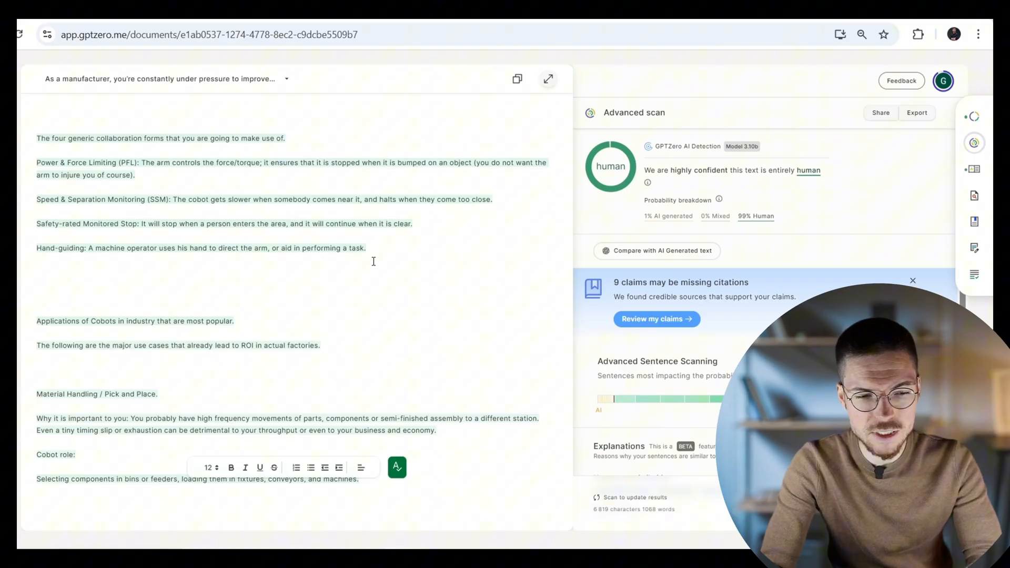
{"action": "scroll", "scroll_direction": "down", "scroll_amount": 3}
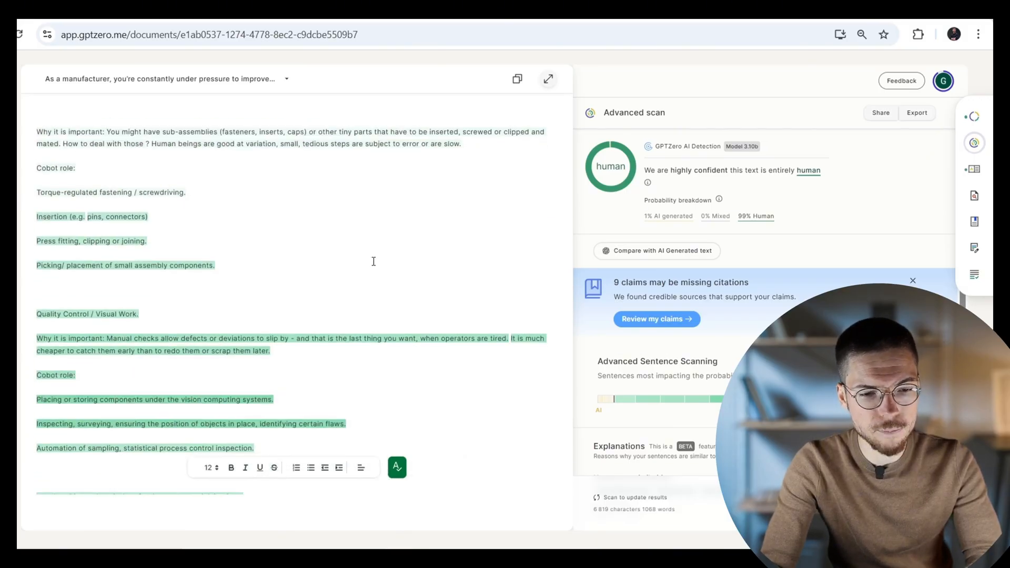
{"action": "scroll", "scroll_direction": "down", "scroll_amount": 3}
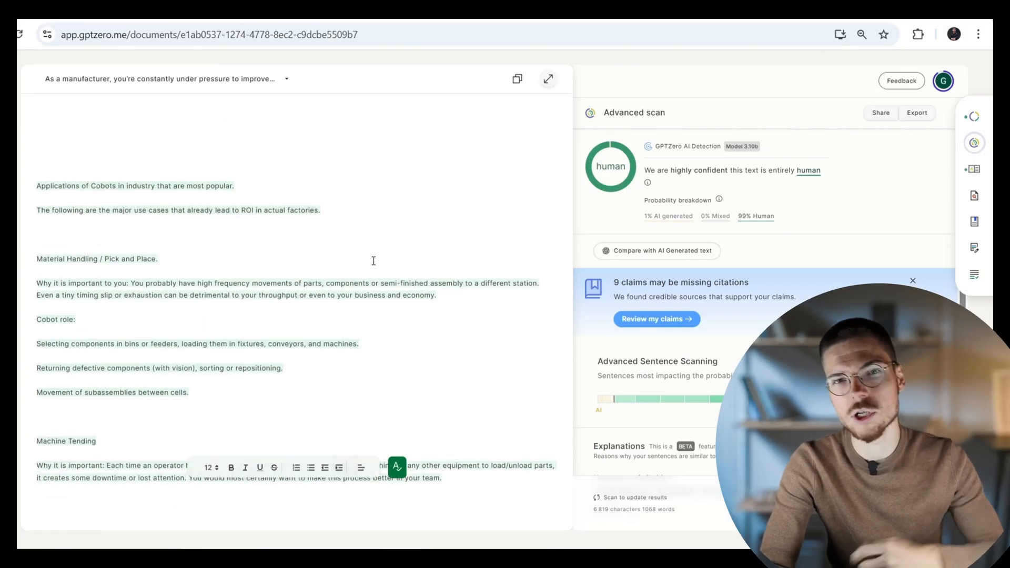